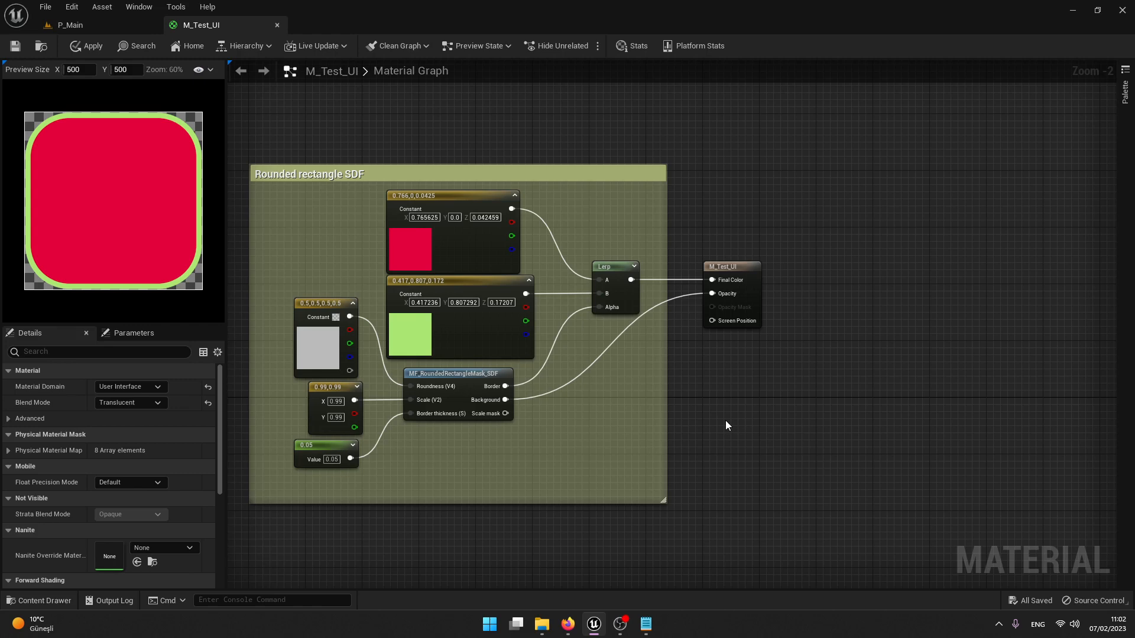
pyautogui.moveTo(699, 393)
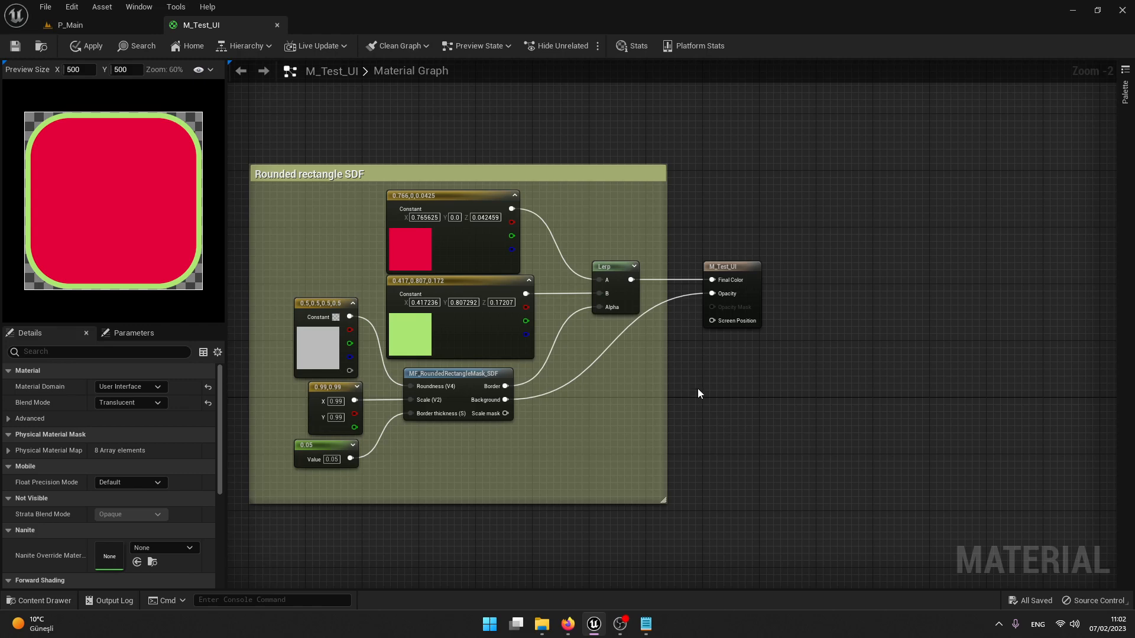
pyautogui.moveTo(691, 394)
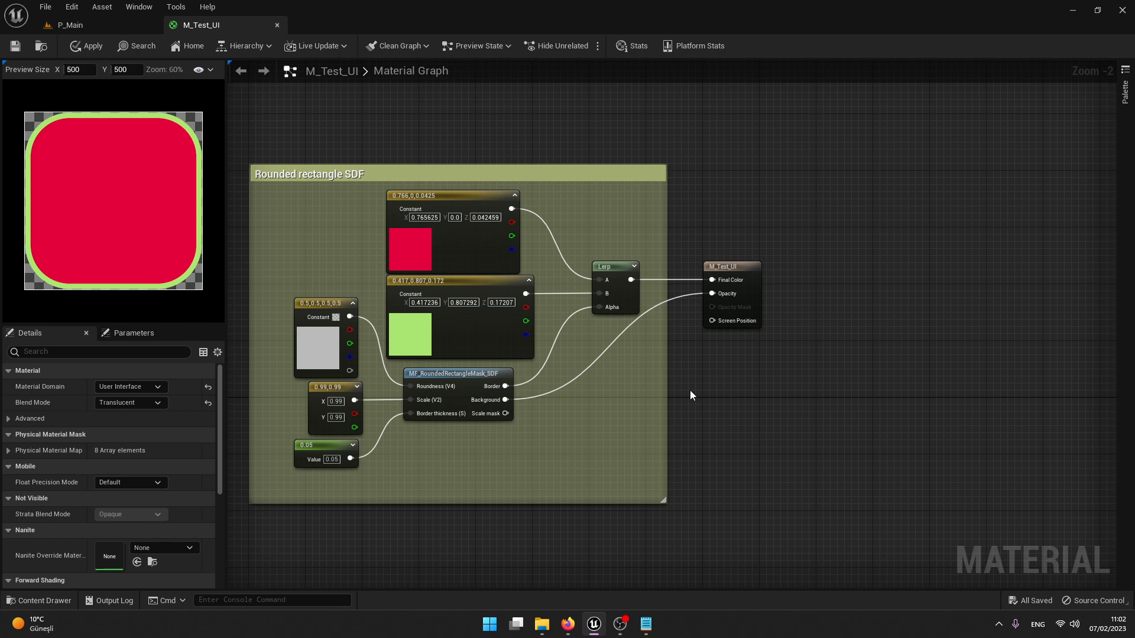
pyautogui.moveTo(693, 391)
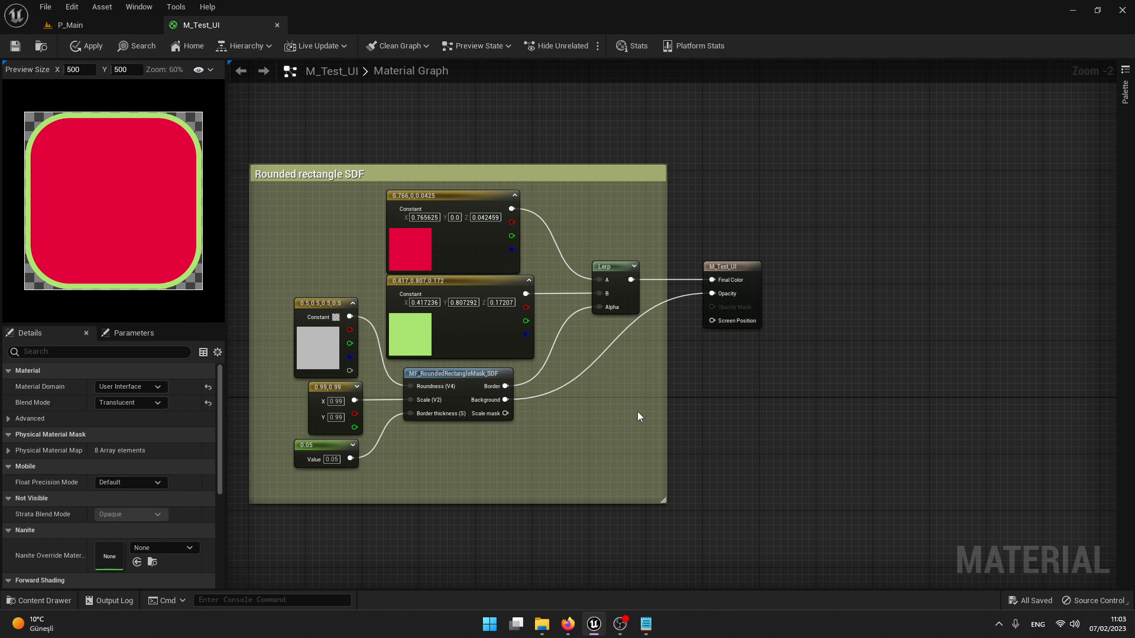
pyautogui.moveTo(617, 408)
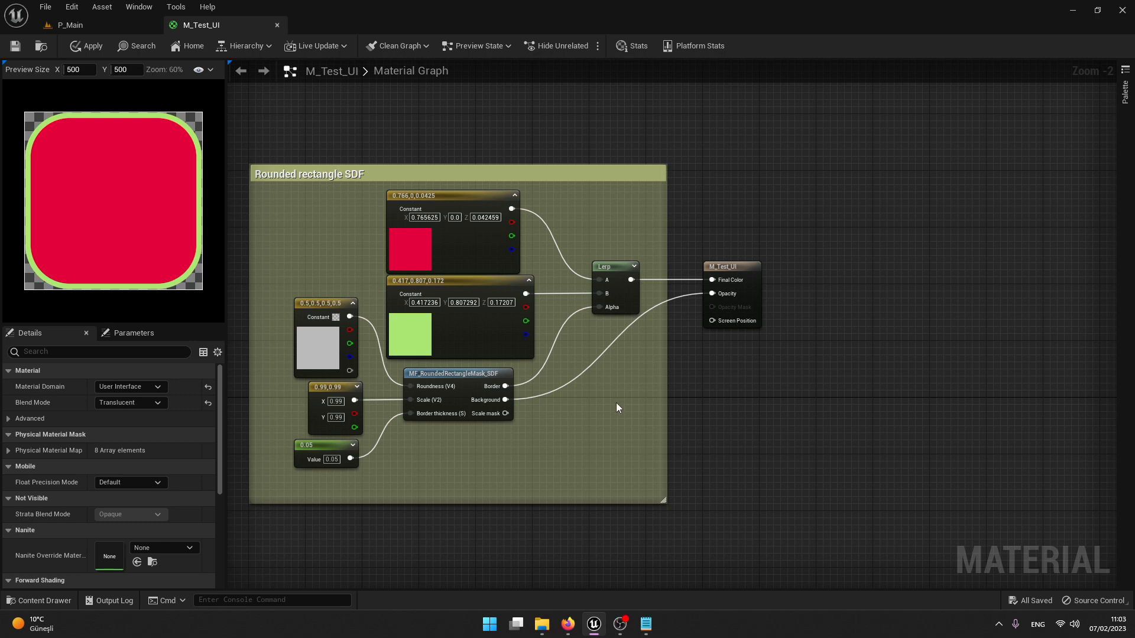
pyautogui.moveTo(218, 279)
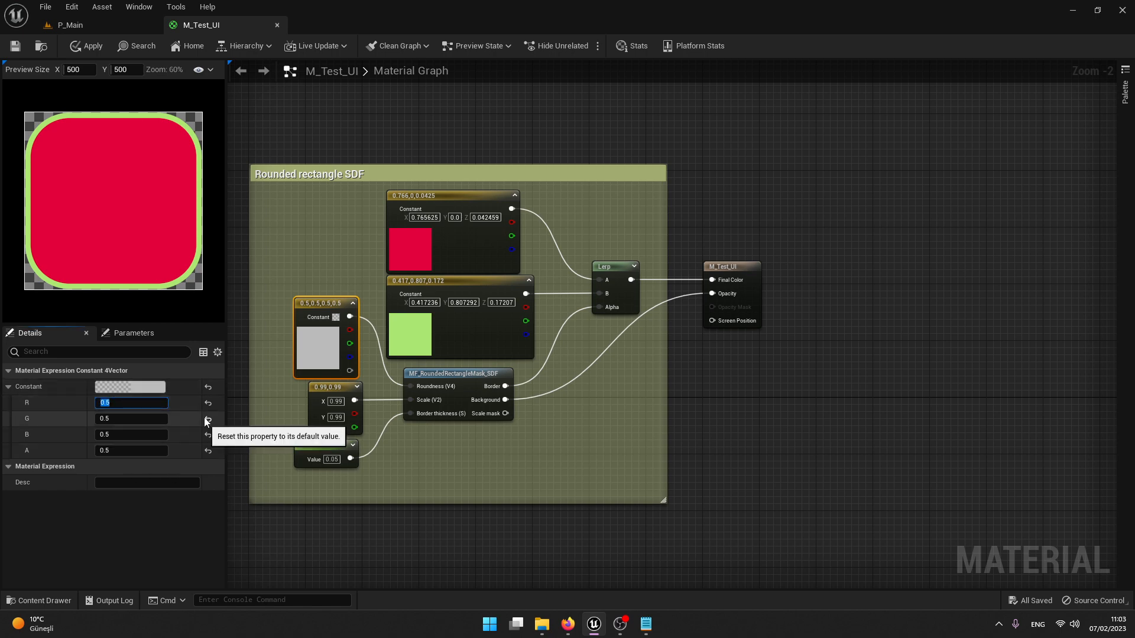
# Step: Set the Roundness Constant4Vector to per-corner values 0.1, 0.5, 0.5, 0.1
pyautogui.write('0.25')
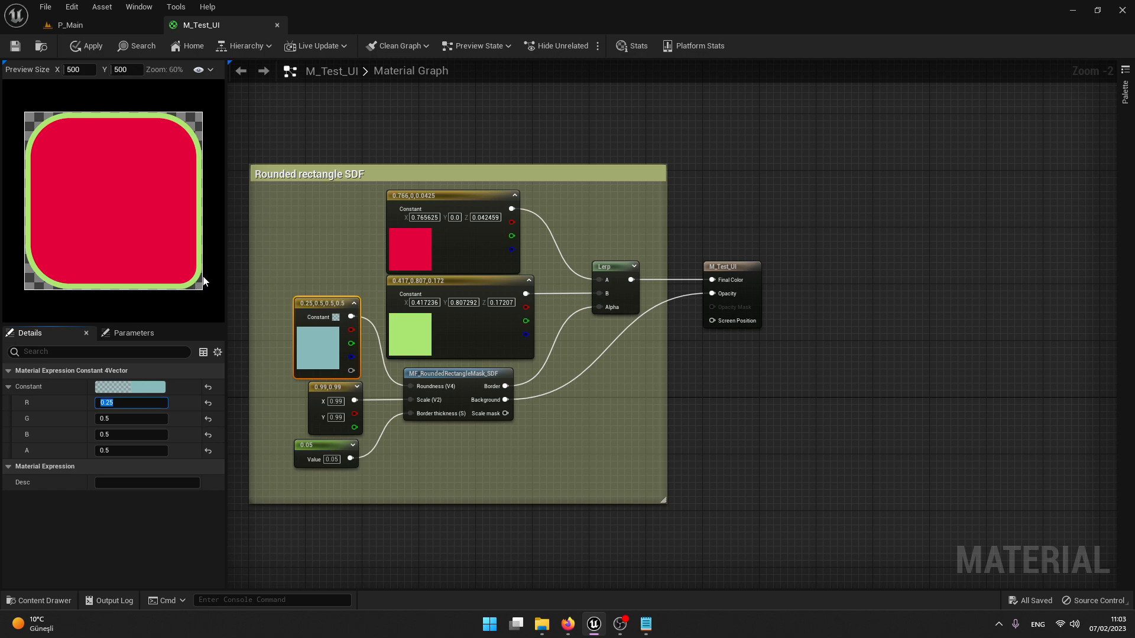
pyautogui.moveTo(27, 253)
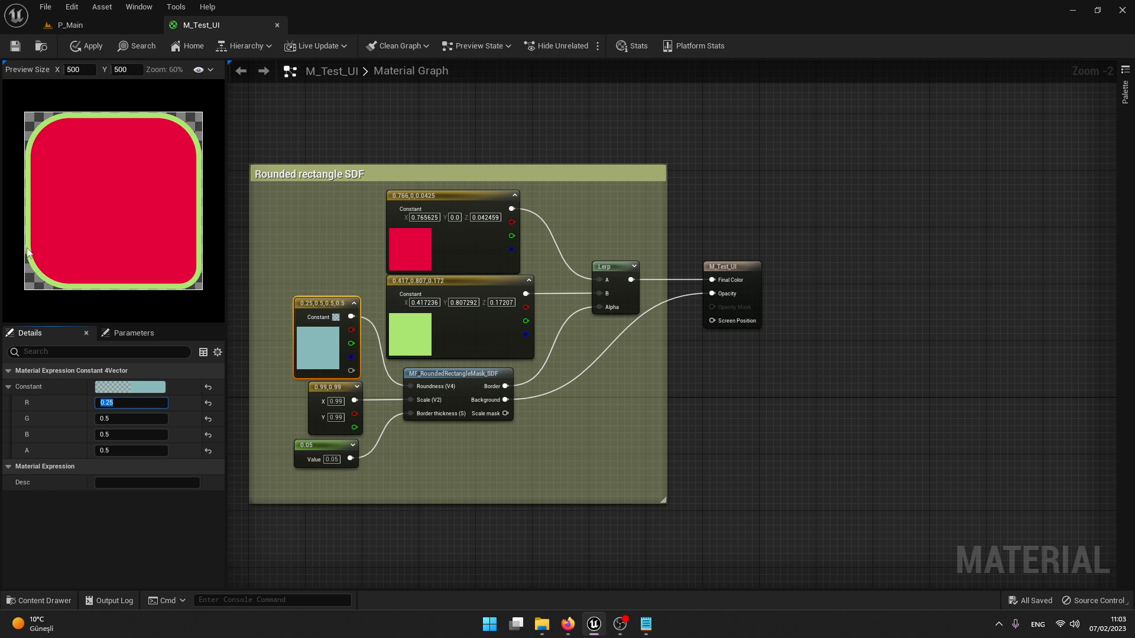
pyautogui.moveTo(174, 166)
pyautogui.write('0.1')
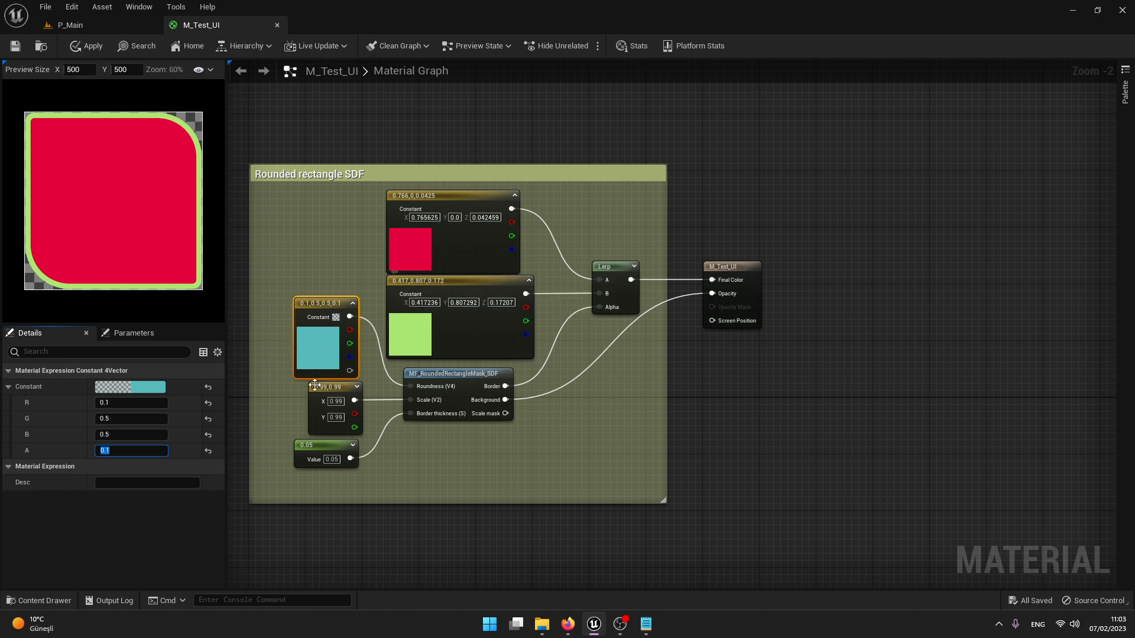
pyautogui.click(576, 385)
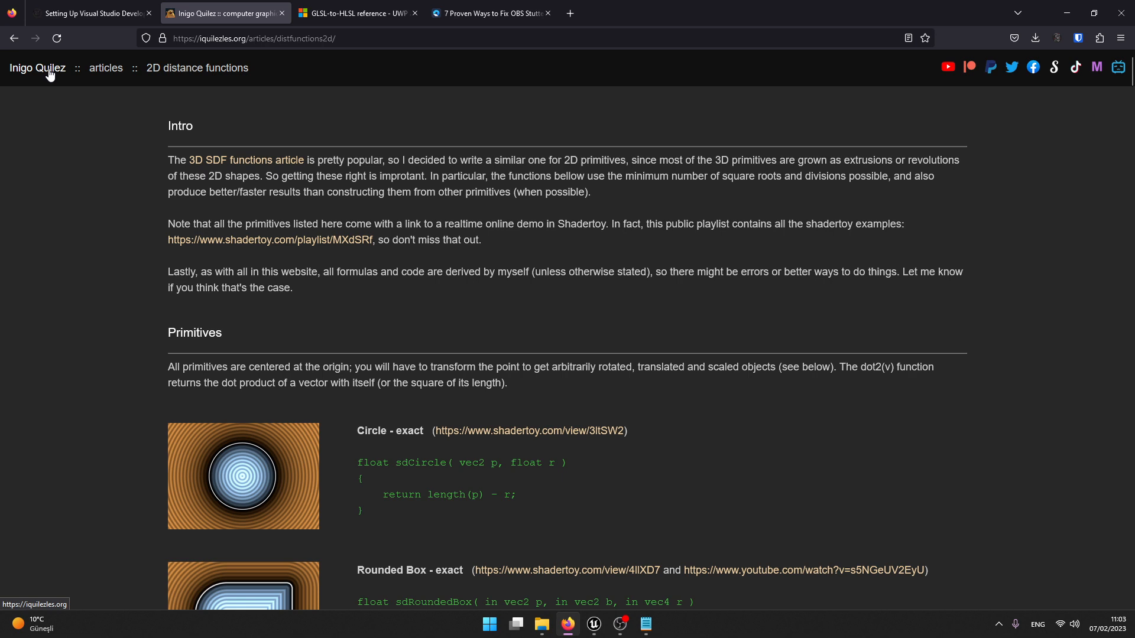
pyautogui.moveTo(83, 170)
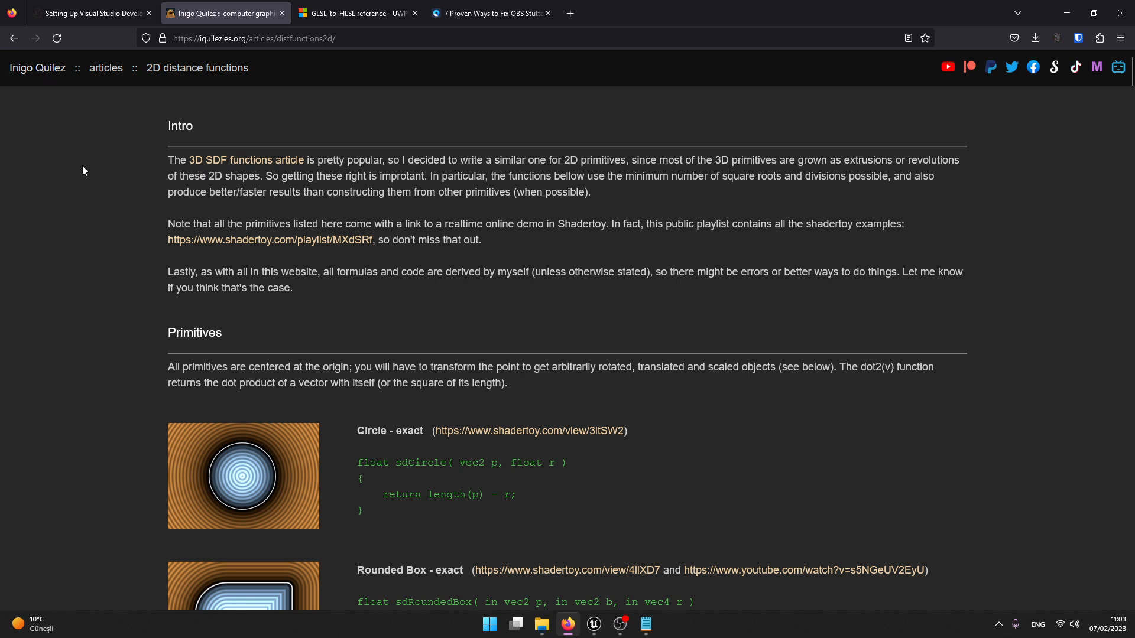
# Step: Scroll the 2D distance functions article down to the Rounded Box section
pyautogui.scroll(-3)
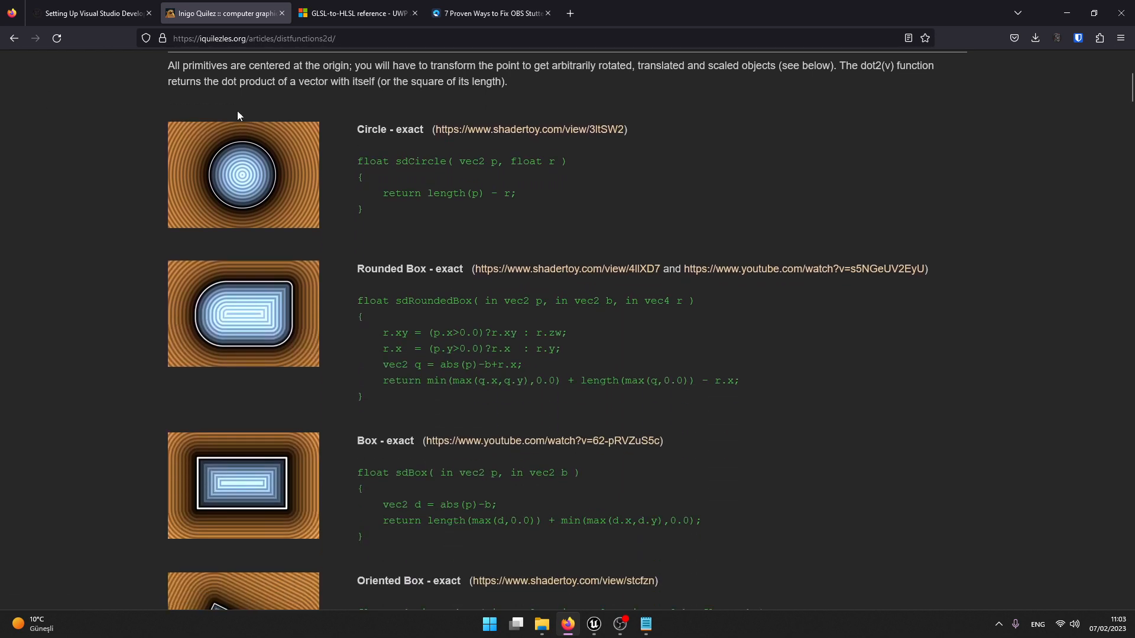
pyautogui.moveTo(395, 212)
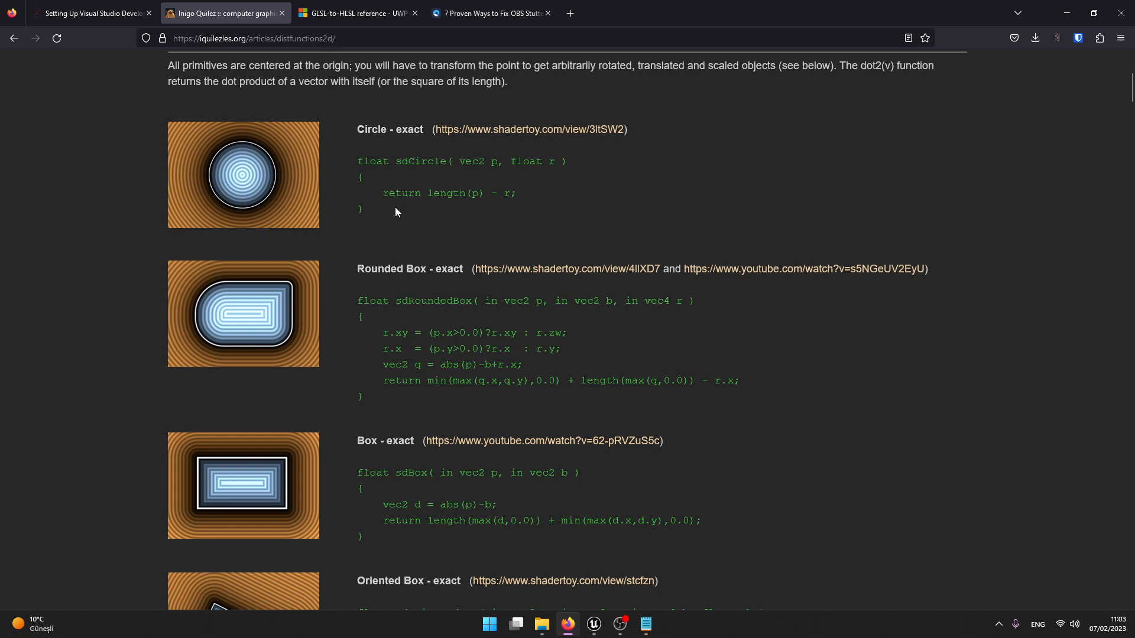
pyautogui.scroll(-3)
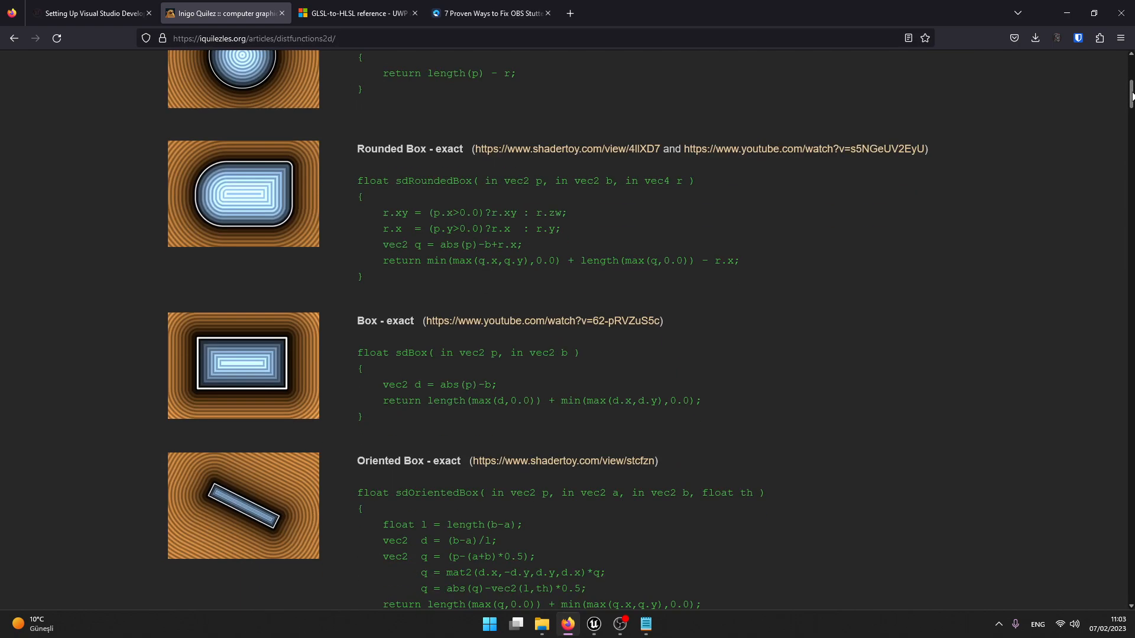
pyautogui.scroll(-3)
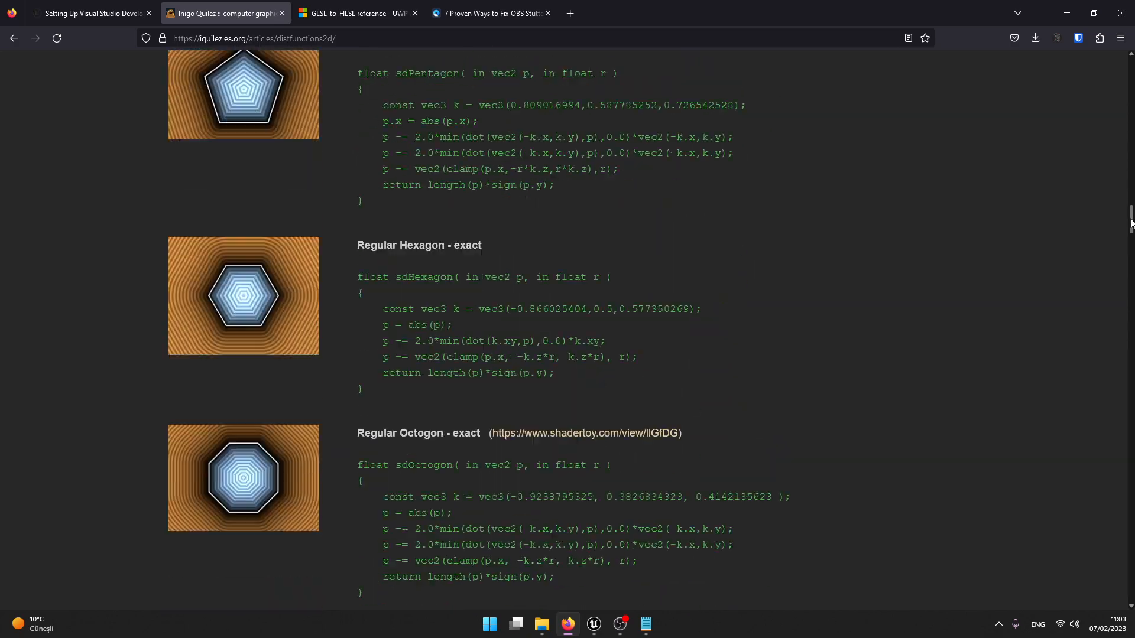
pyautogui.scroll(-3)
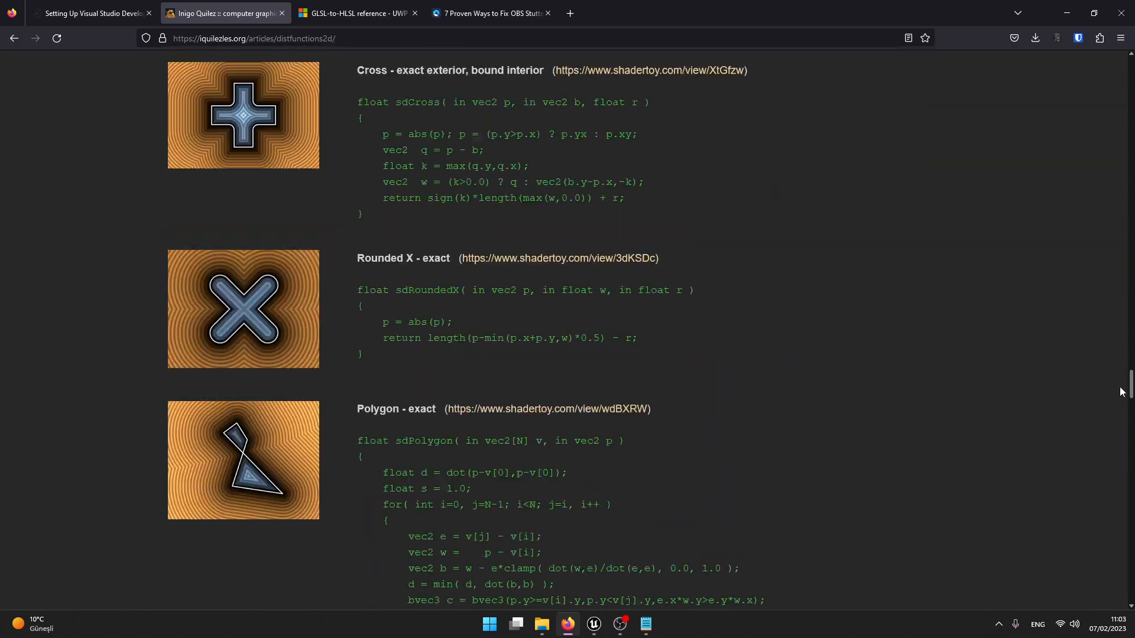
pyautogui.scroll(-3)
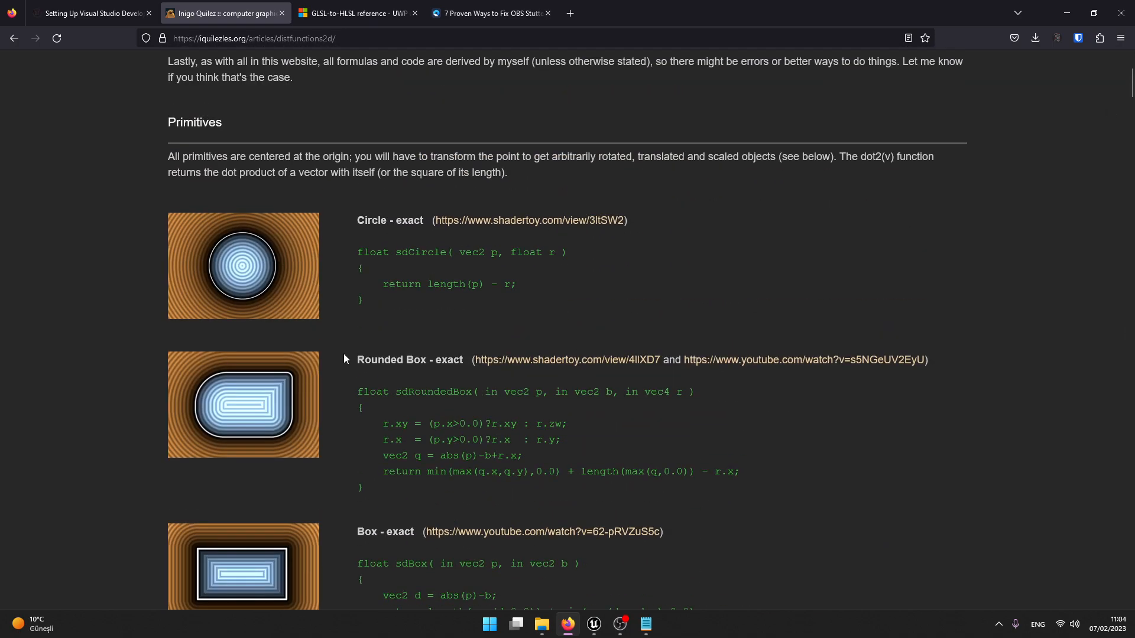
# Step: Select all four lines of the Rounded Box function code and bring up the Start menu
pyautogui.doubleClick(409, 359)
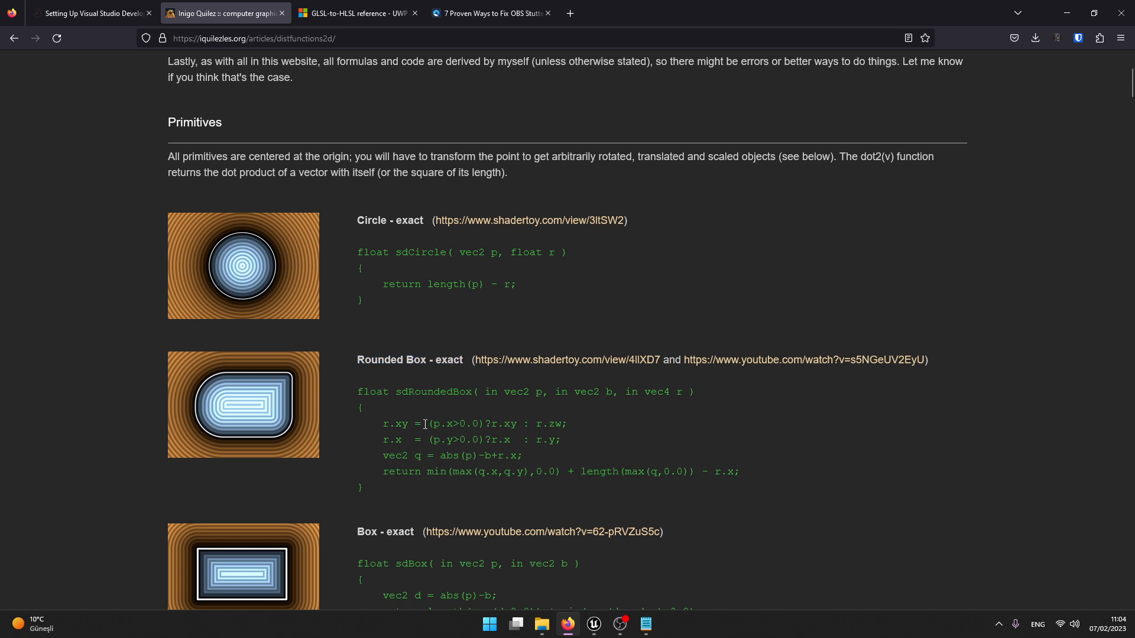
pyautogui.moveTo(423, 423); pyautogui.dragTo(514, 455)
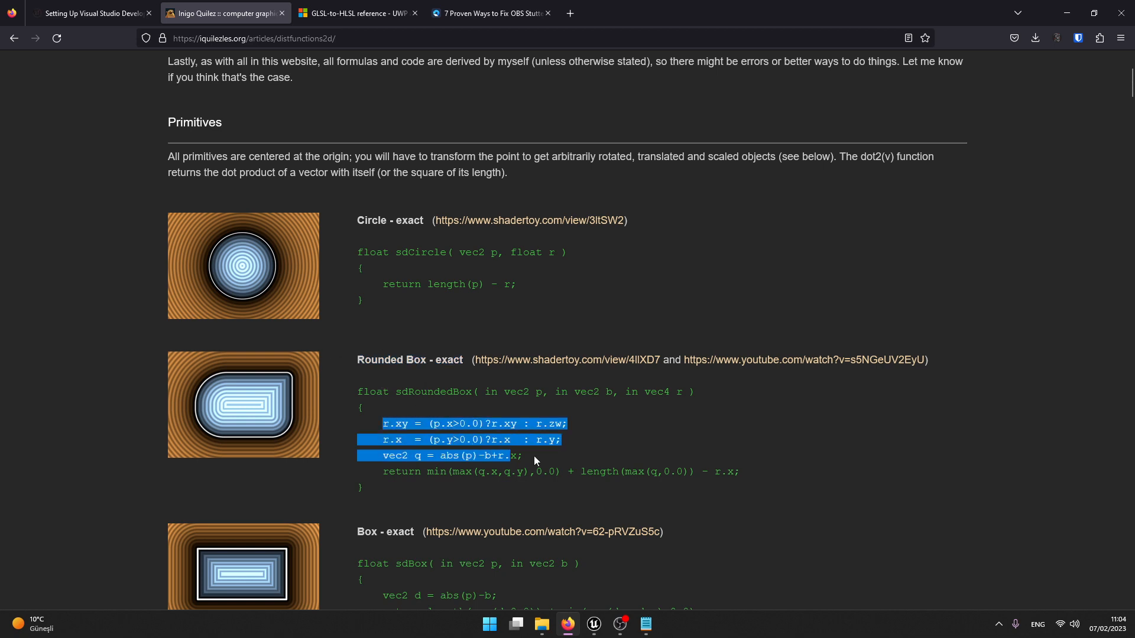
pyautogui.moveTo(521, 455); pyautogui.dragTo(738, 472)
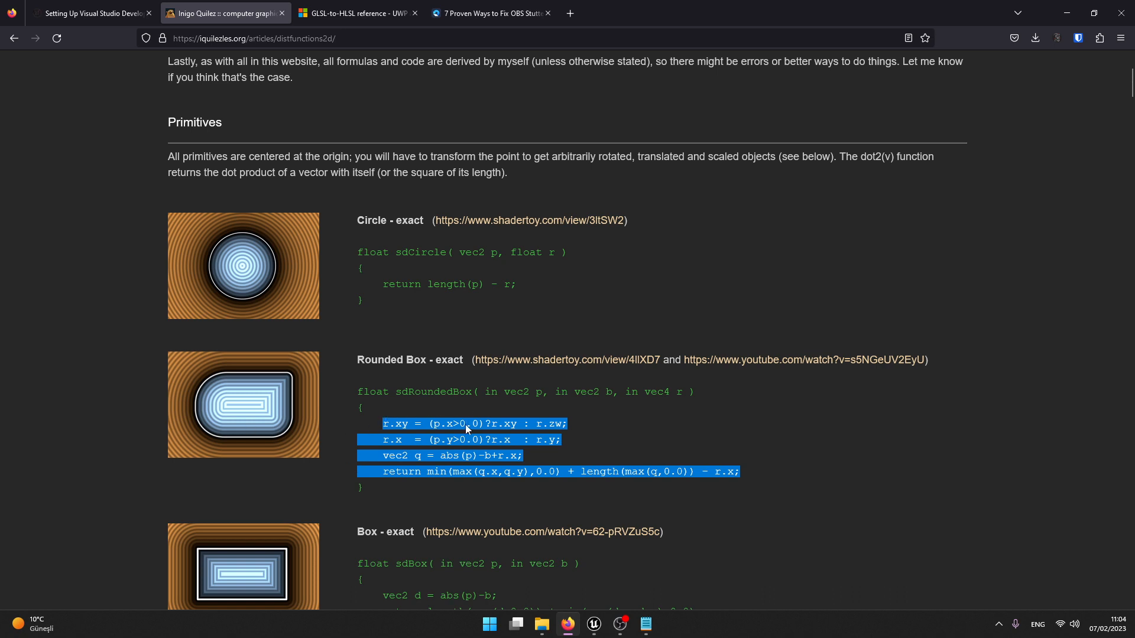
pyautogui.click(488, 624)
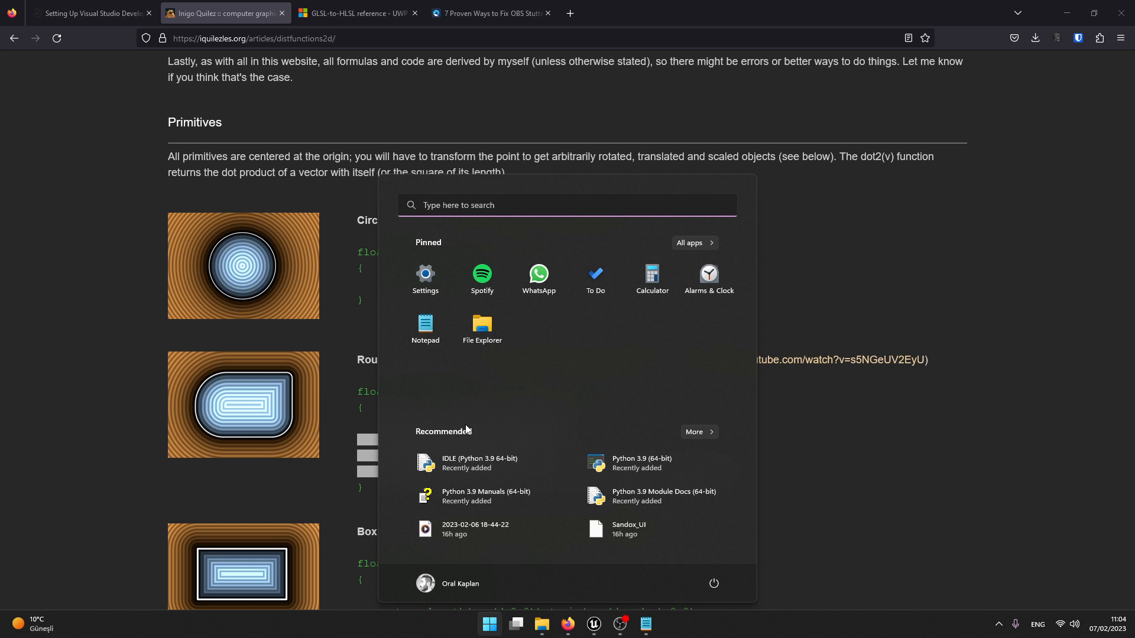
pyautogui.moveTo(441, 386)
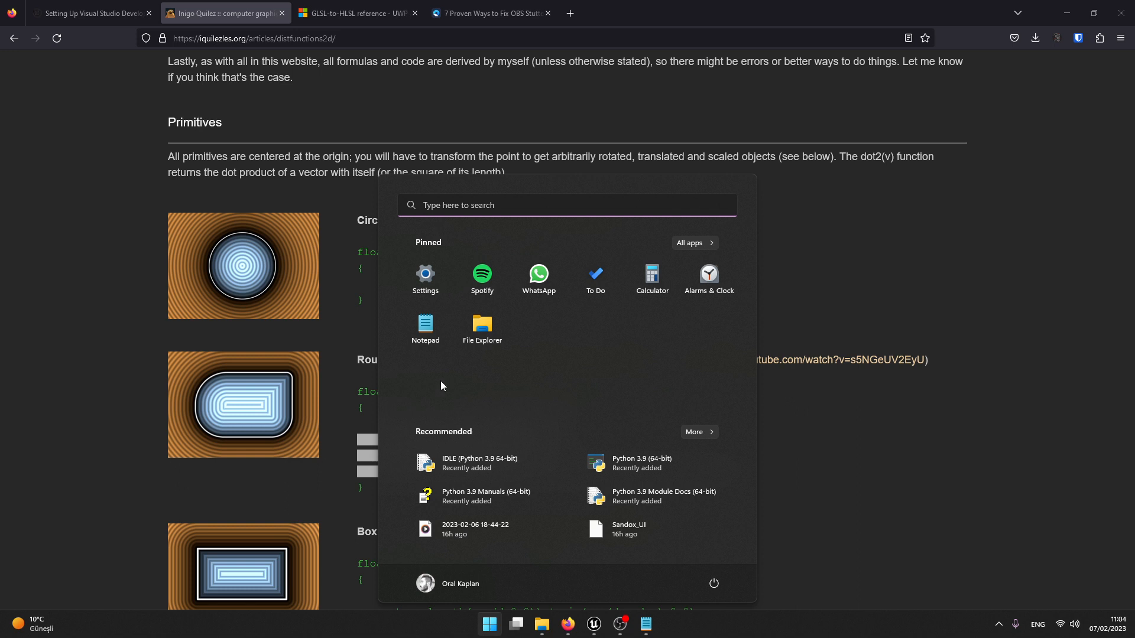
# Step: Launch Notepad, paste and tidy the Rounded Box code, then return to the GLSL-to-HLSL reference
pyautogui.write('note')
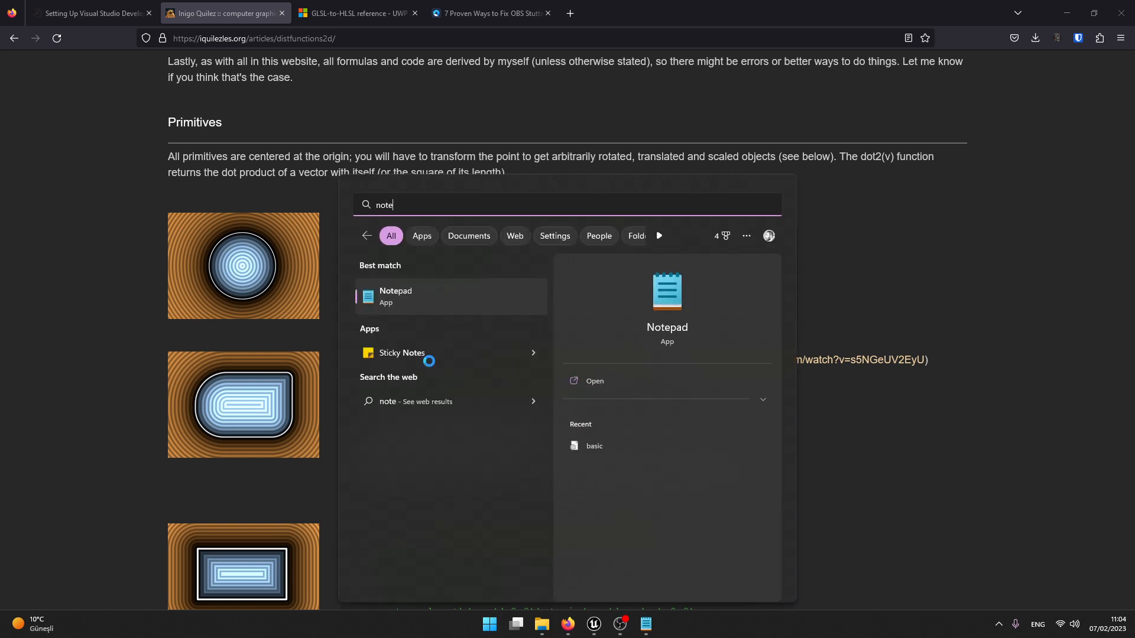
pyautogui.click(395, 296)
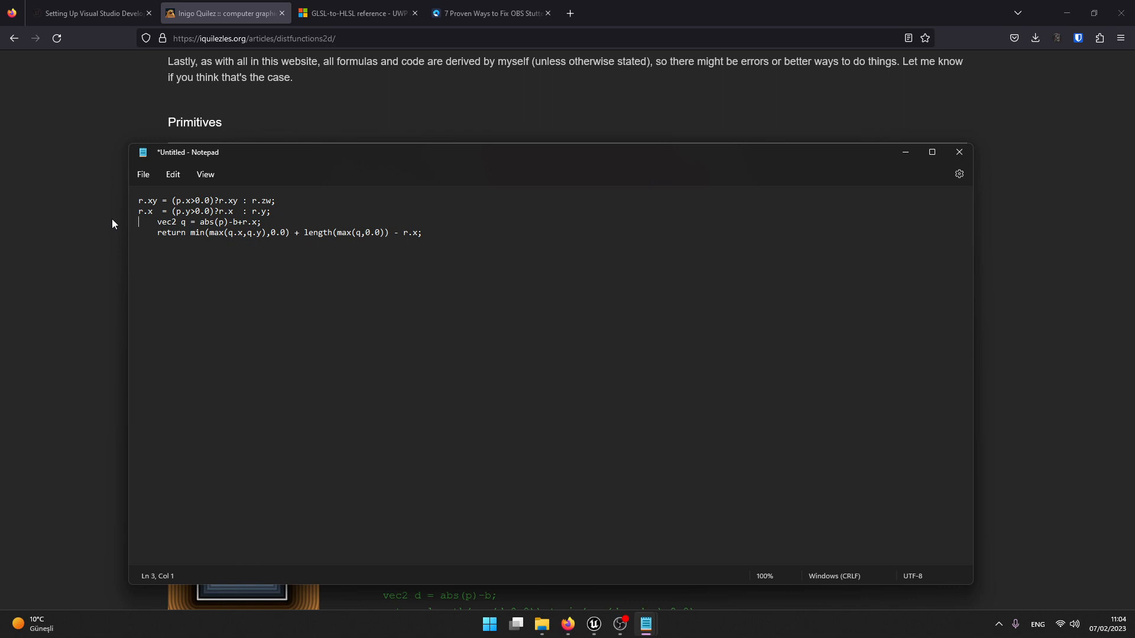
pyautogui.press('Backspace')
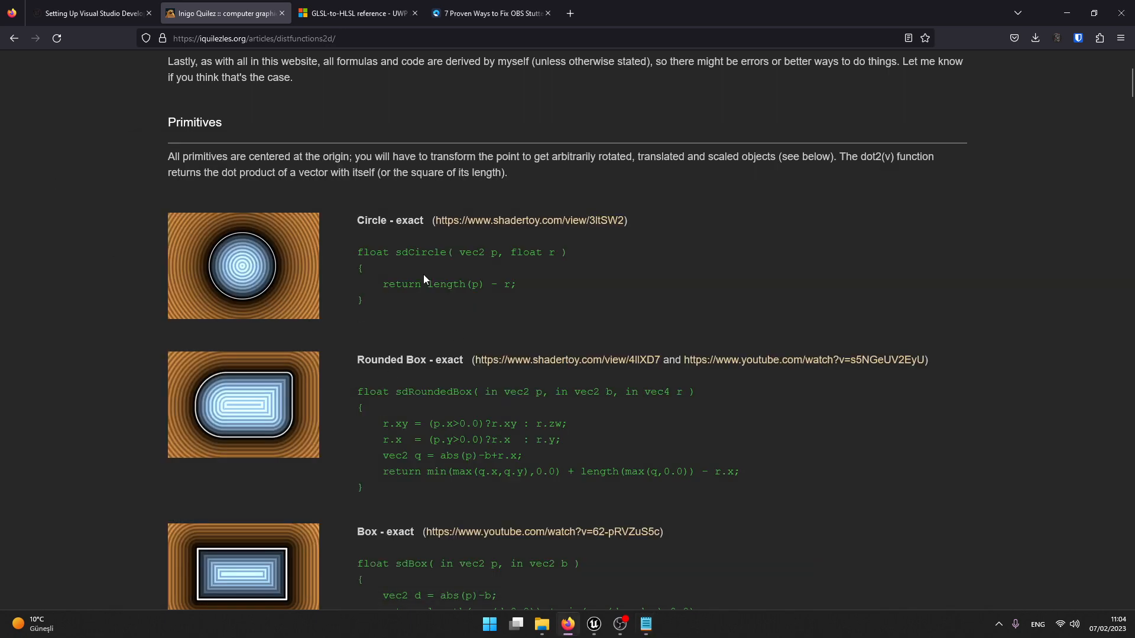
pyautogui.moveTo(391, 122)
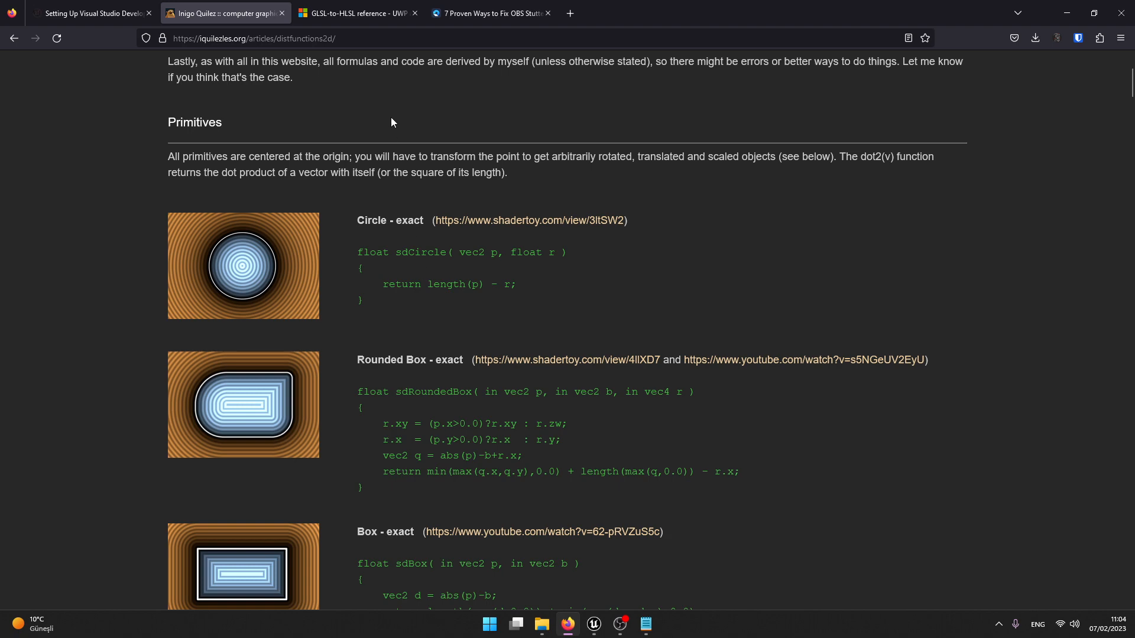
pyautogui.click(355, 13)
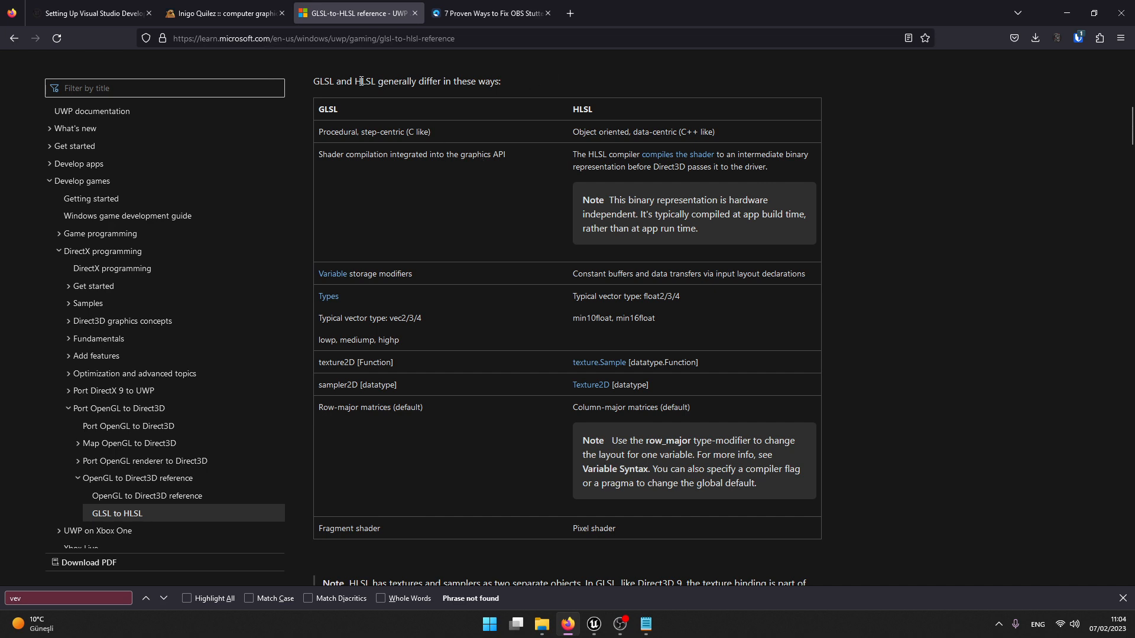
pyautogui.moveTo(320, 320)
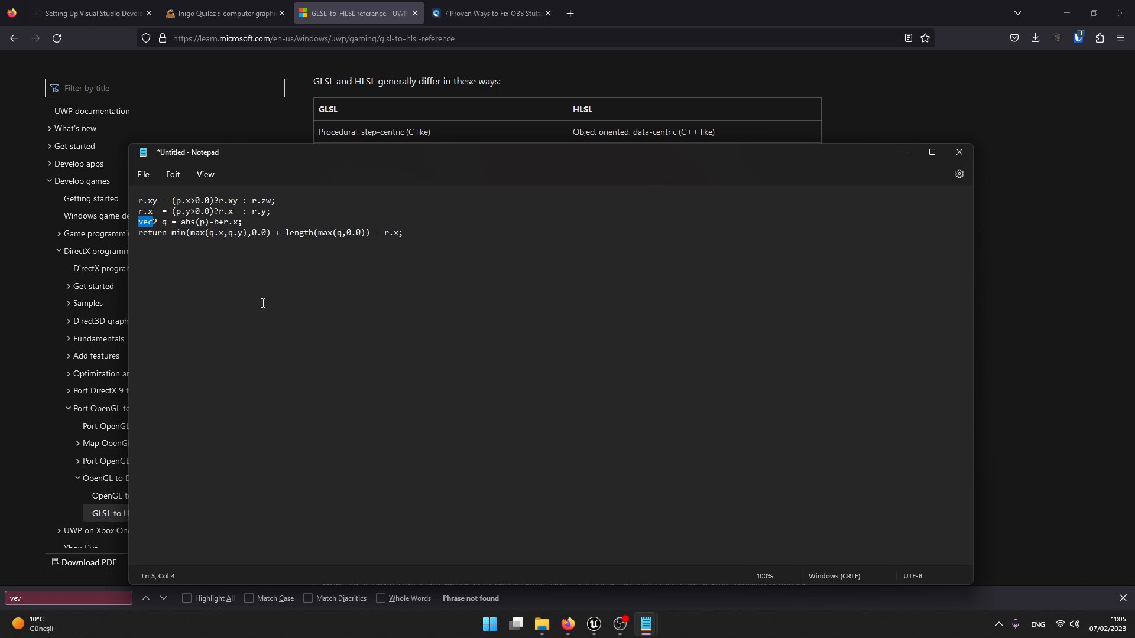
# Step: Change the q declaration from vec2 to float2, copy the snippet and minimize Notepad
pyautogui.write('float')
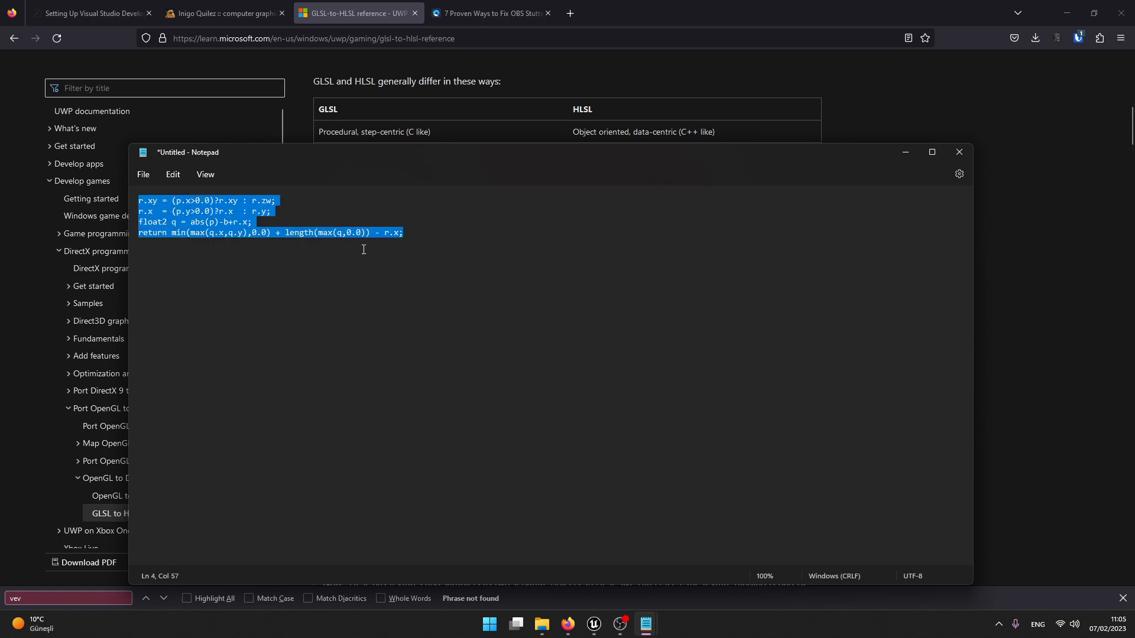
pyautogui.click(959, 153)
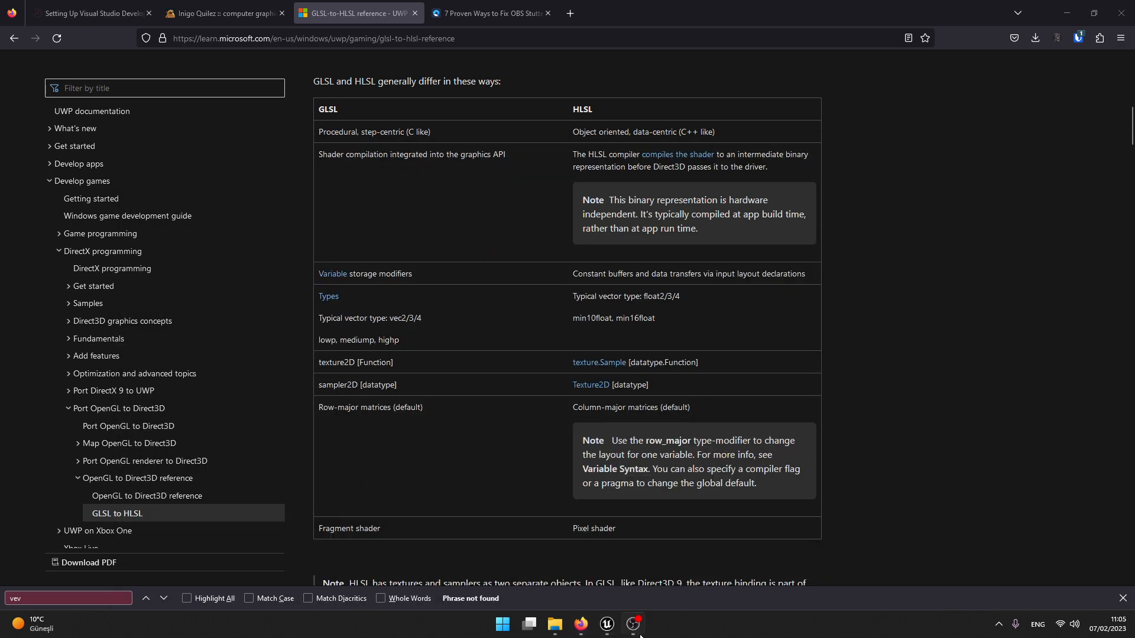
pyautogui.moveTo(635, 623)
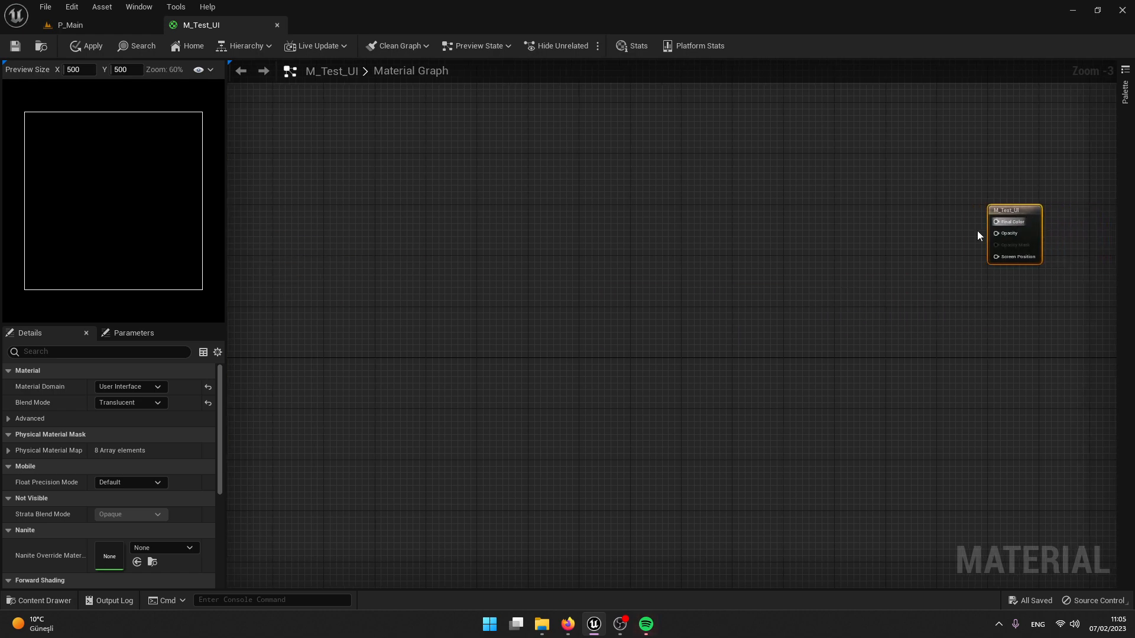
# Step: Add a Custom expression node to the M_Test_UI material graph
pyautogui.write('custom')
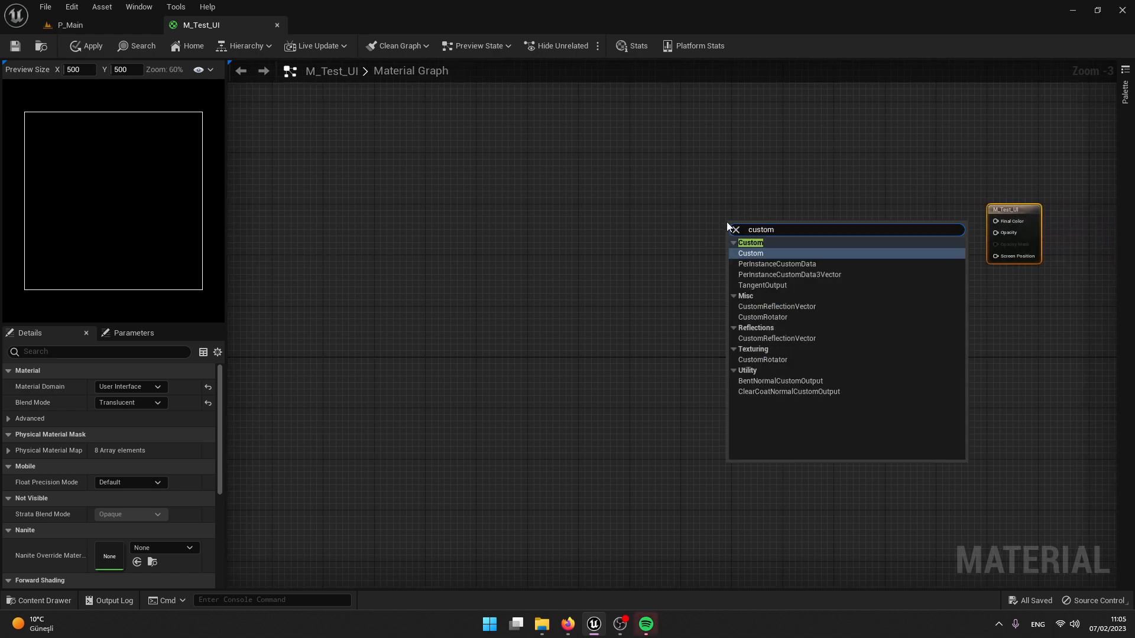
pyautogui.click(750, 253)
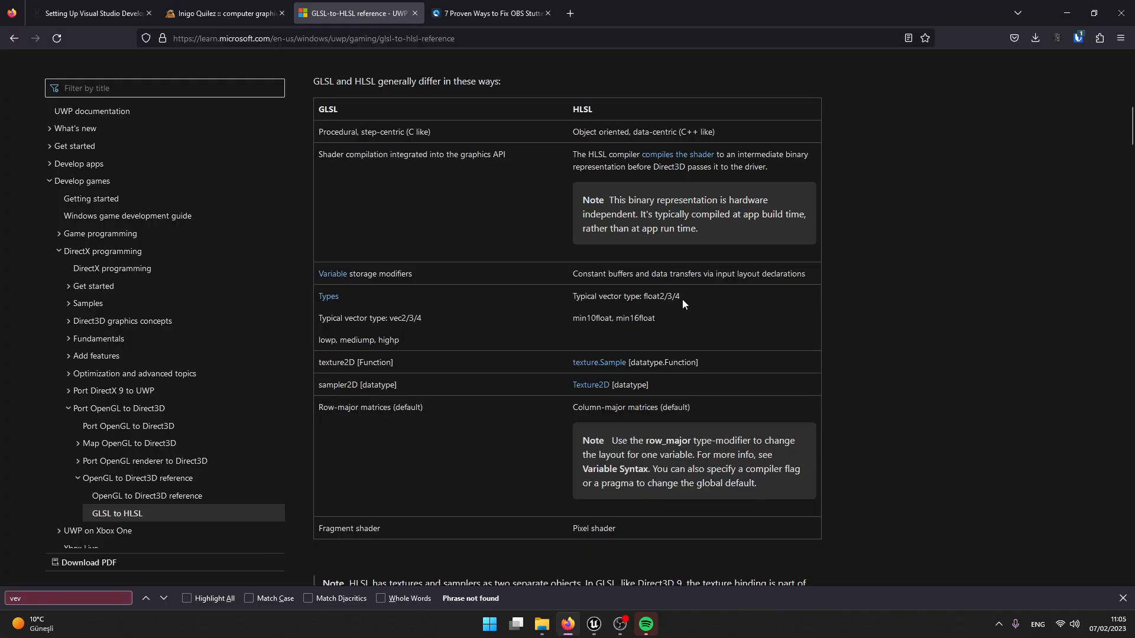
# Step: Review the sdRoundedBox parameters p and r in the article's Rounded Box code
pyautogui.click(224, 13)
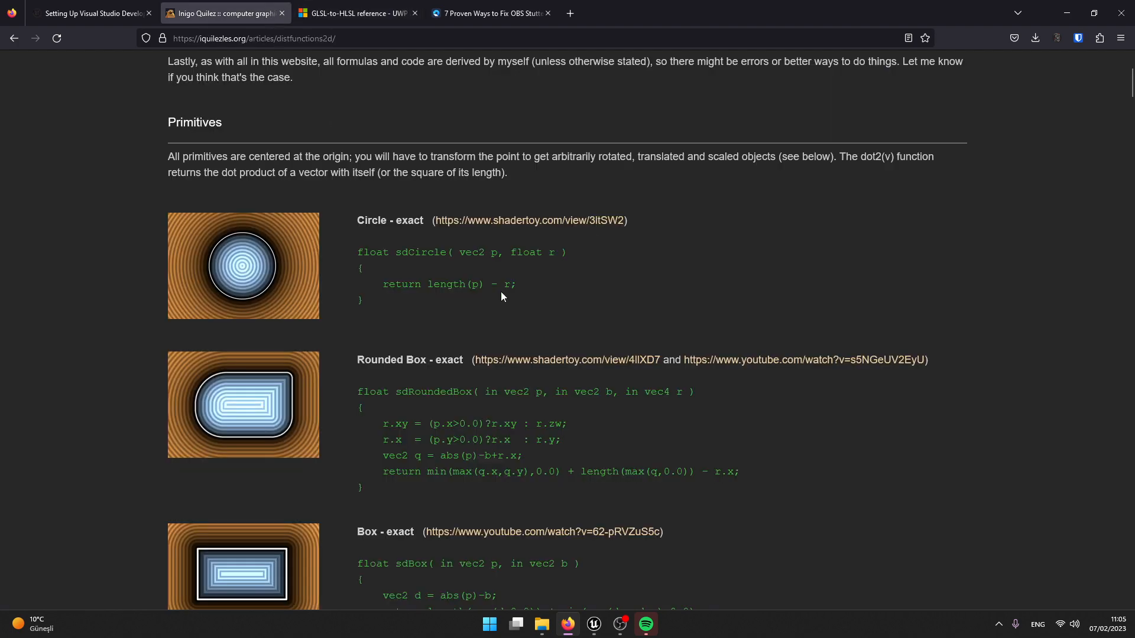
pyautogui.moveTo(404, 395)
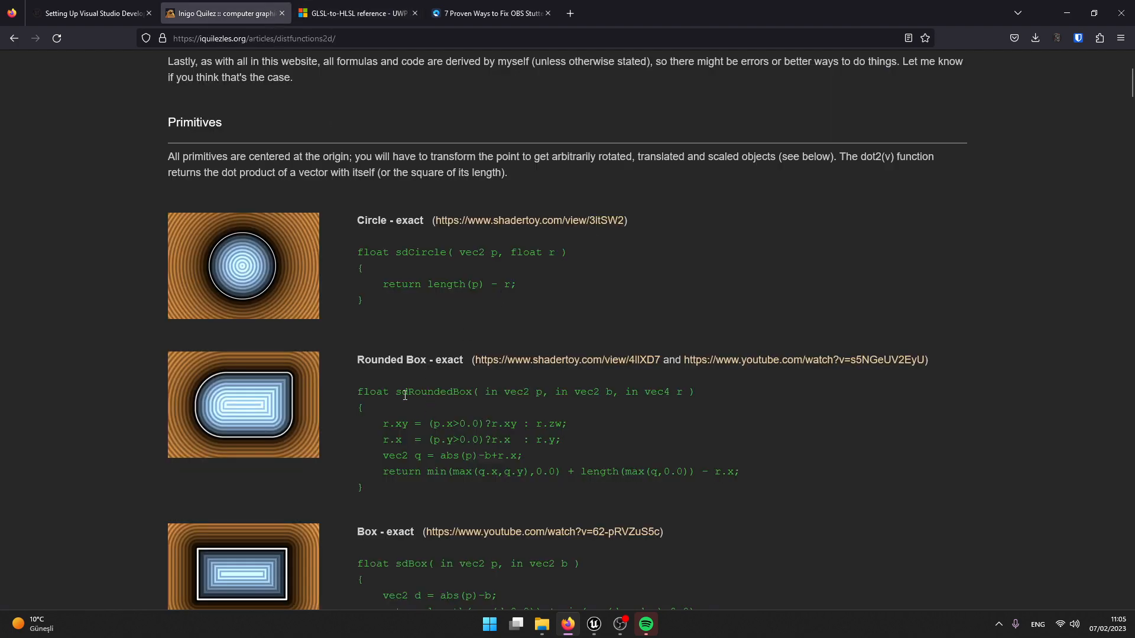
pyautogui.moveTo(610, 391)
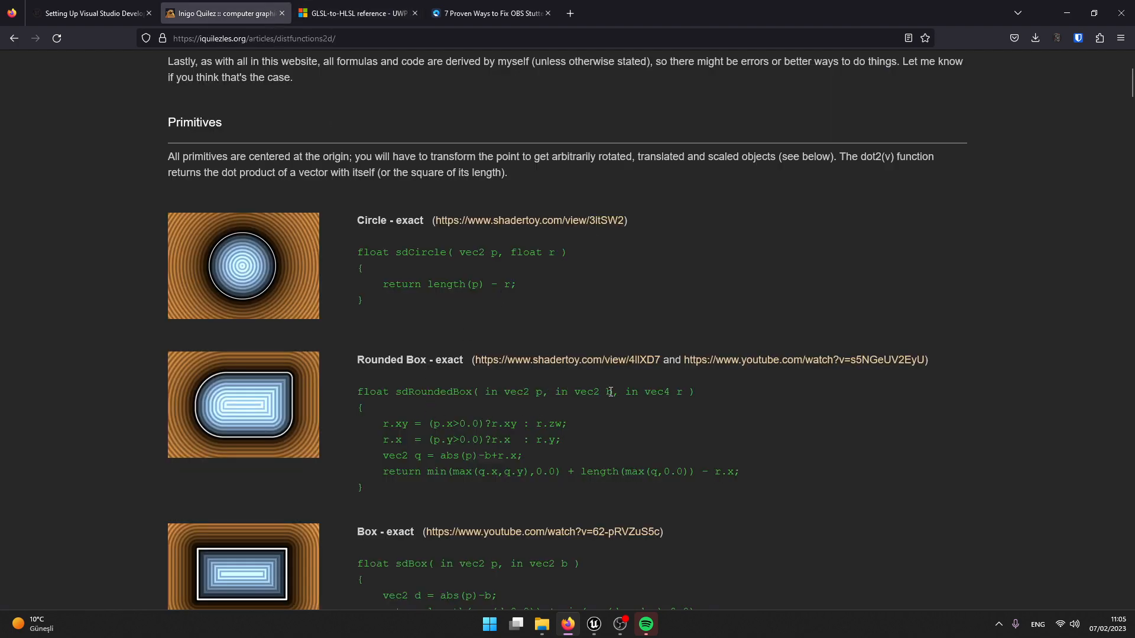
pyautogui.doubleClick(681, 391)
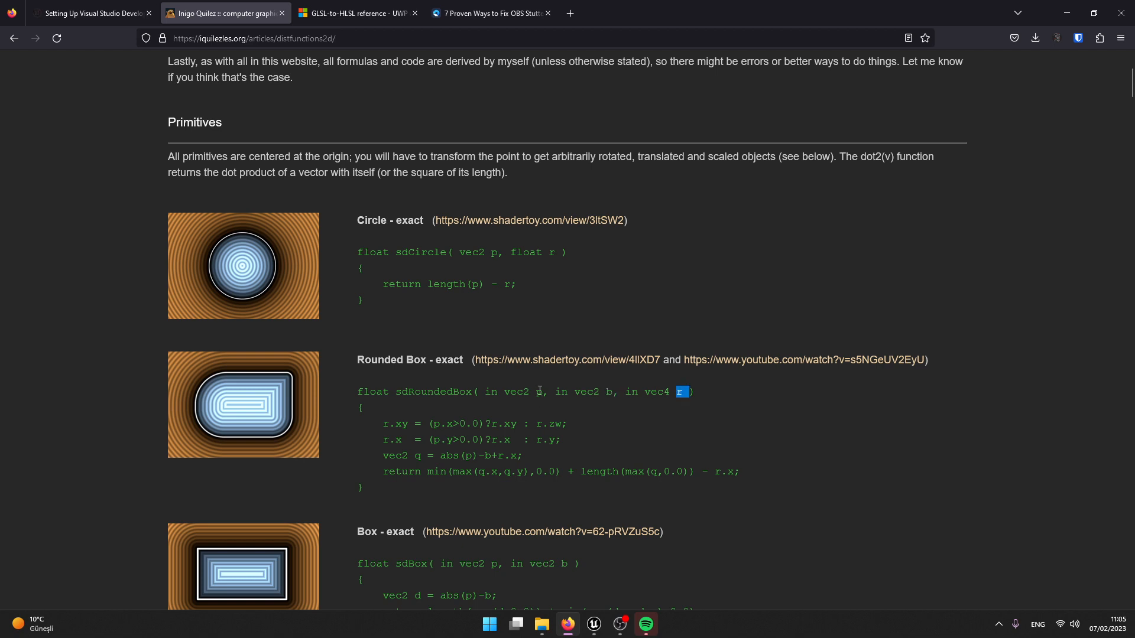
pyautogui.doubleClick(539, 392)
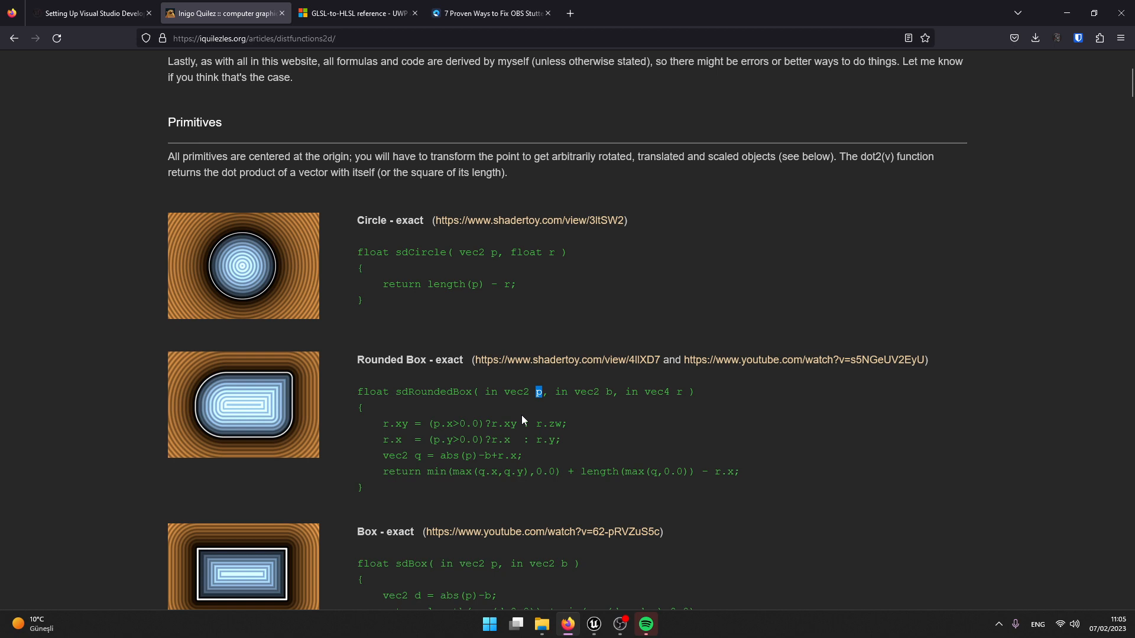
pyautogui.moveTo(569, 404)
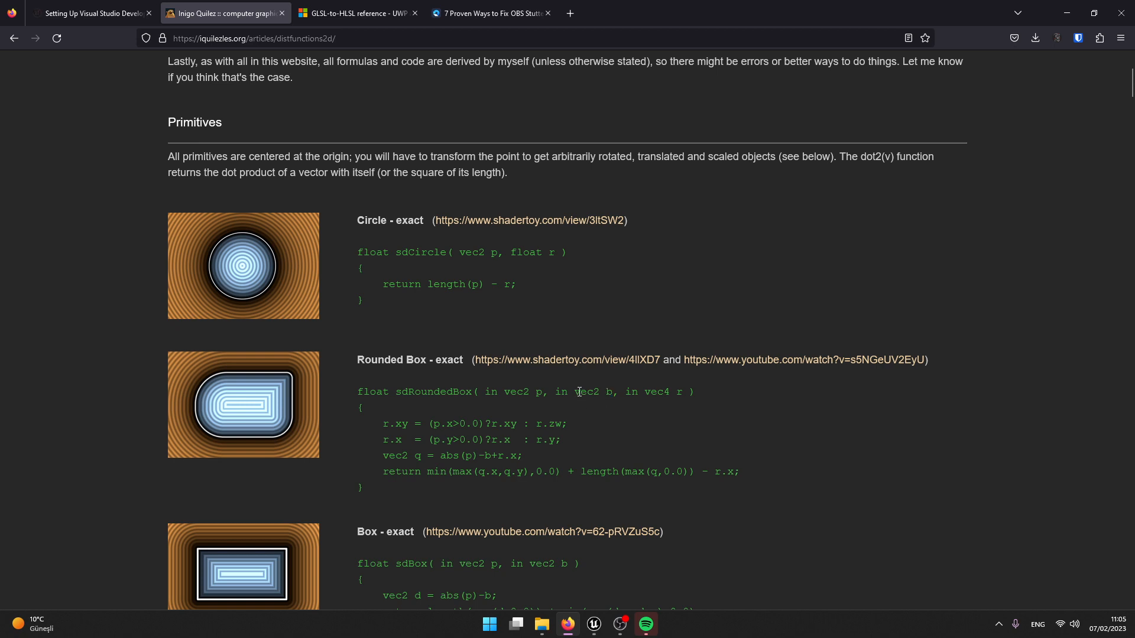
pyautogui.moveTo(678, 389)
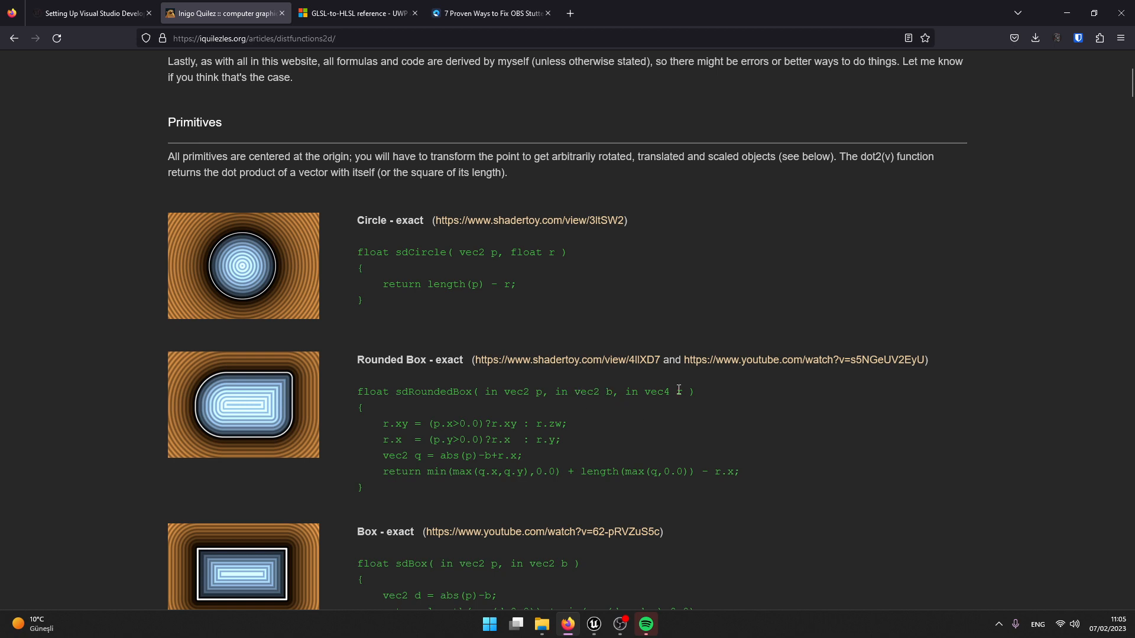
pyautogui.doubleClick(664, 392)
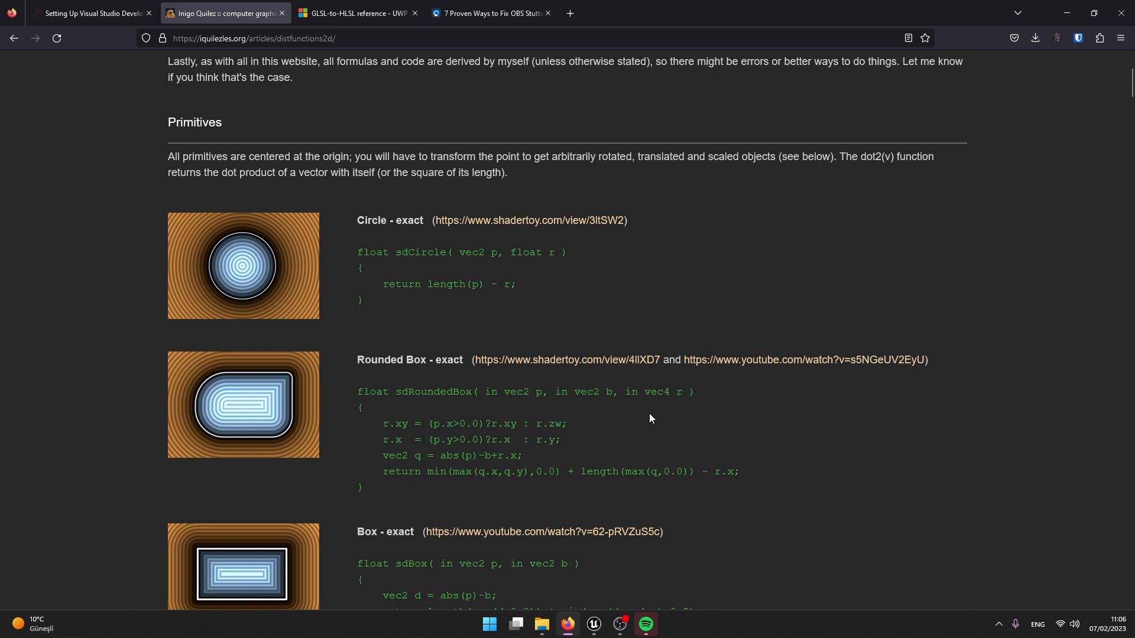
pyautogui.moveTo(649, 412)
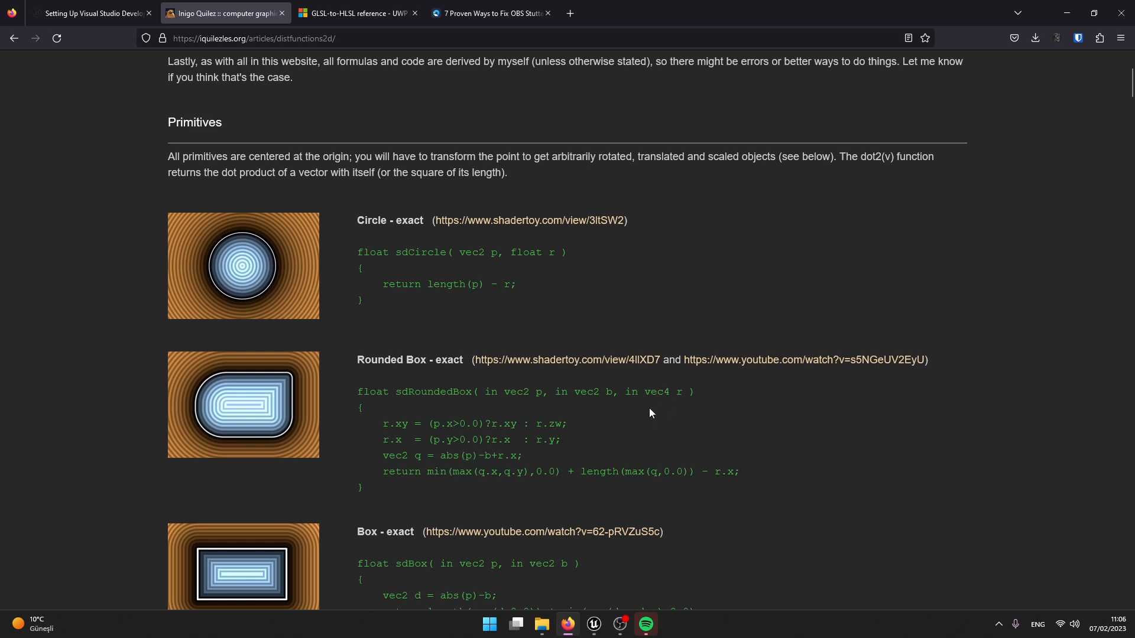
pyautogui.moveTo(514, 469)
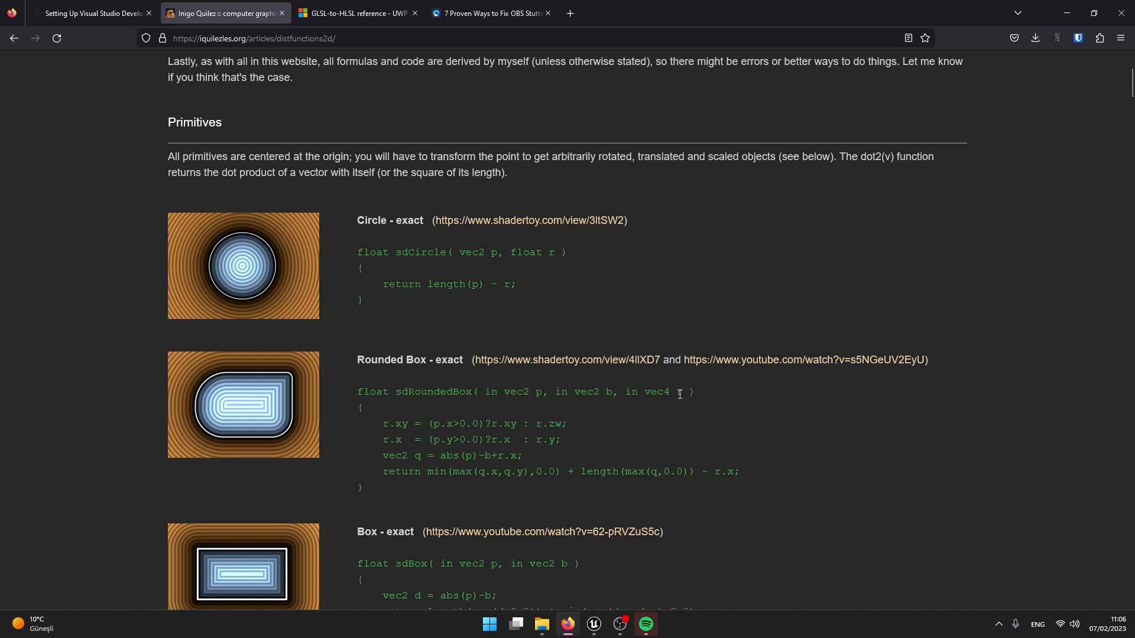
pyautogui.moveTo(633, 449)
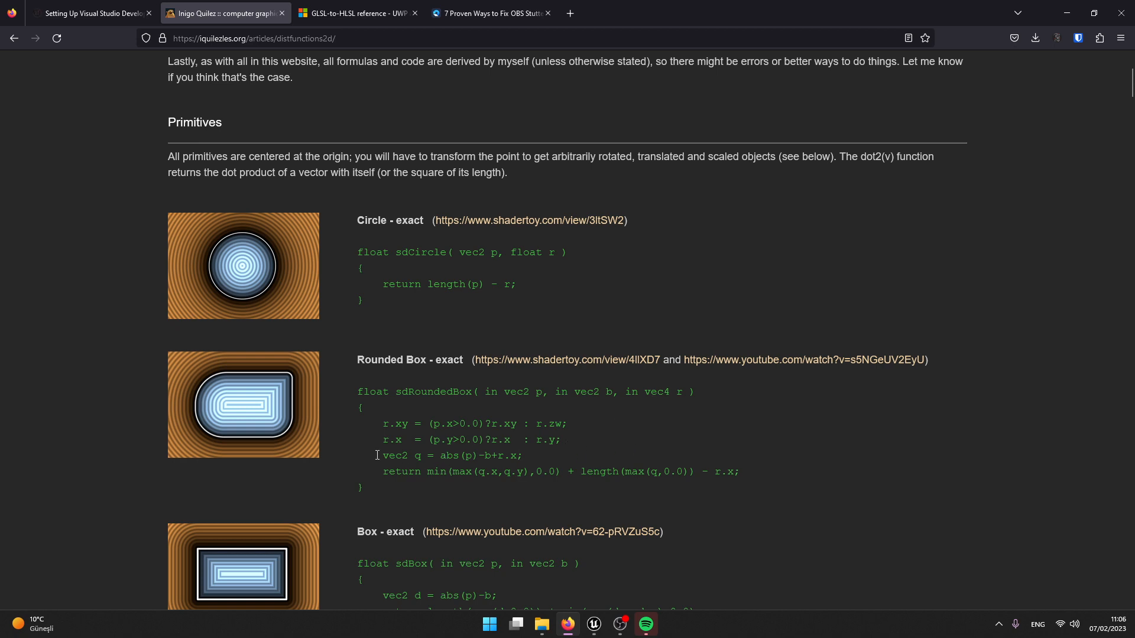
pyautogui.moveTo(588, 458)
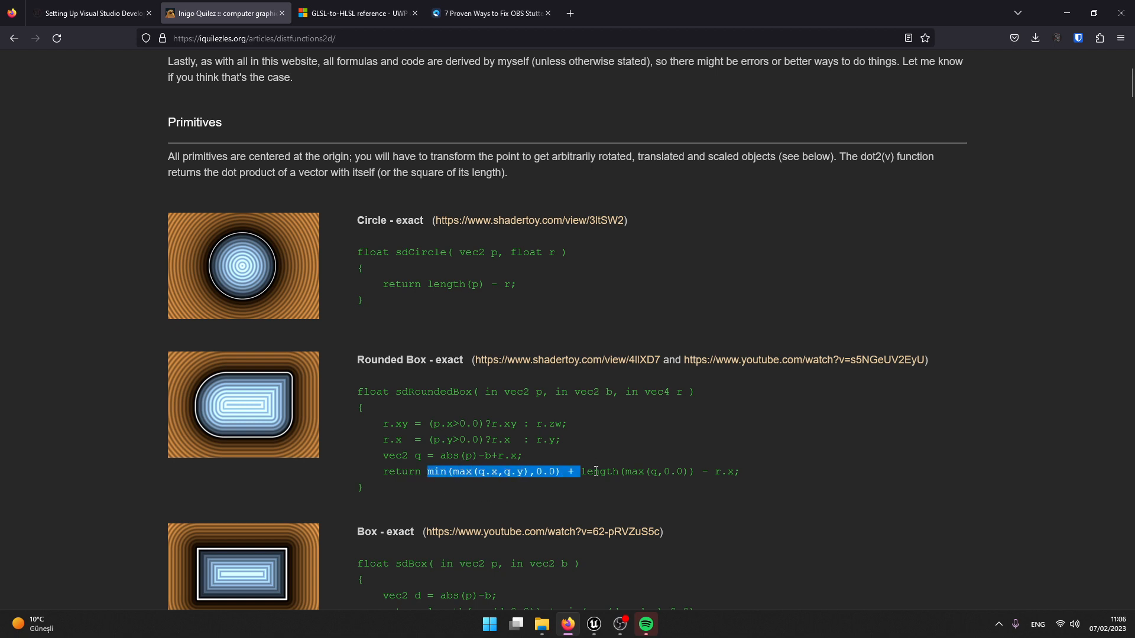
pyautogui.click(381, 472)
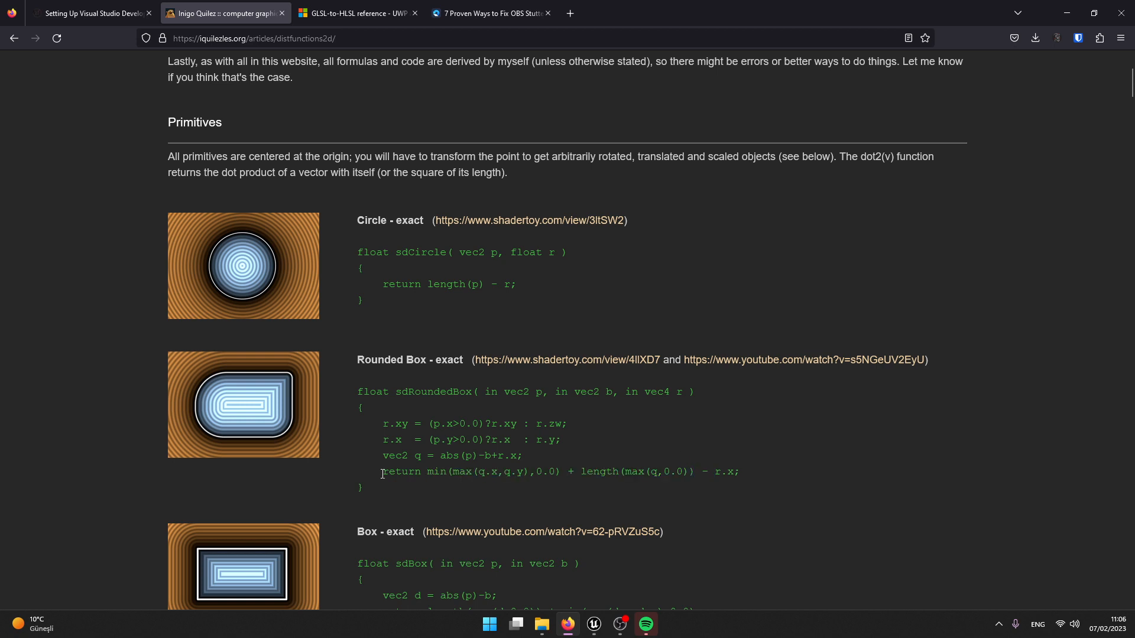
pyautogui.moveTo(510, 466)
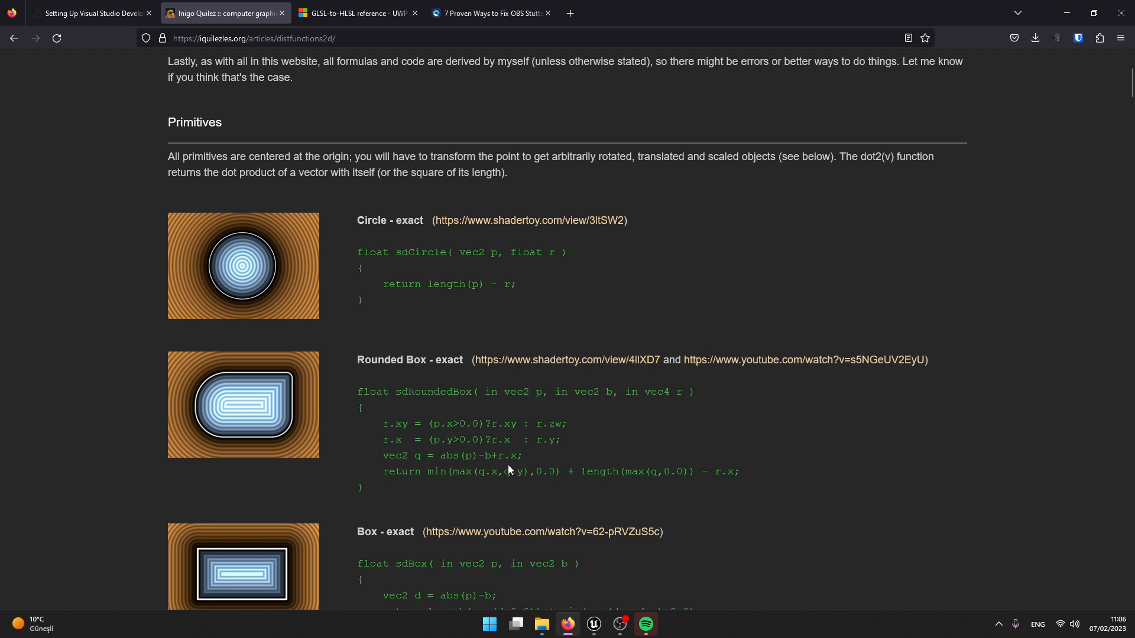
# Step: Back in M_Test_UI, name the Custom node's inputs p, b and r
pyautogui.click(593, 624)
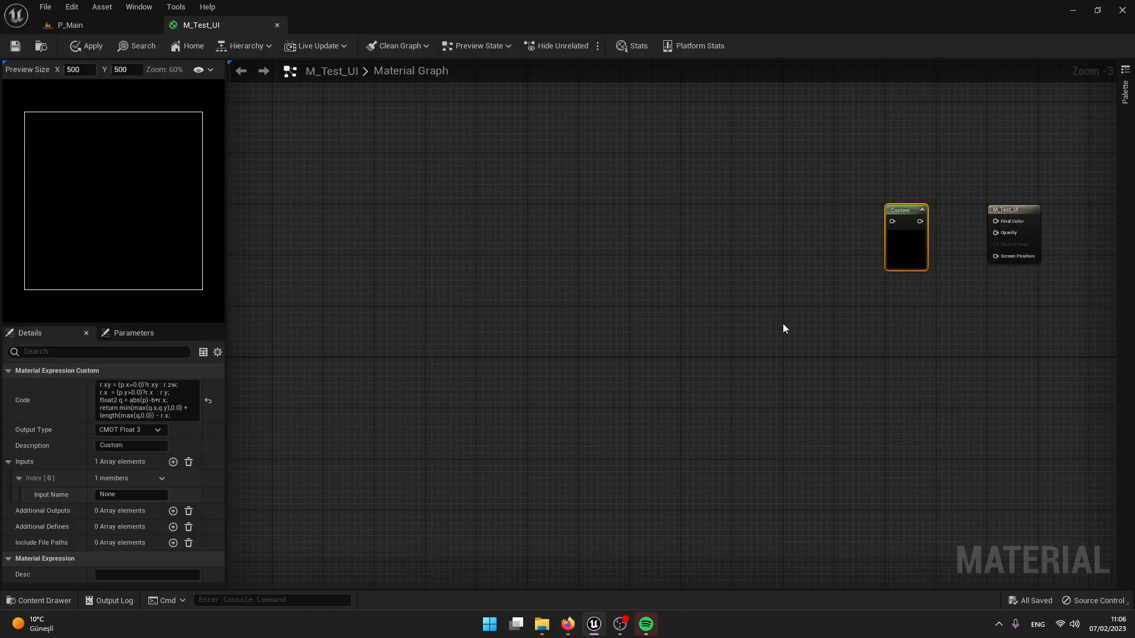
pyautogui.moveTo(783, 231)
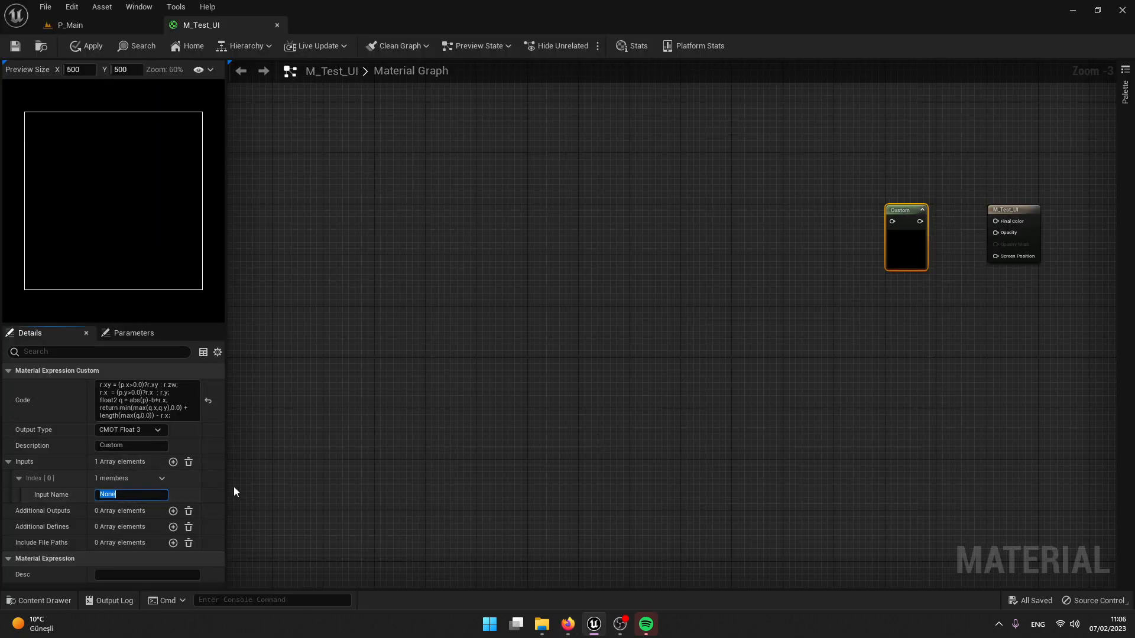
pyautogui.write('p')
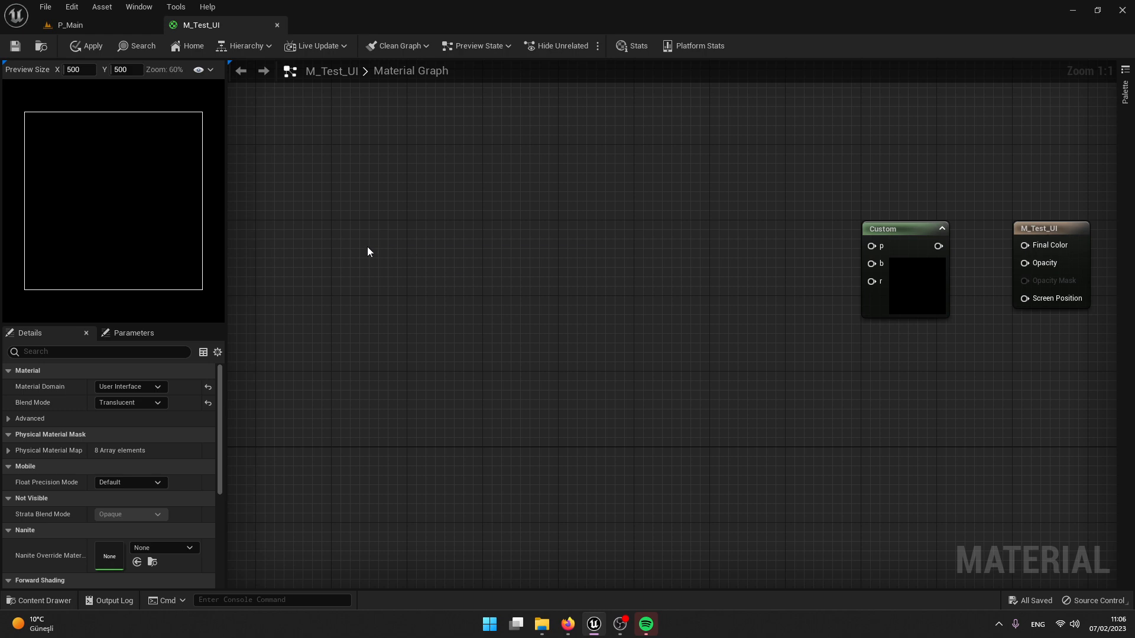
# Step: Add a TexCoord node feeding a ConstantBiasScale with Bias -0.5 toward the Custom node's p input
pyautogui.write('text co')
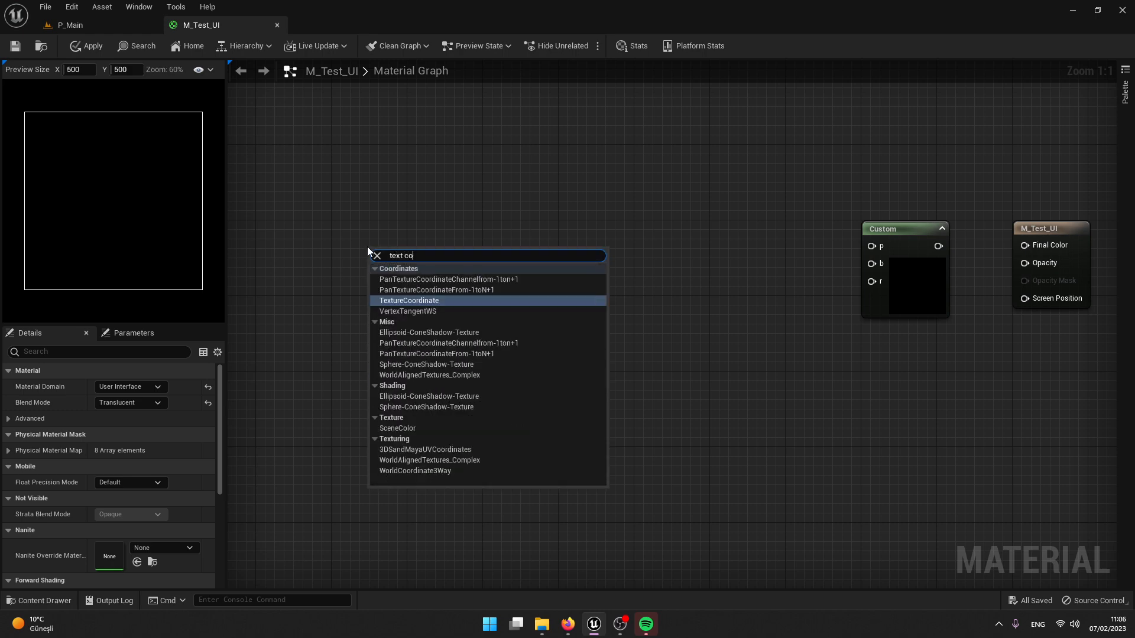
pyautogui.click(410, 300)
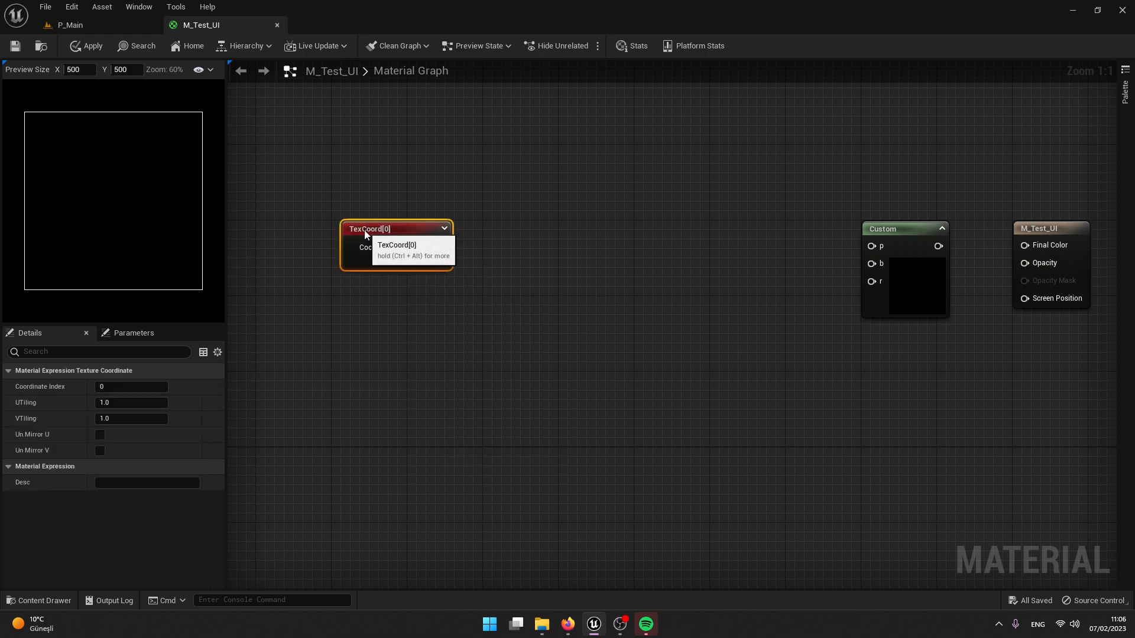
pyautogui.moveTo(434, 247); pyautogui.dragTo(507, 255)
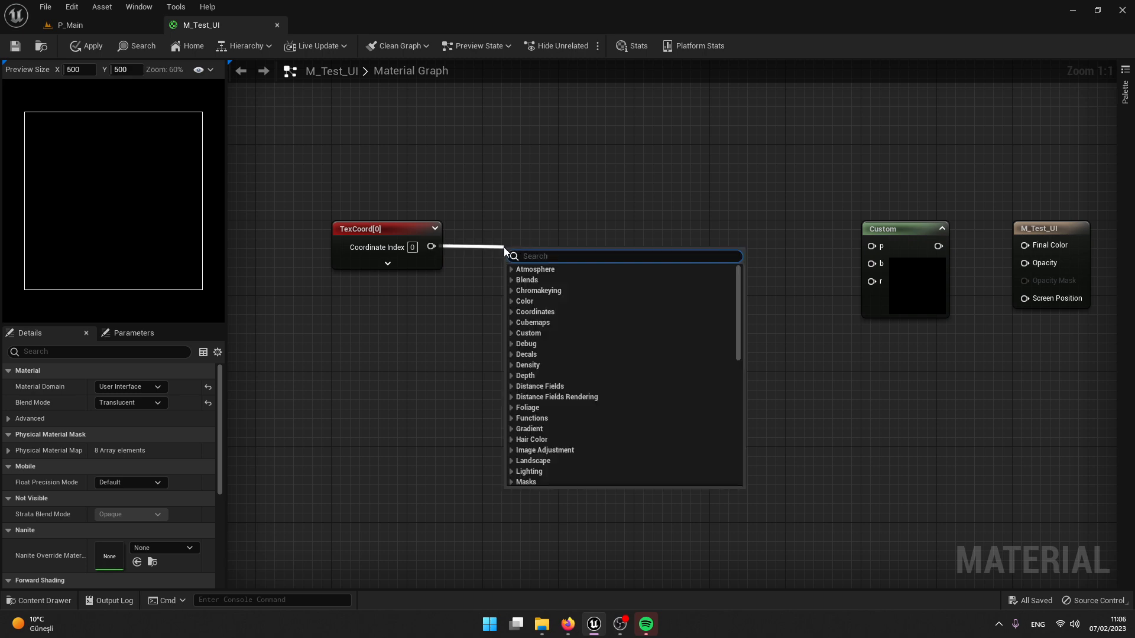
pyautogui.write('cons')
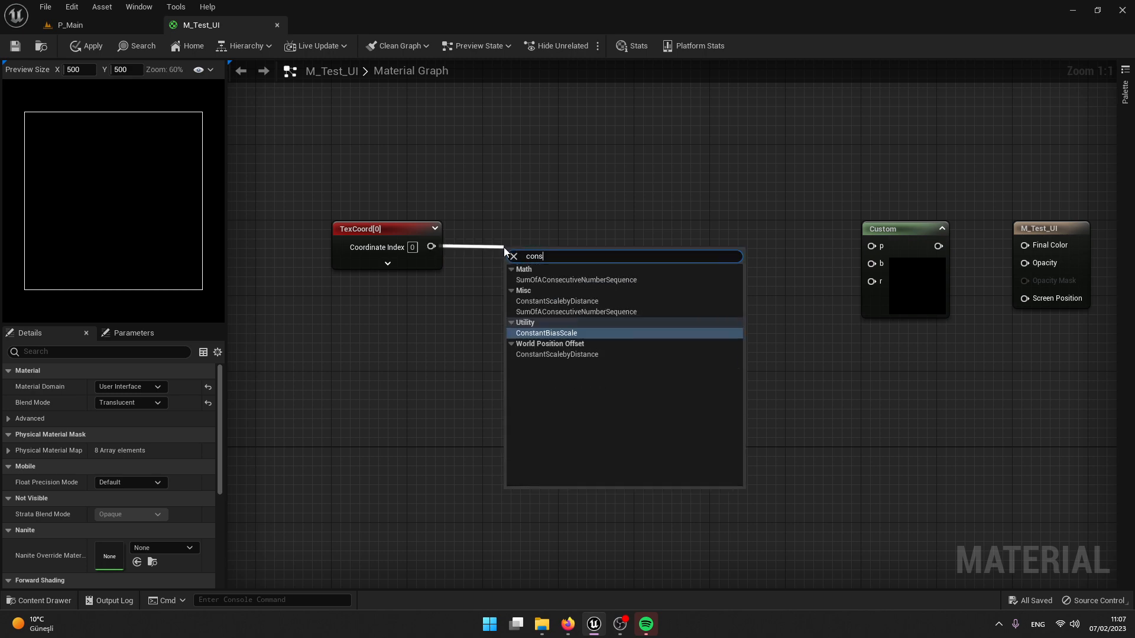
pyautogui.click(546, 333)
pyautogui.write('-0.5')
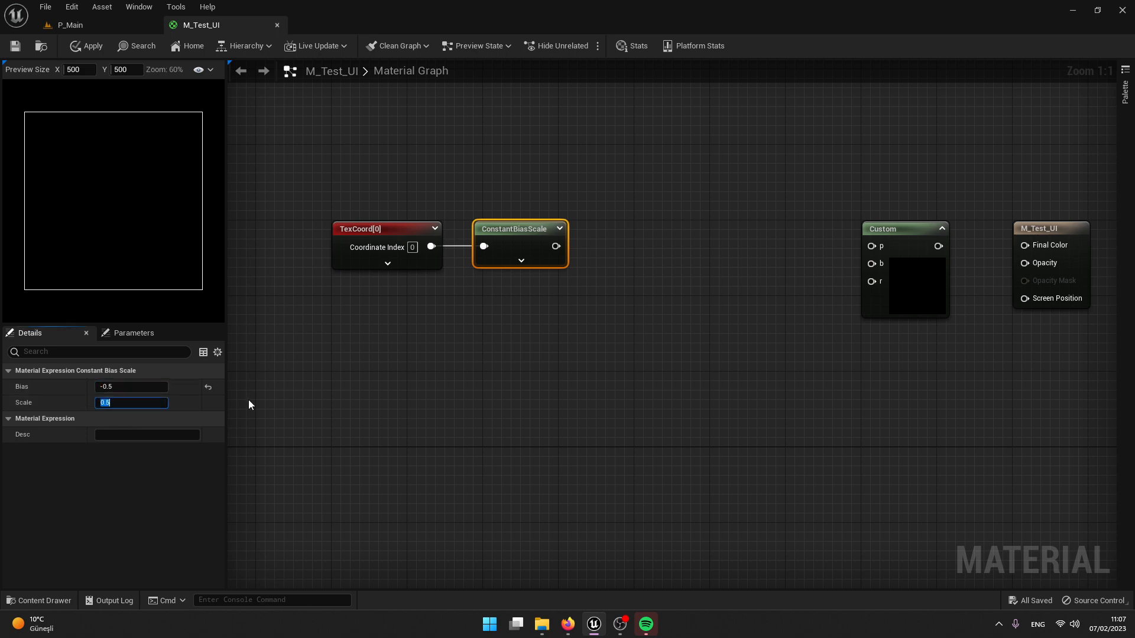
pyautogui.click(578, 296)
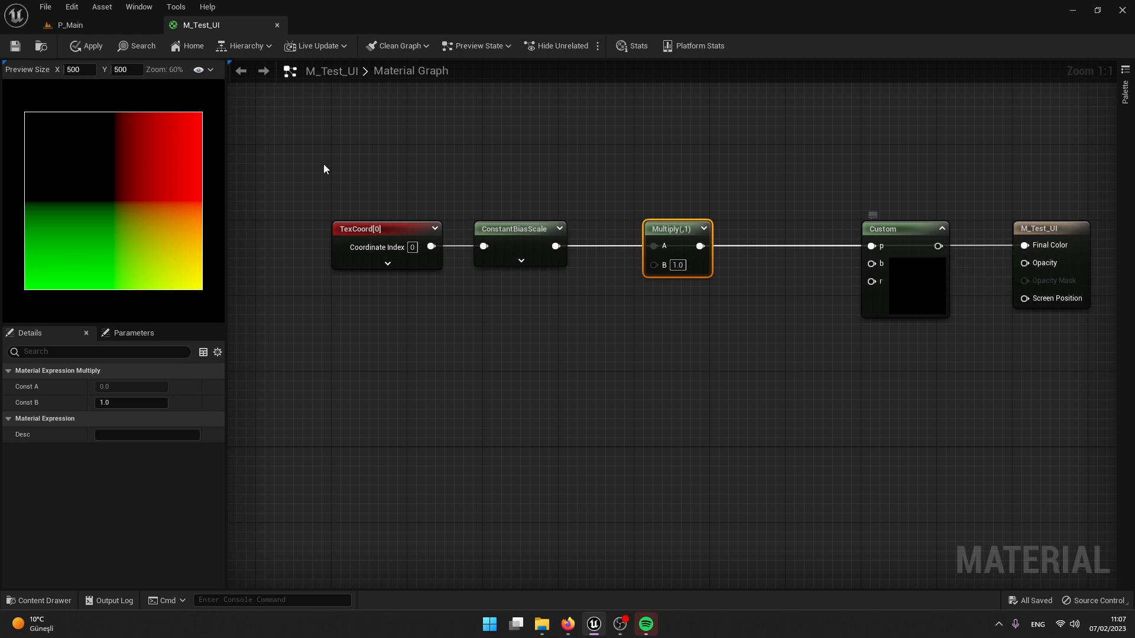
pyautogui.moveTo(52, 246)
pyautogui.write('250')
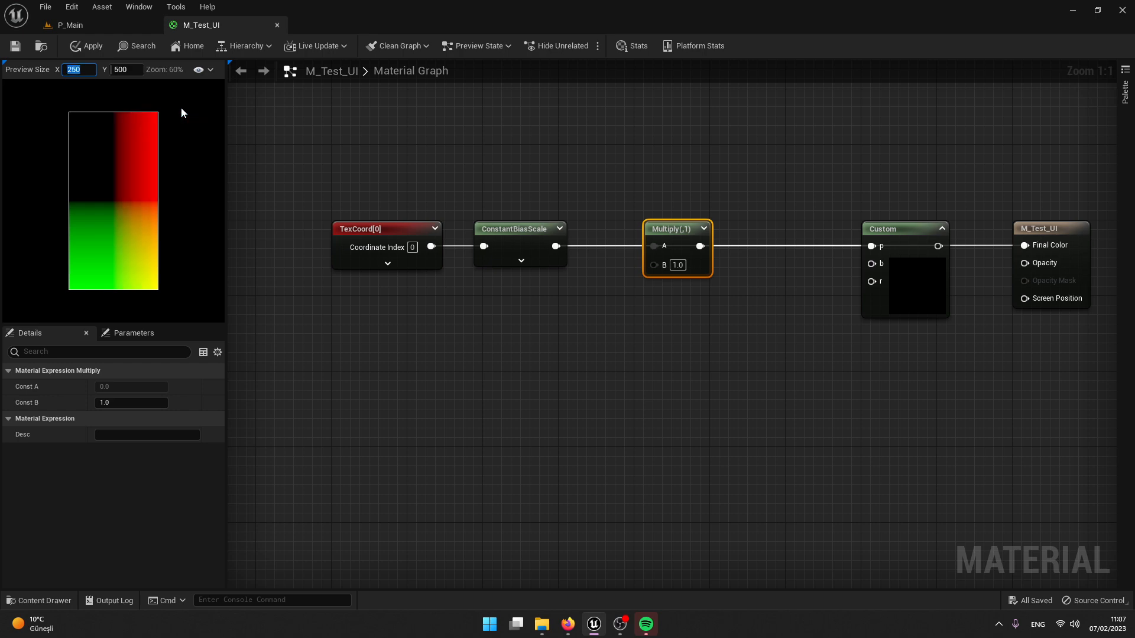
# Step: Set the material preview size to 500 by 250
pyautogui.click(126, 70)
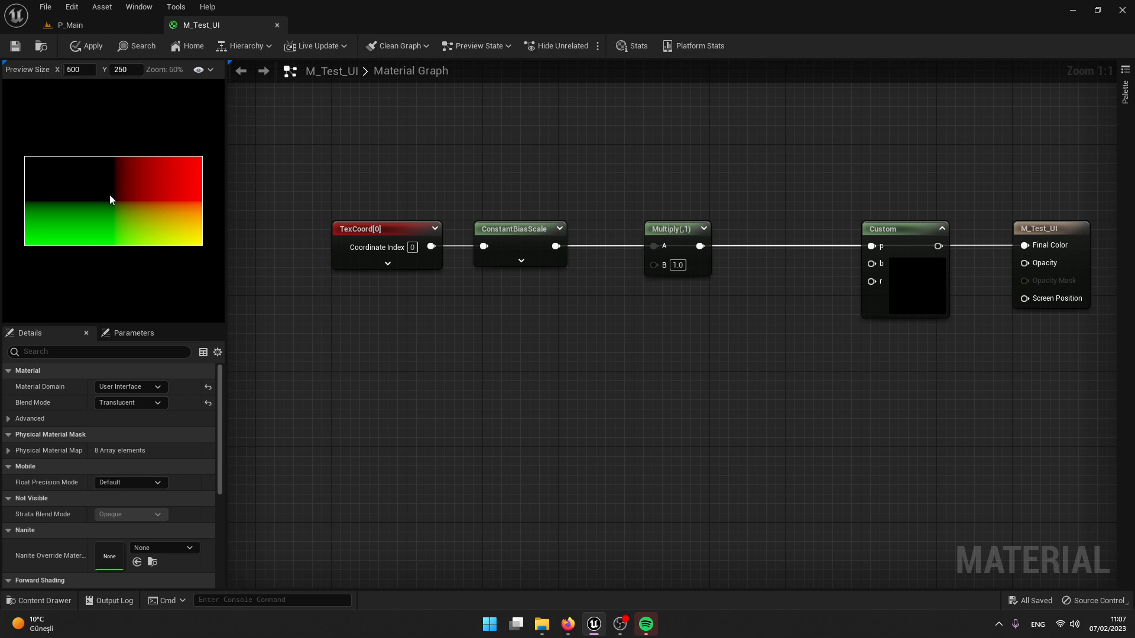
pyautogui.moveTo(186, 240)
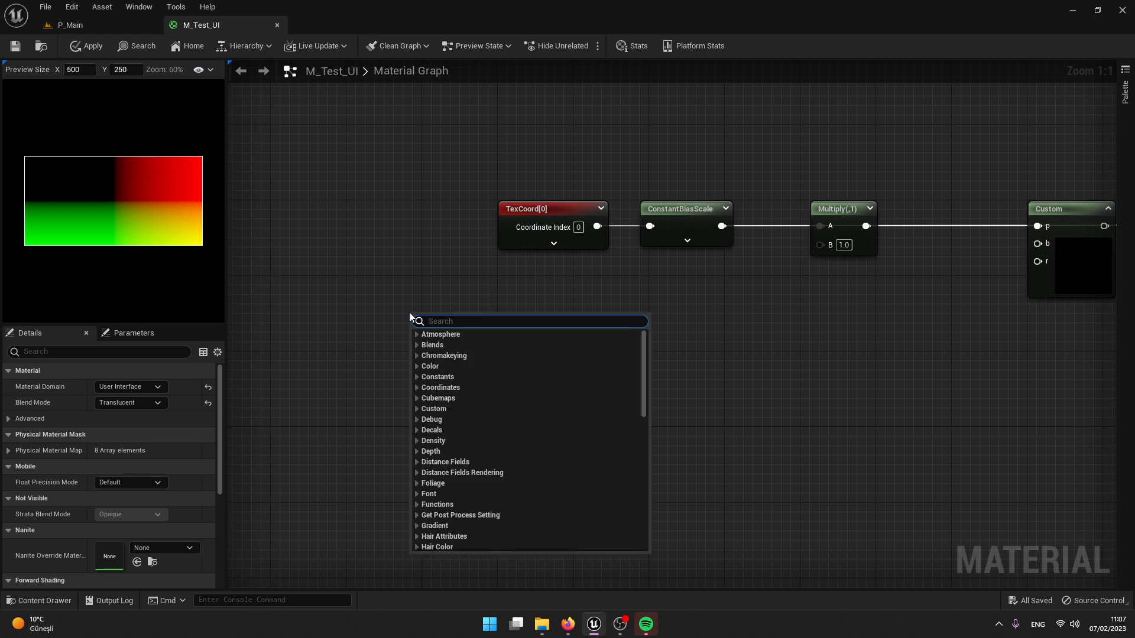
# Step: Add a GetUserInterfaceUV node, inspect its internal function graph, and return to M_Test_UI
pyautogui.write('get uv')
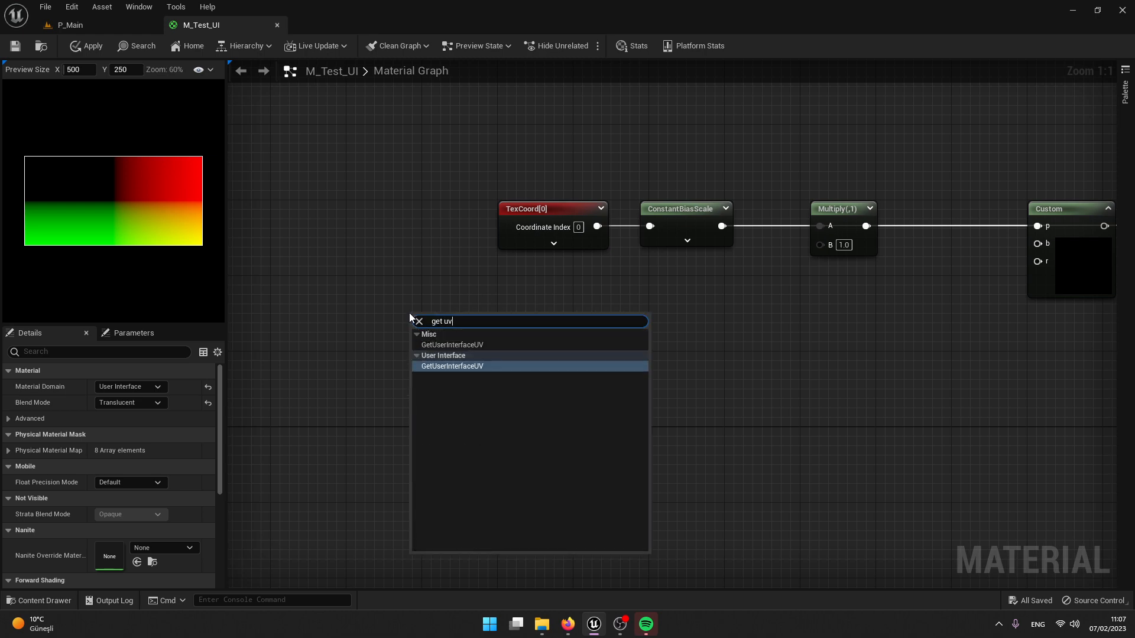
pyautogui.click(451, 366)
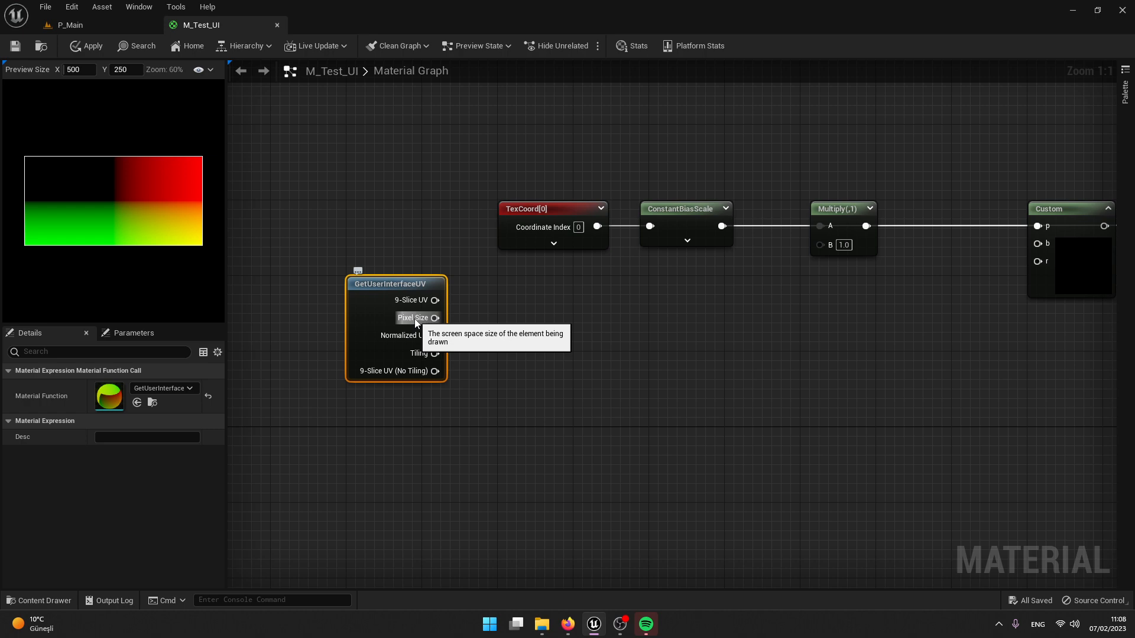
pyautogui.moveTo(104, 140)
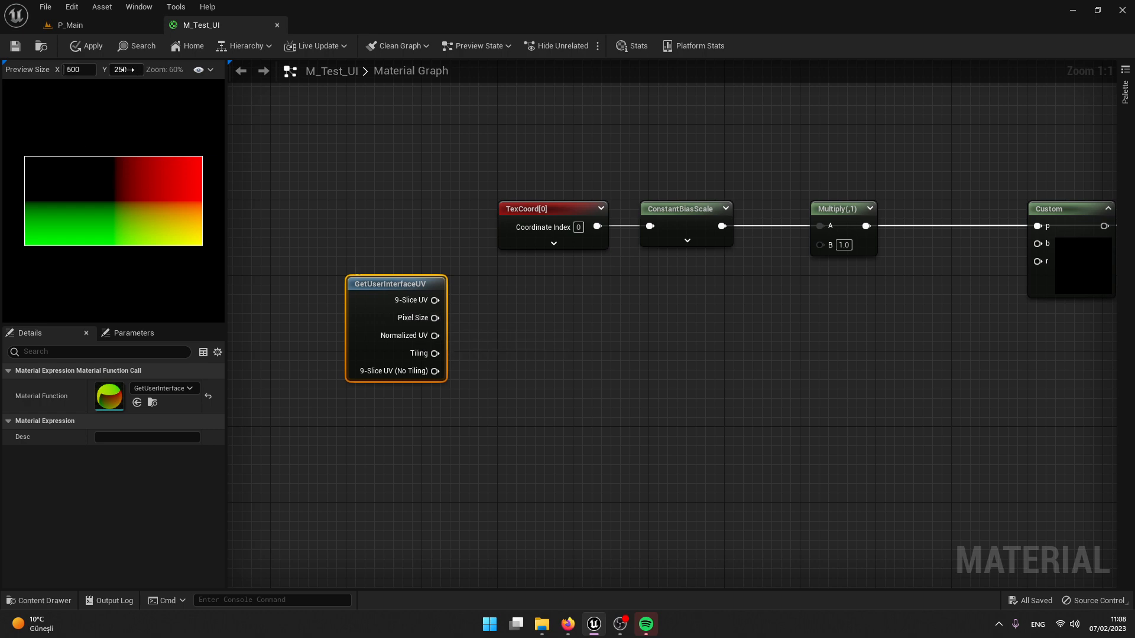
pyautogui.doubleClick(396, 282)
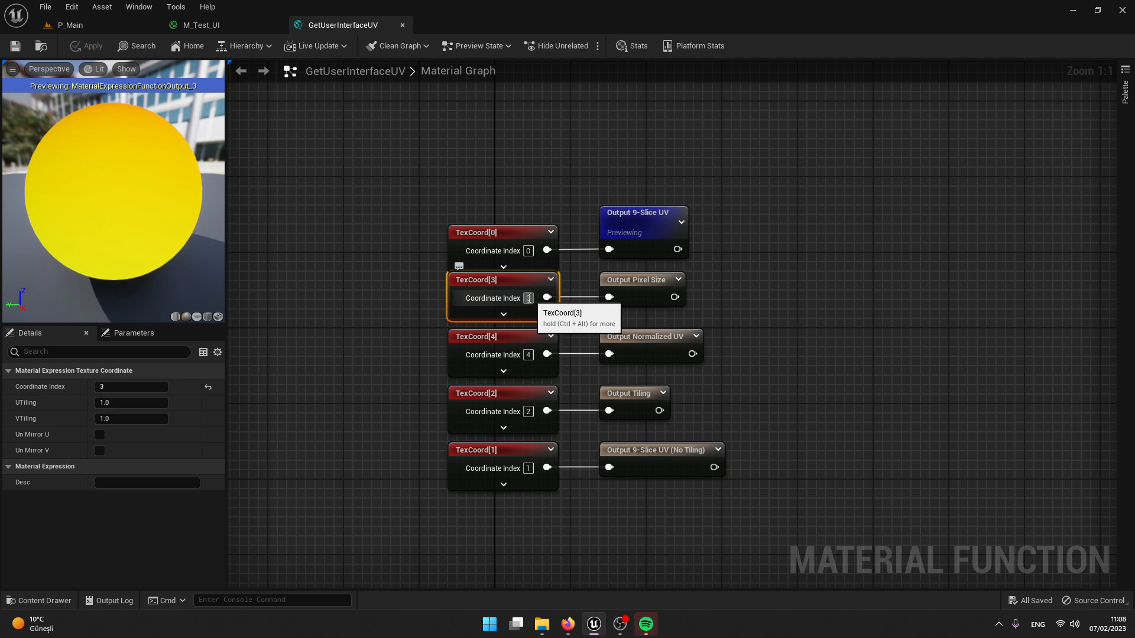
pyautogui.moveTo(311, 123)
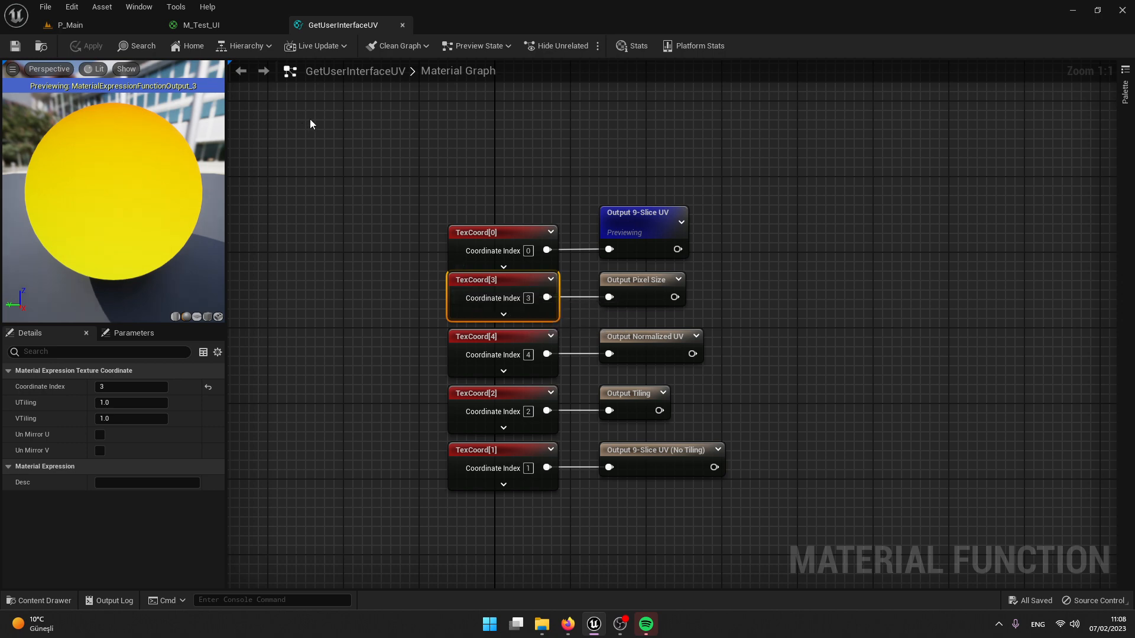
pyautogui.click(201, 25)
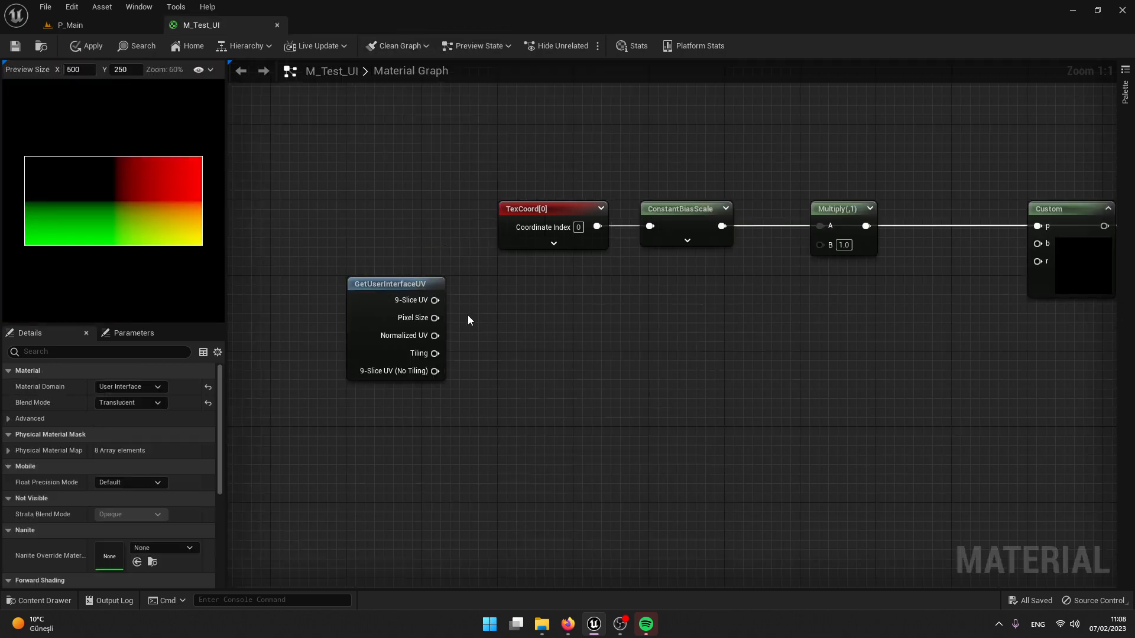
pyautogui.moveTo(432, 318)
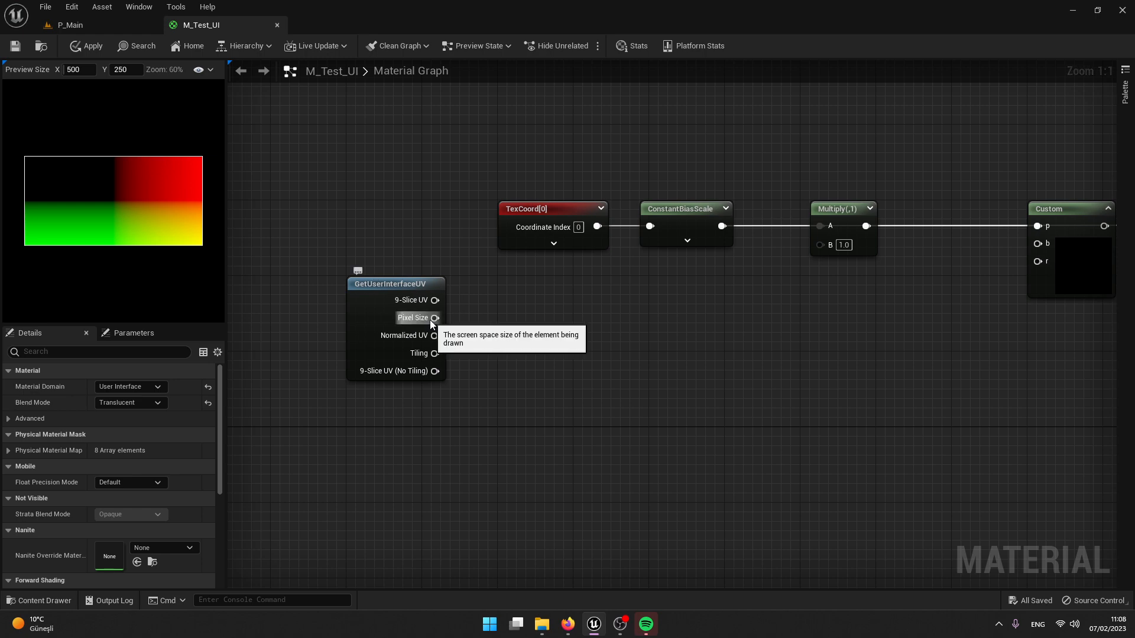
# Step: Route Pixel Size through BreakOutFloat2Components, two Divides, an AppendVector and a Saturate
pyautogui.moveTo(434, 318); pyautogui.dragTo(478, 322)
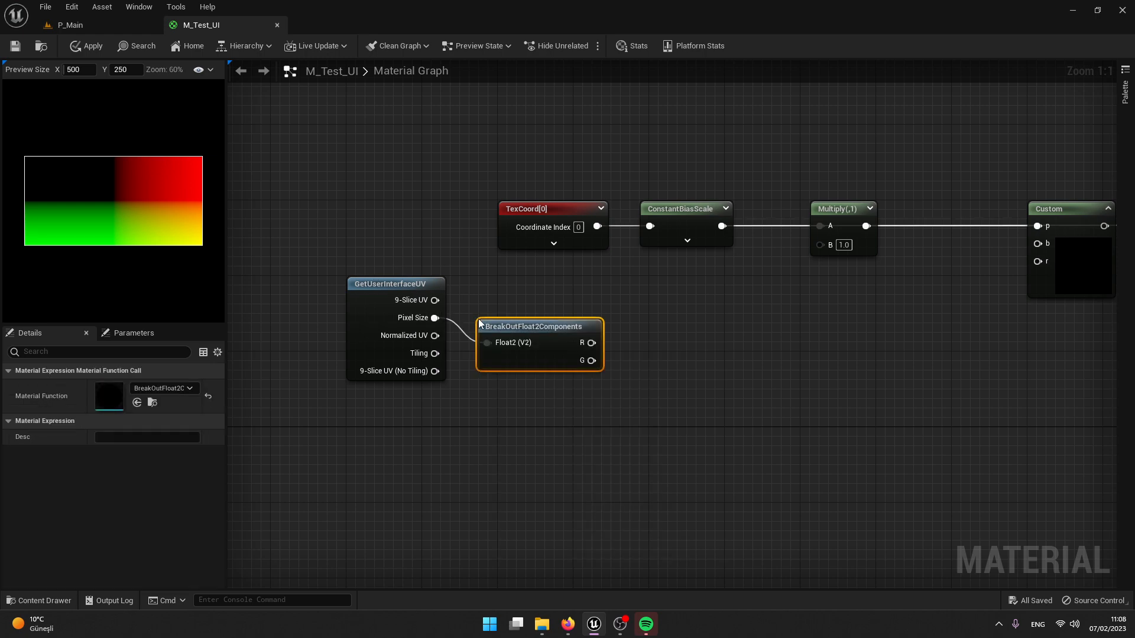
pyautogui.click(449, 263)
pyautogui.write('append')
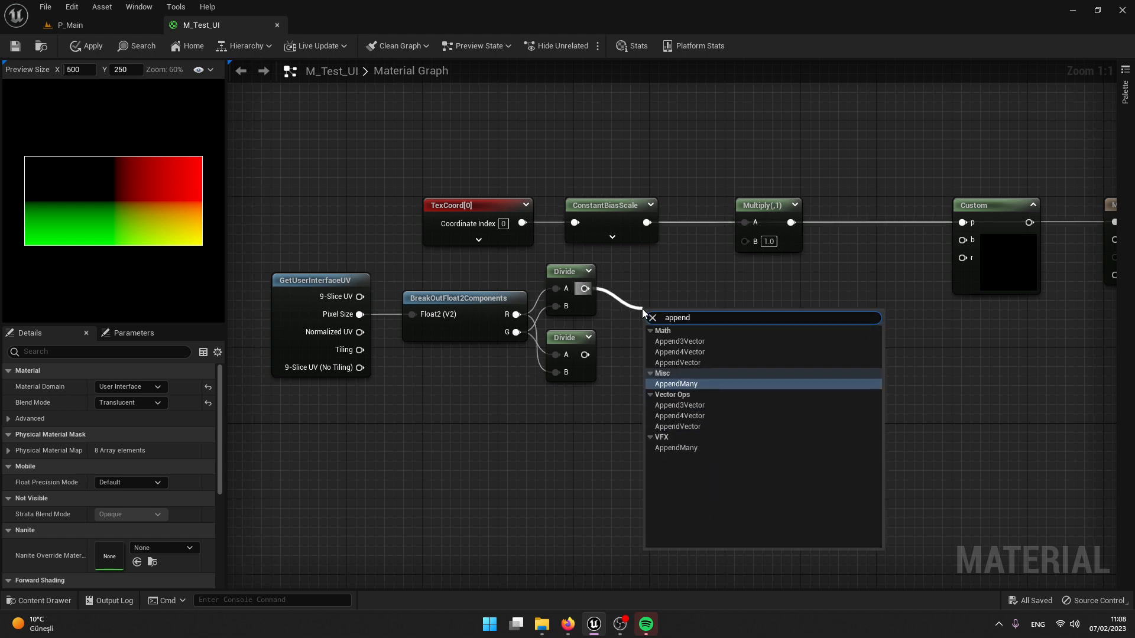
pyautogui.click(676, 353)
pyautogui.write('sat')
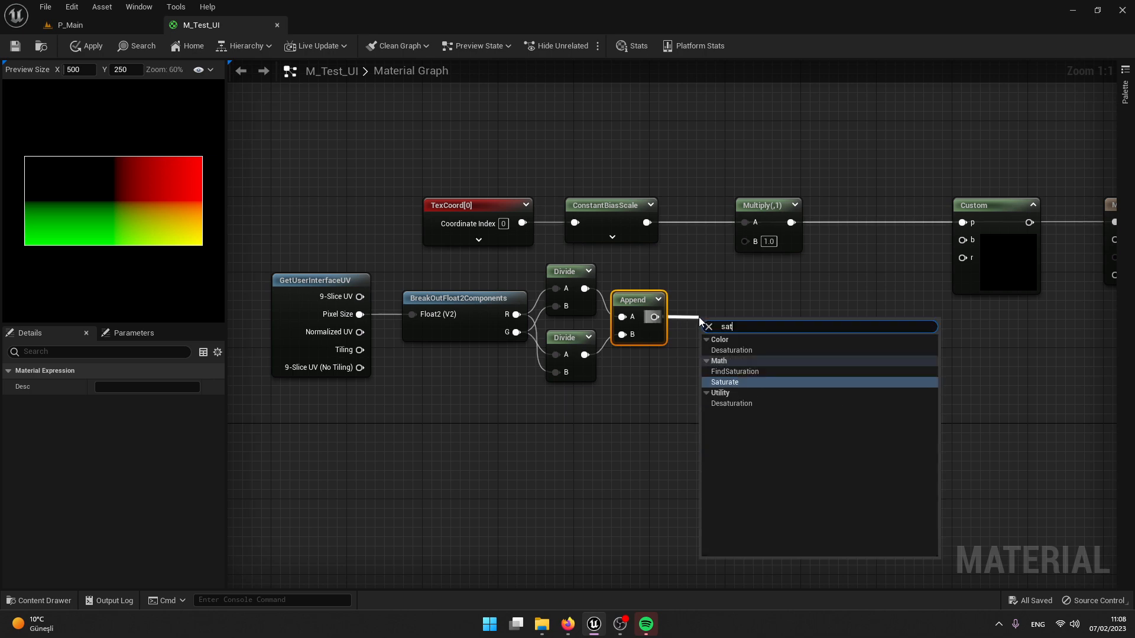
pyautogui.click(725, 381)
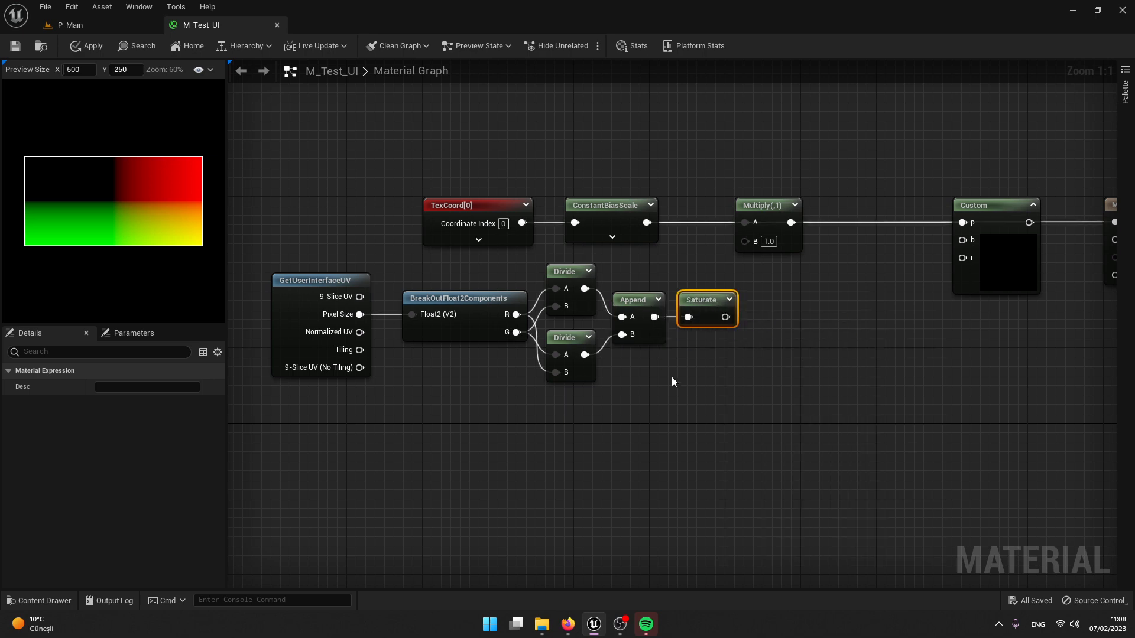
pyautogui.click(673, 382)
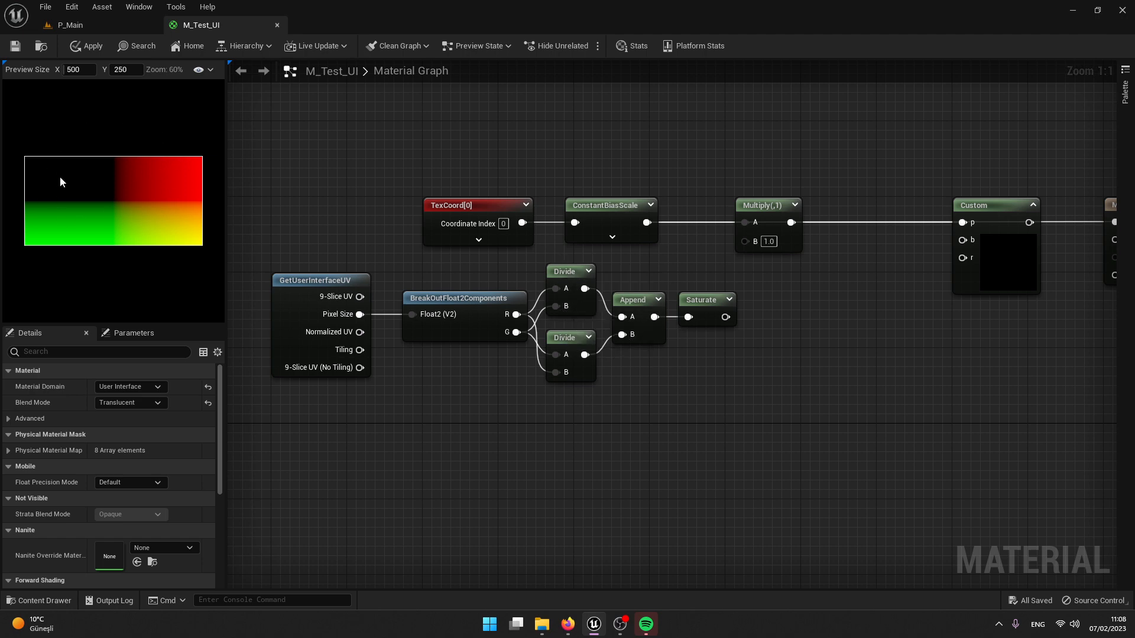
pyautogui.moveTo(82, 82)
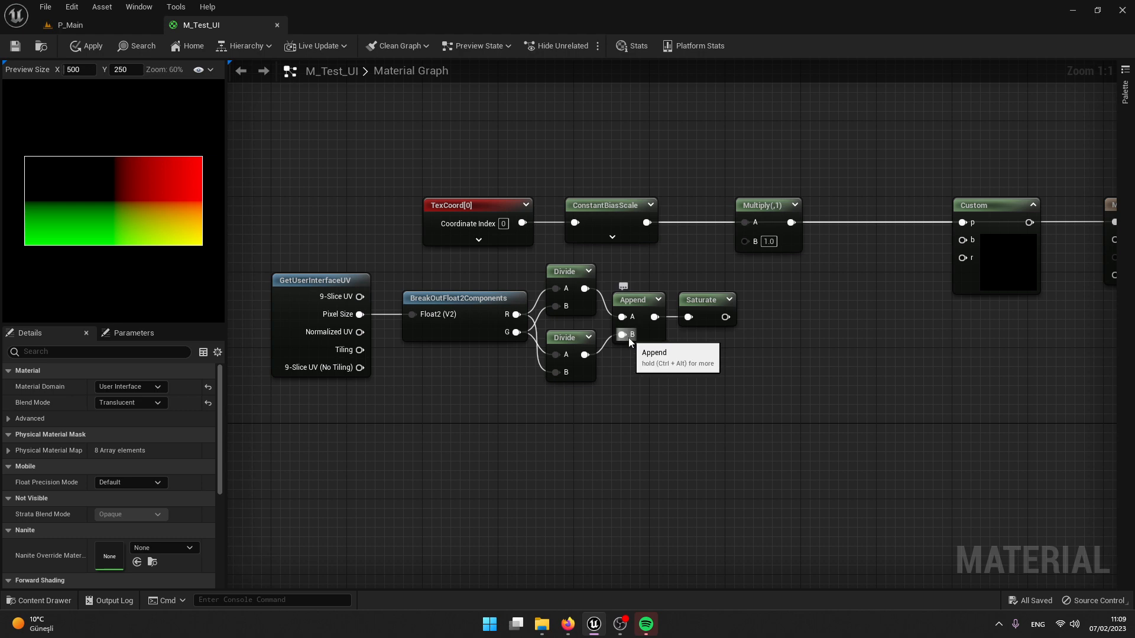
pyautogui.moveTo(688, 317)
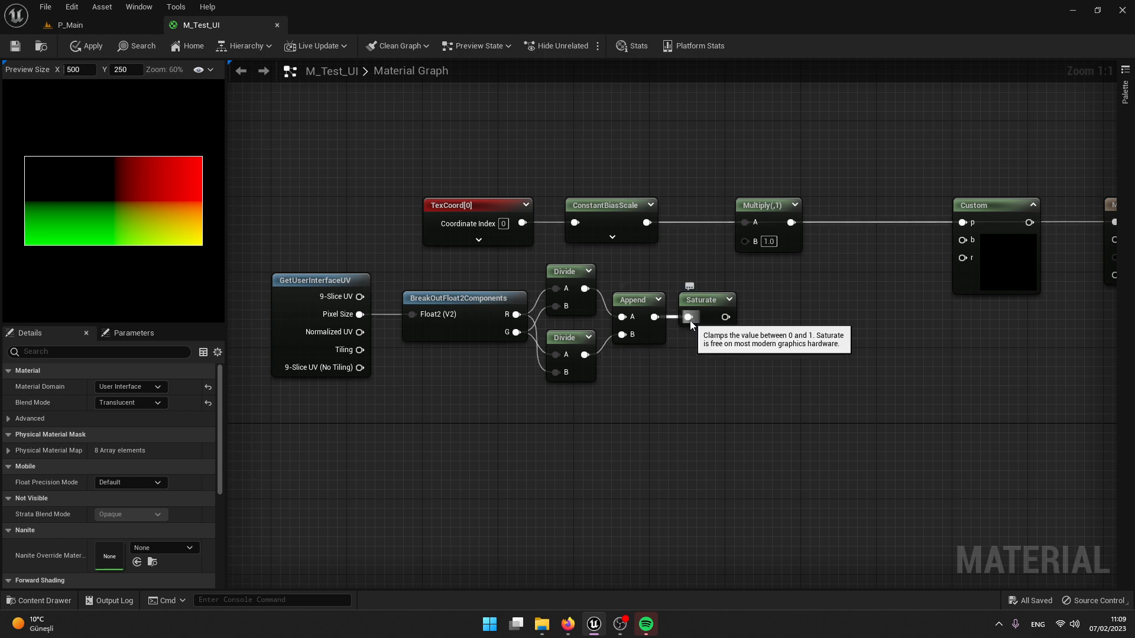
pyautogui.moveTo(114, 224)
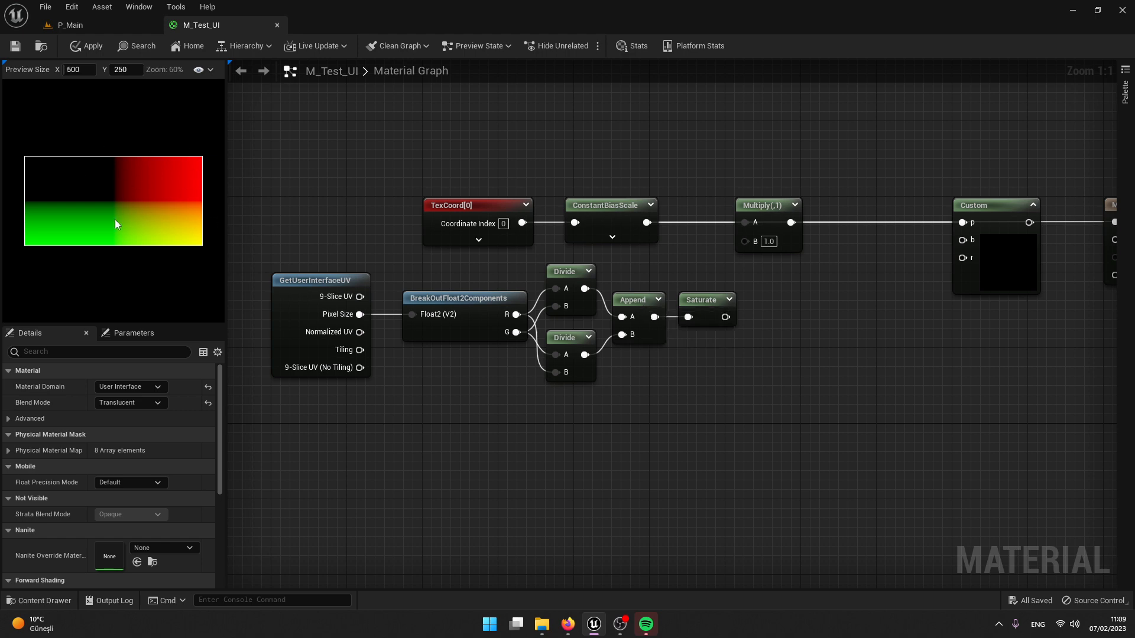
pyautogui.moveTo(55, 153)
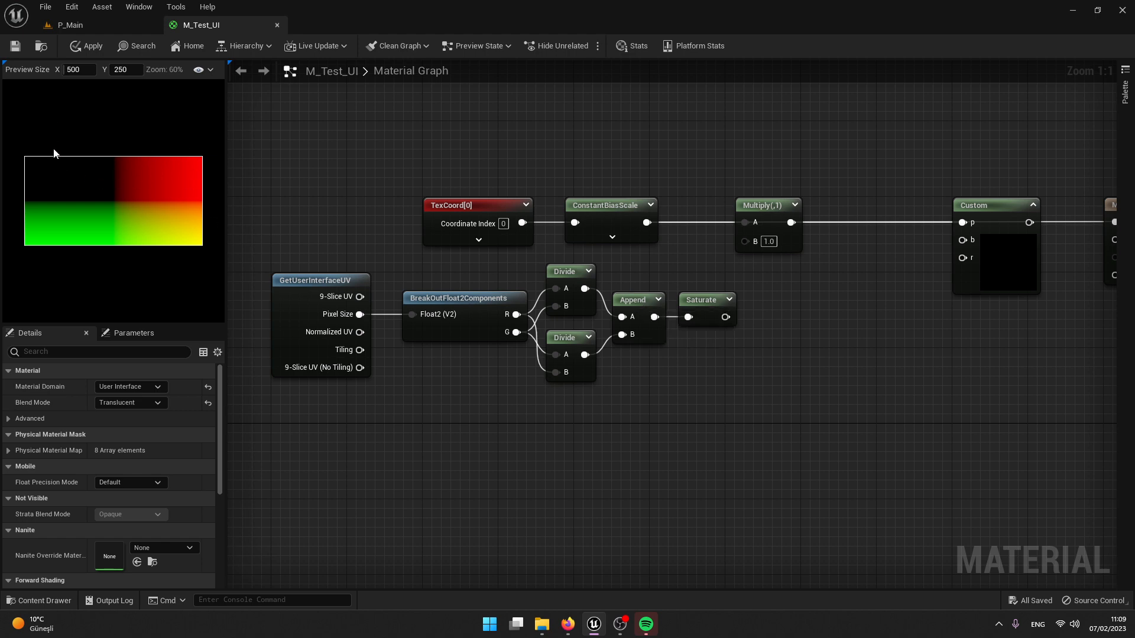
pyautogui.moveTo(141, 123)
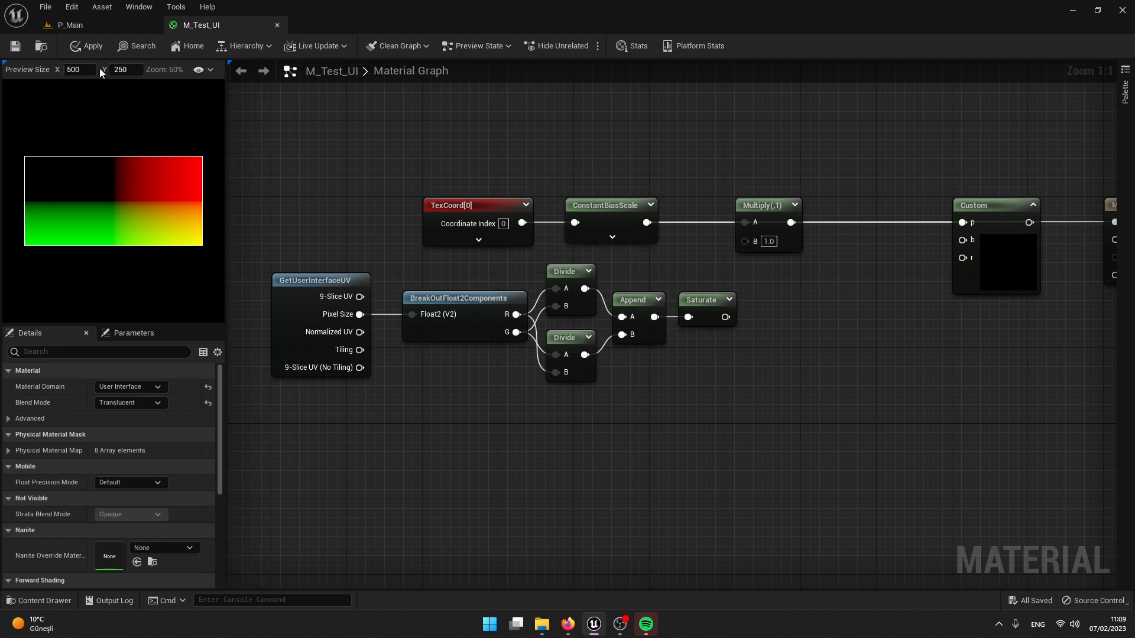
pyautogui.click(124, 70)
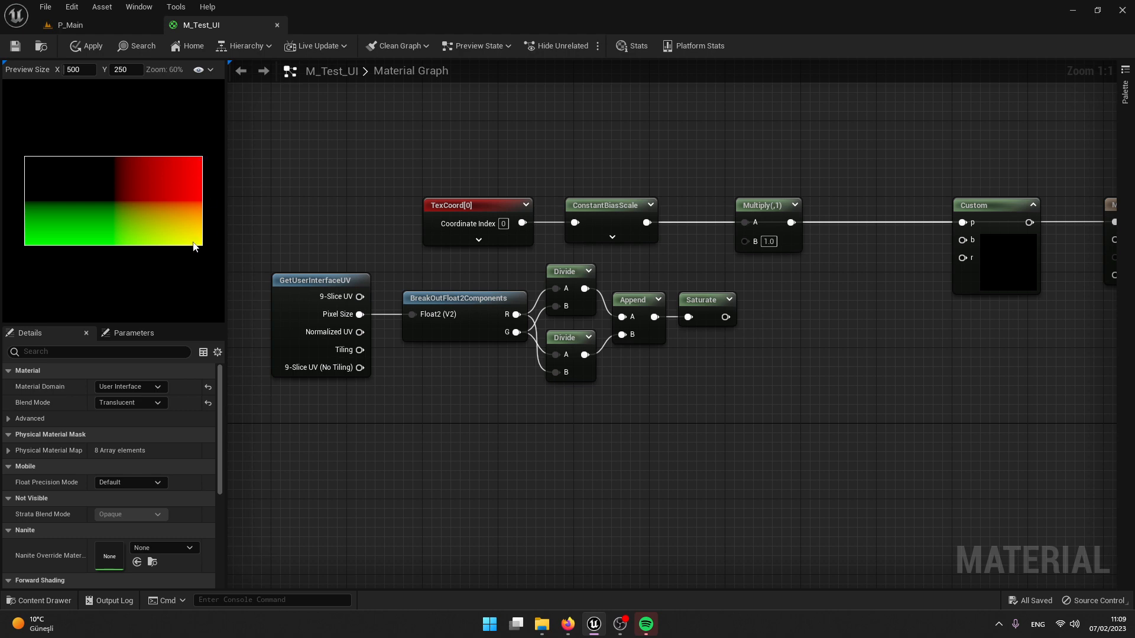
pyautogui.moveTo(65, 198)
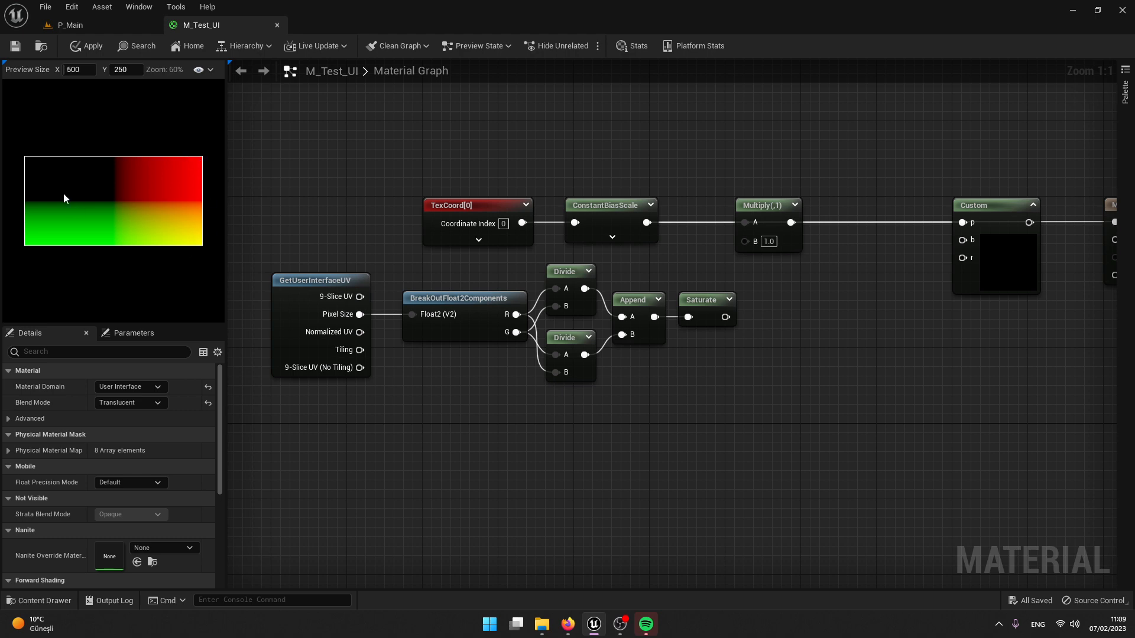
pyautogui.moveTo(204, 160)
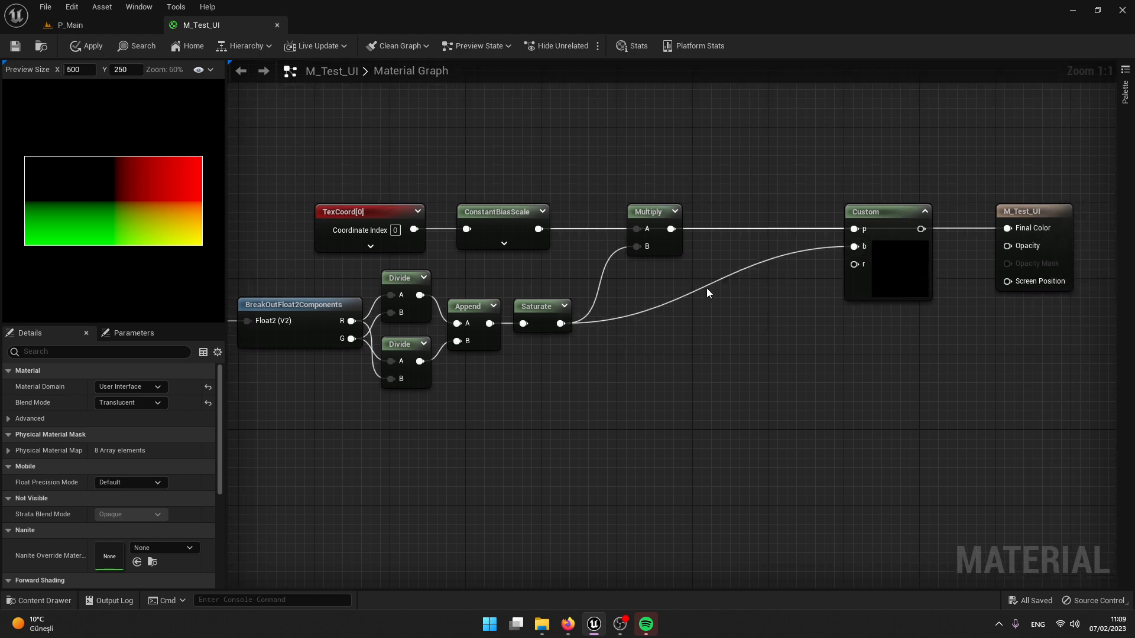
pyautogui.moveTo(853, 246)
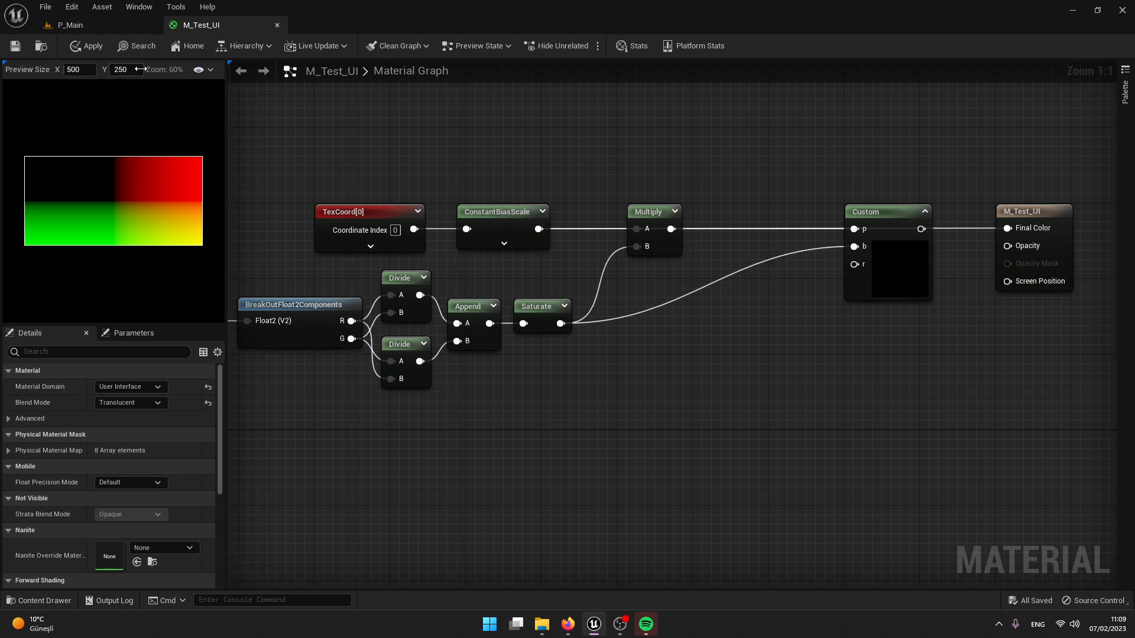
# Step: Edit the material preview width value
pyautogui.click(78, 69)
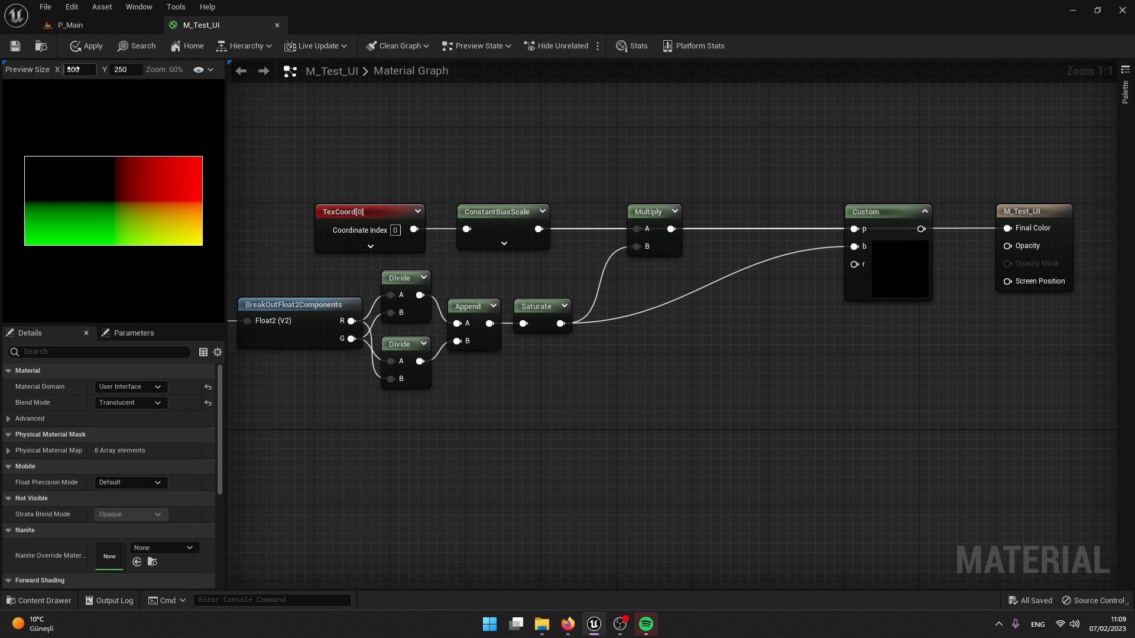
pyautogui.moveTo(862, 247)
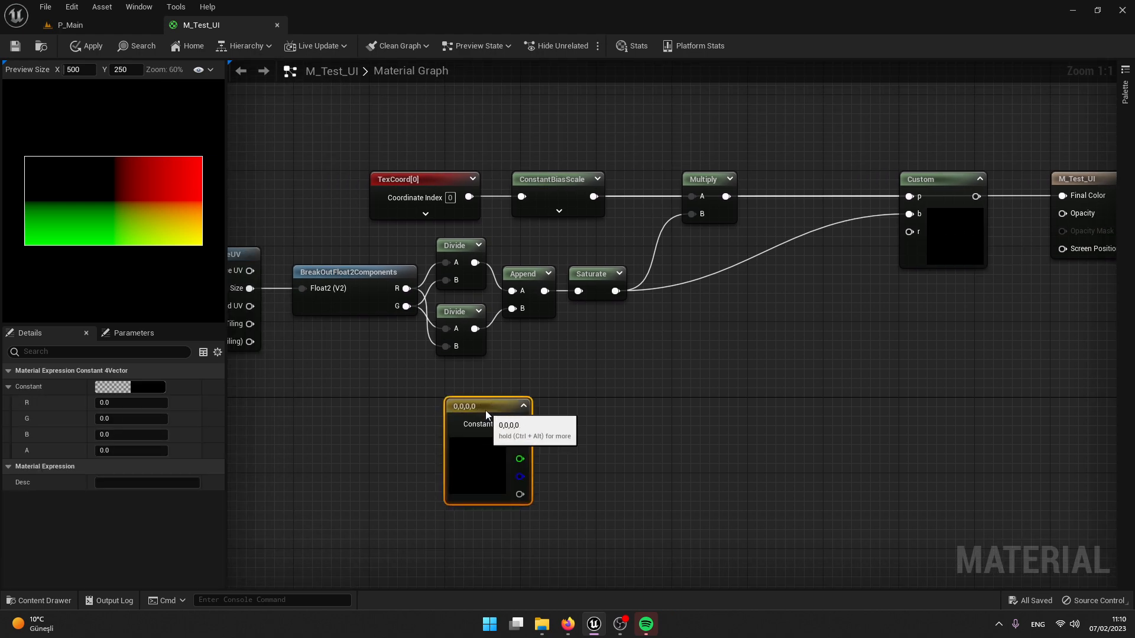
# Step: Set the roundness Constant4Vector to 0.5 and the preview height to 500
pyautogui.click(131, 402)
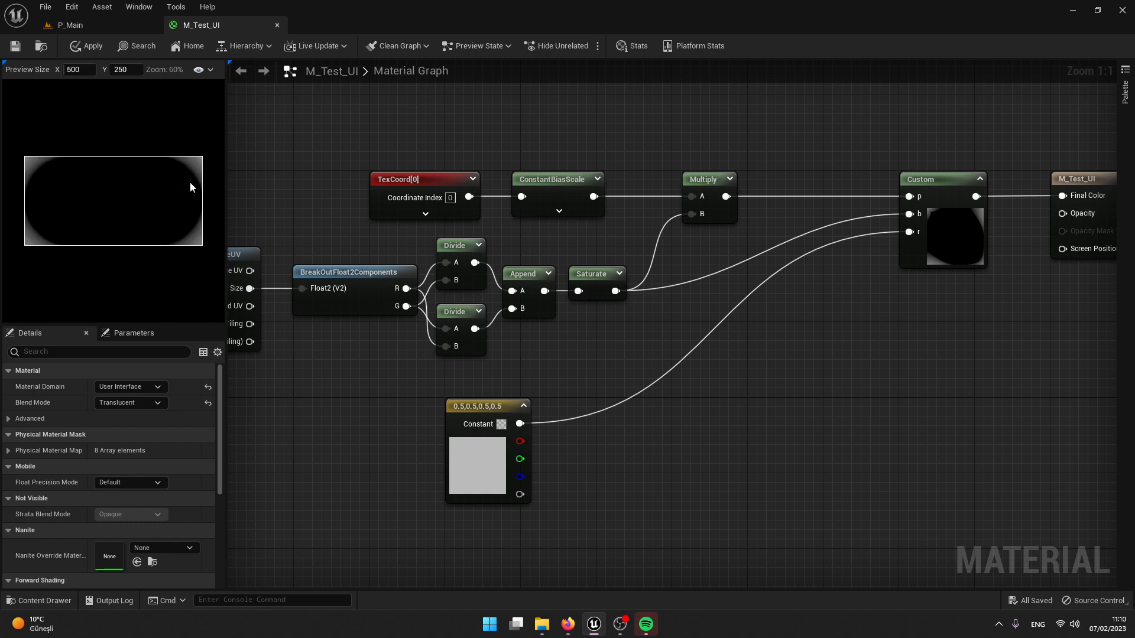
pyautogui.moveTo(212, 189)
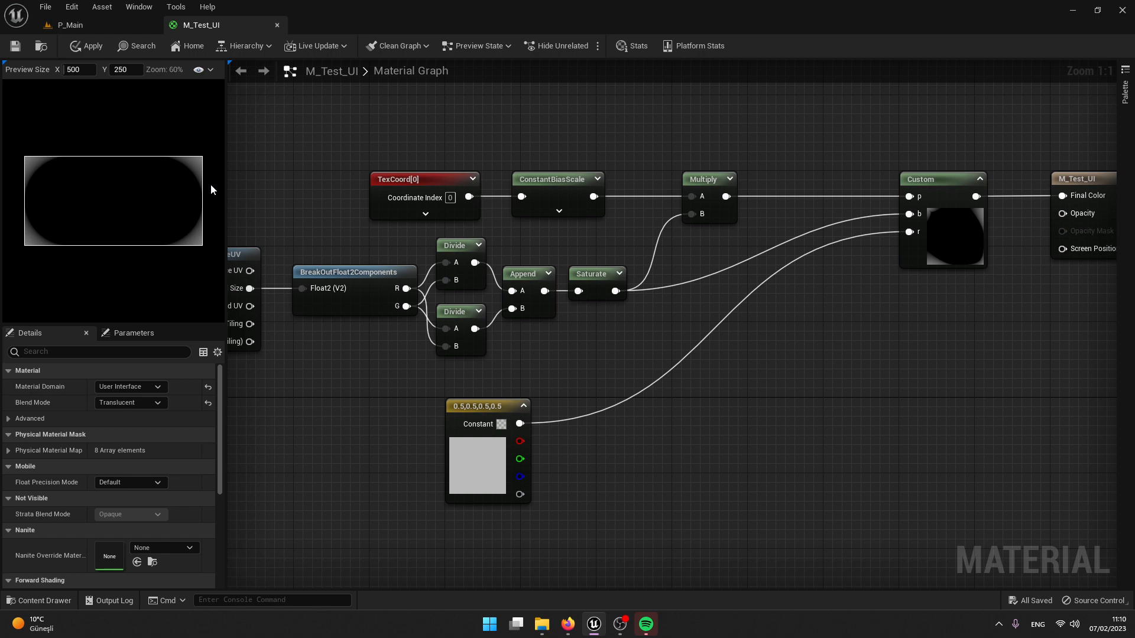
pyautogui.moveTo(127, 102)
pyautogui.write('250')
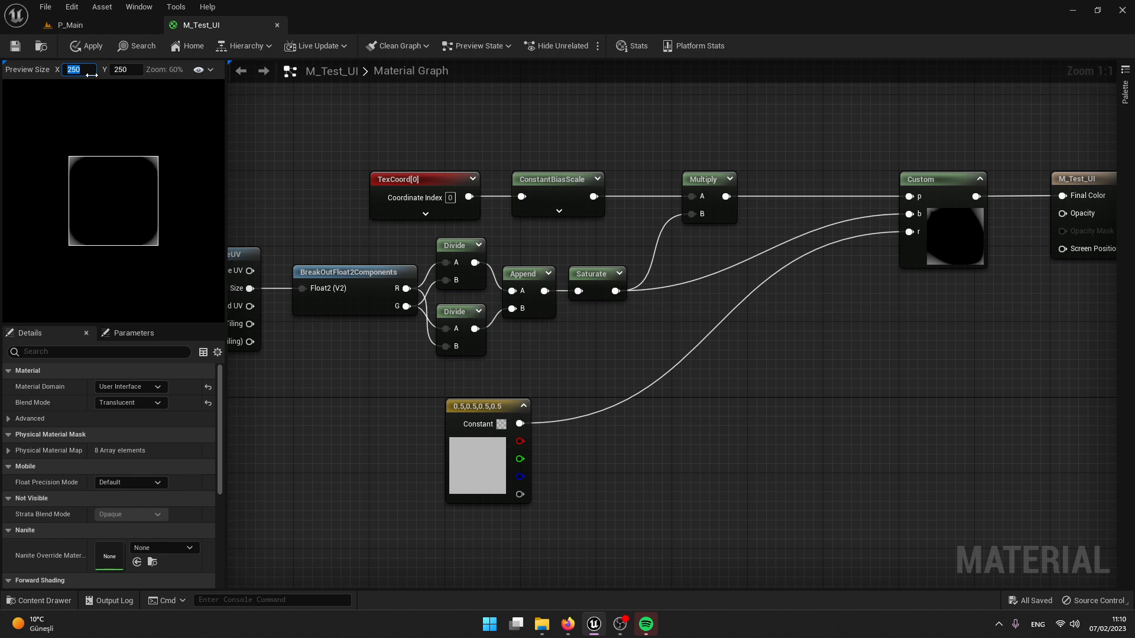
pyautogui.click(123, 70)
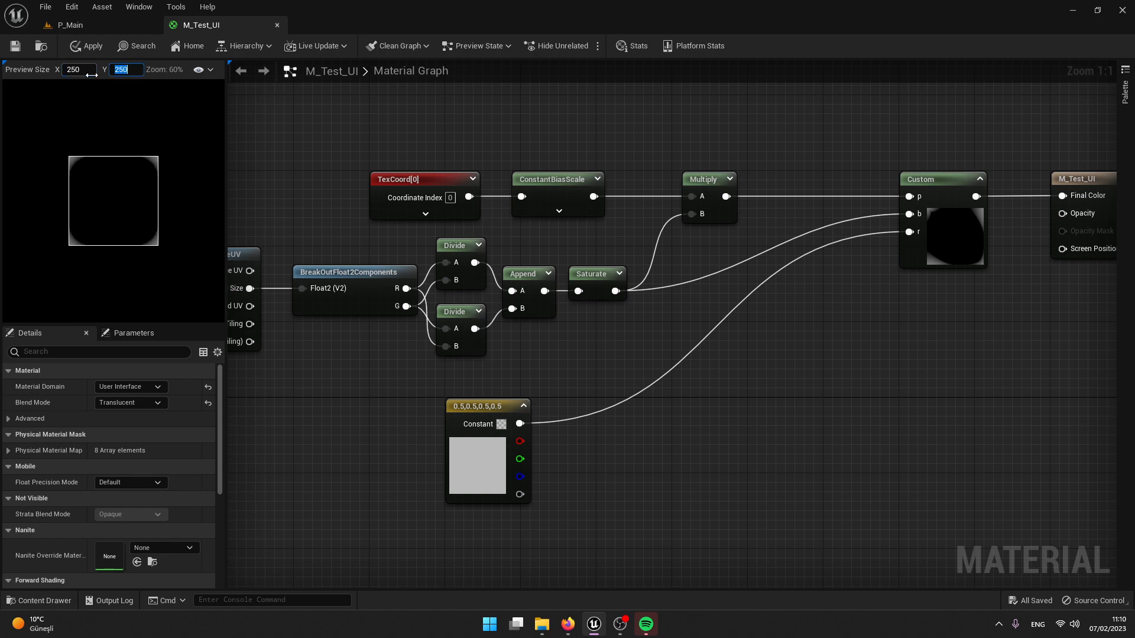
pyautogui.write('500')
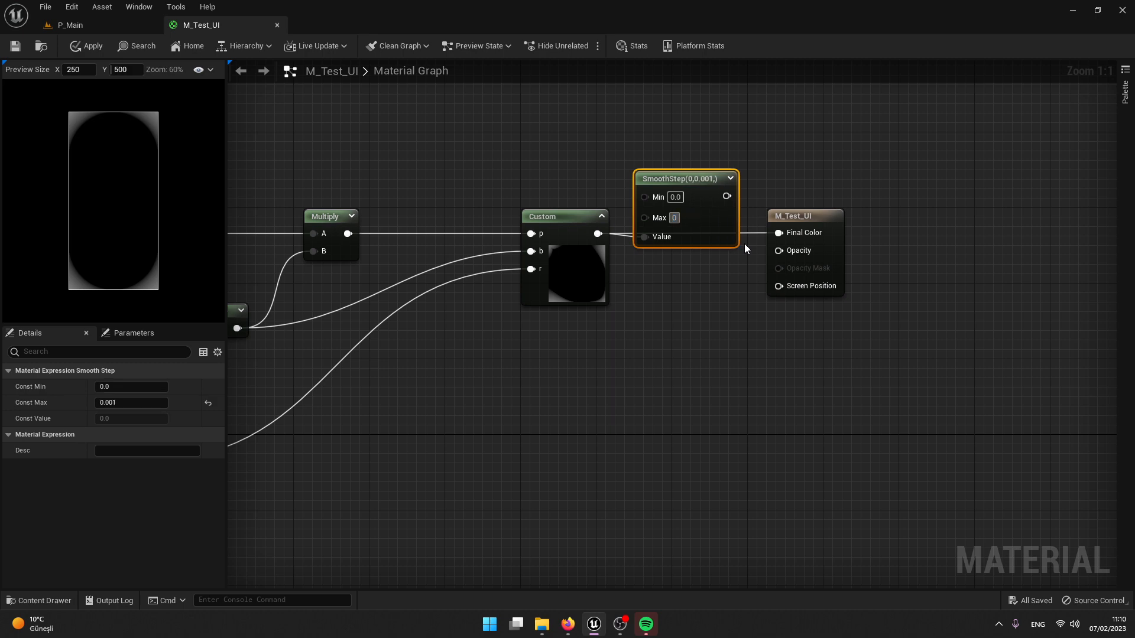
# Step: Set the SmoothStep Max to 0.01 for a crisp mask edge
pyautogui.write('0.01')
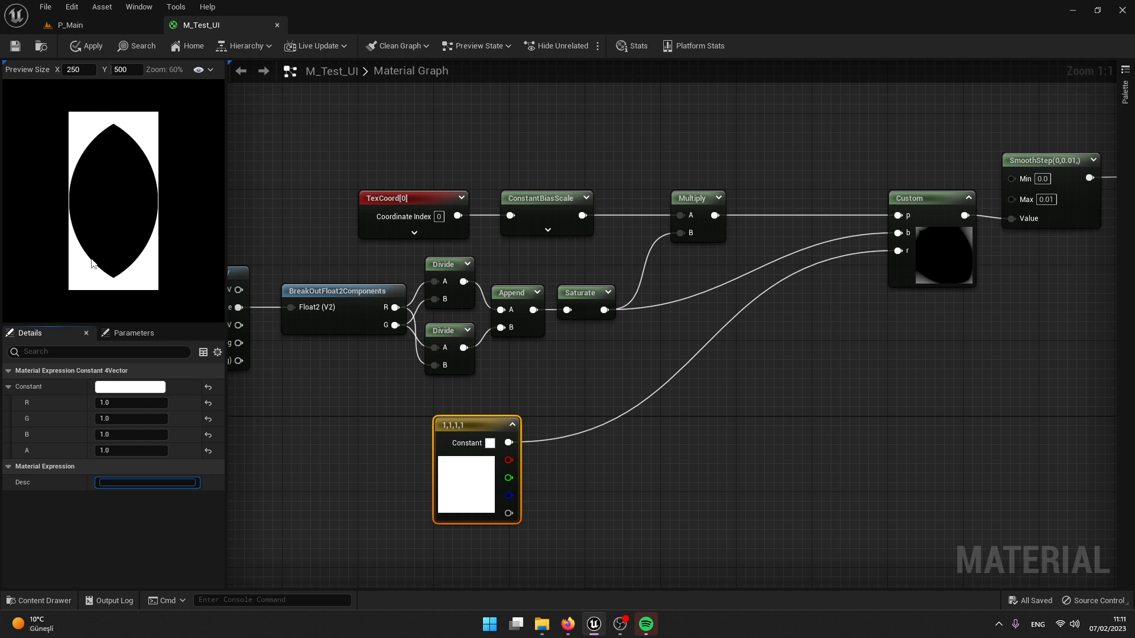
pyautogui.moveTo(555, 386)
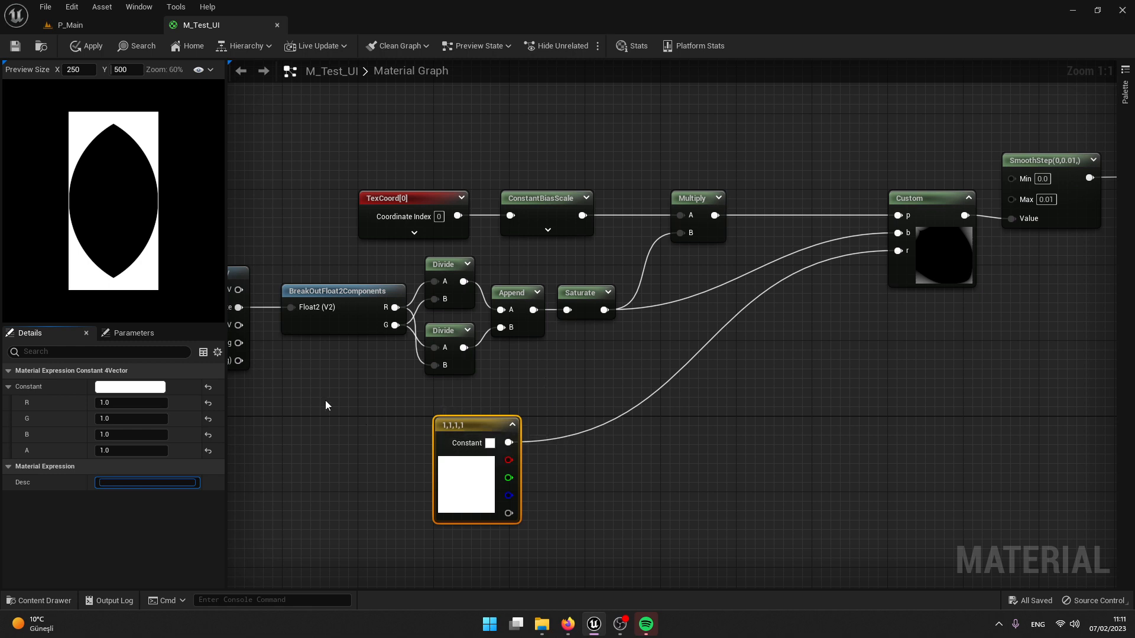
pyautogui.moveTo(118, 136)
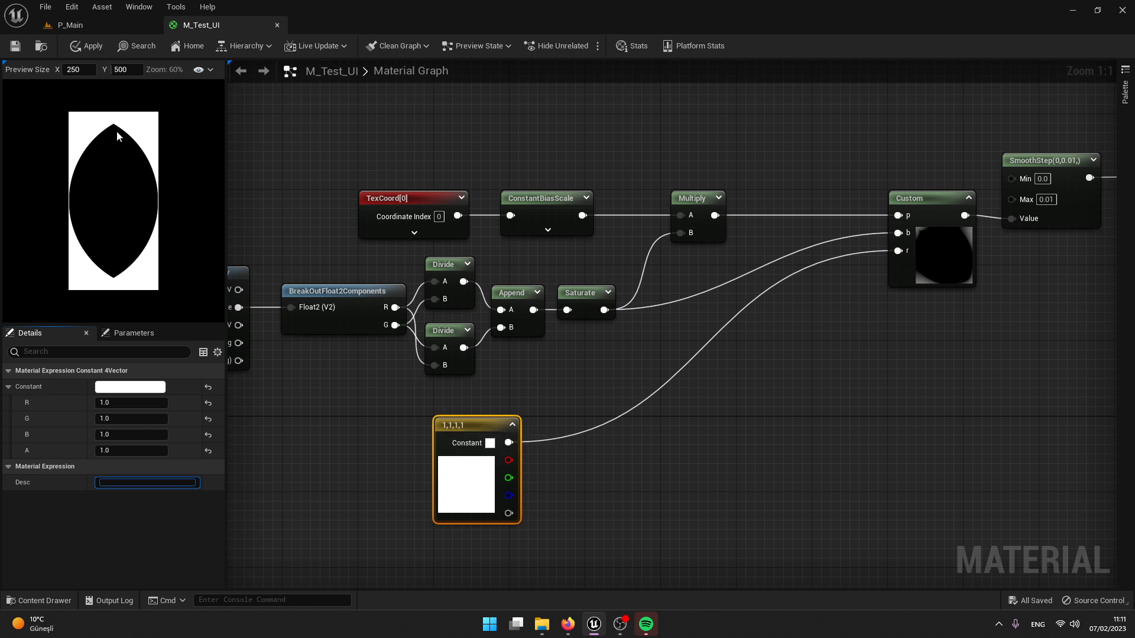
pyautogui.moveTo(130, 144)
pyautogui.write('250')
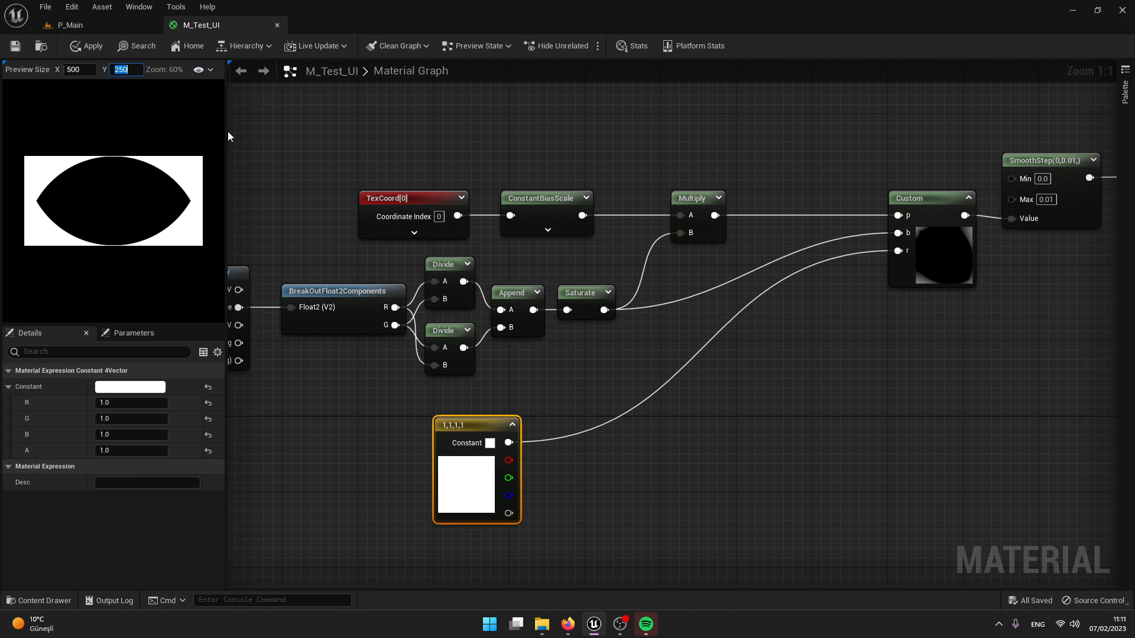
pyautogui.moveTo(547, 445)
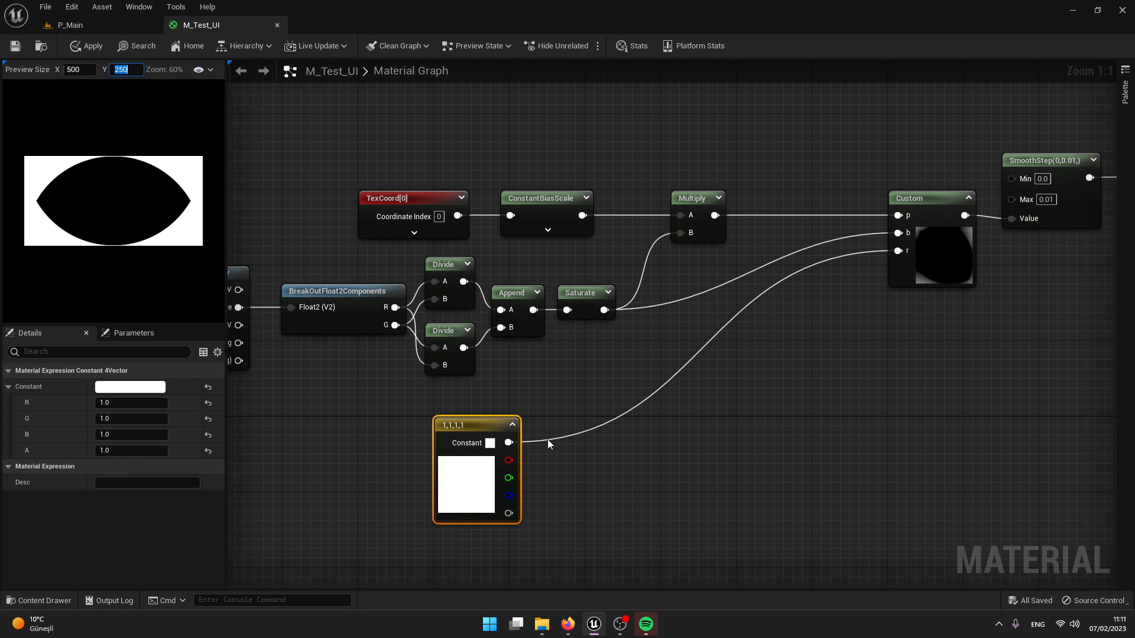
pyautogui.moveTo(491, 427)
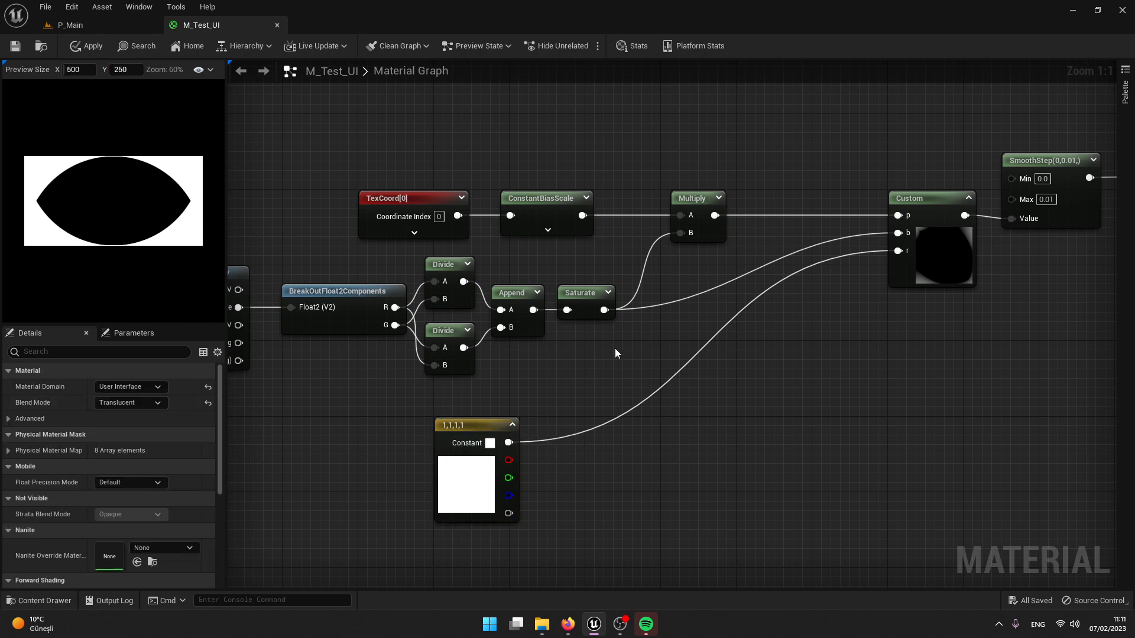
# Step: Break the saturated size into components and multiply the roundness constant by the smaller one
pyautogui.write('b')
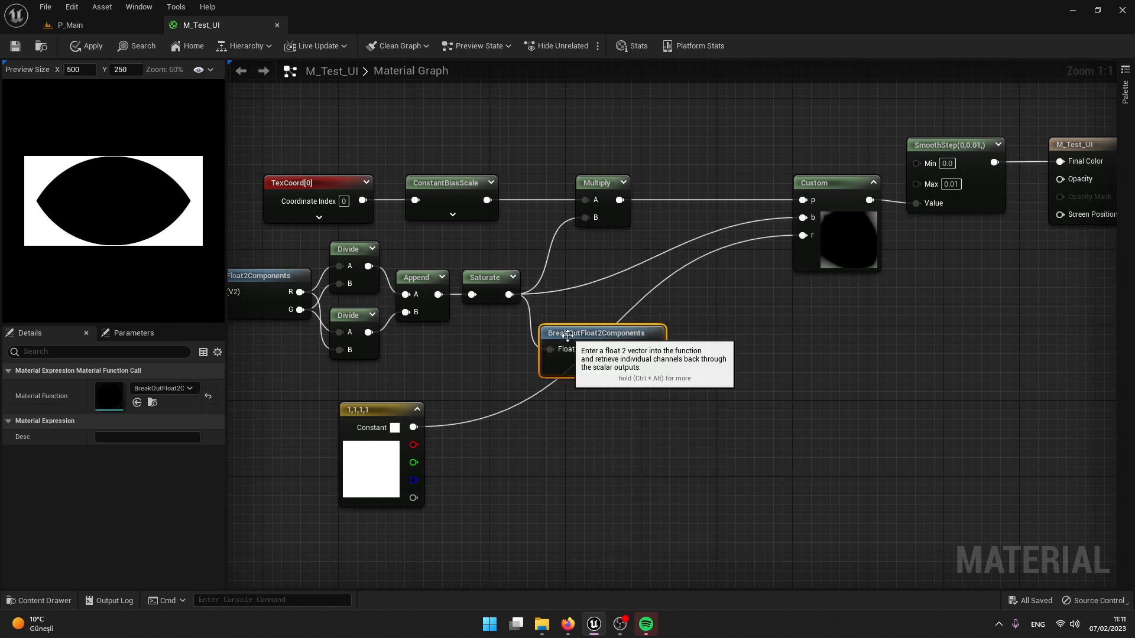
pyautogui.click(491, 276)
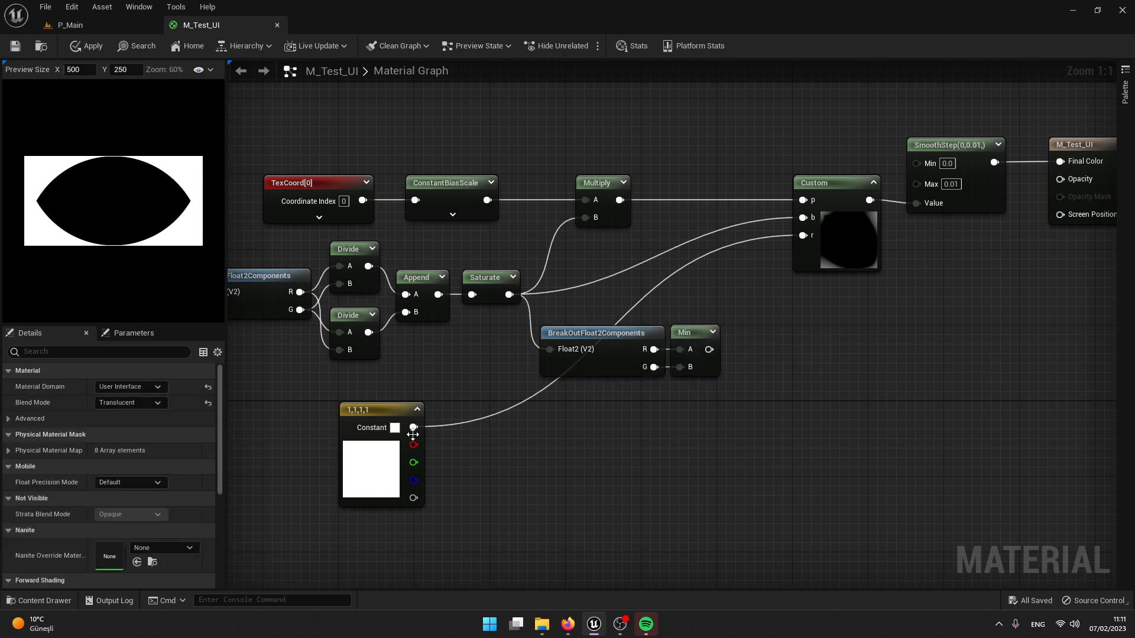
pyautogui.moveTo(414, 426); pyautogui.dragTo(755, 395)
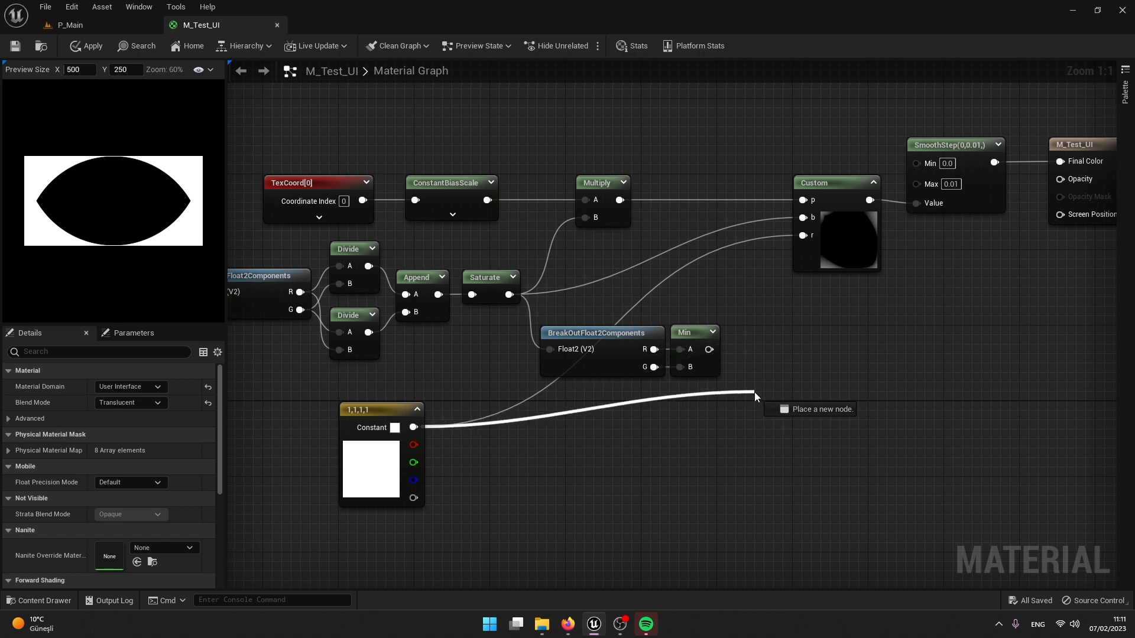
pyautogui.click(810, 409)
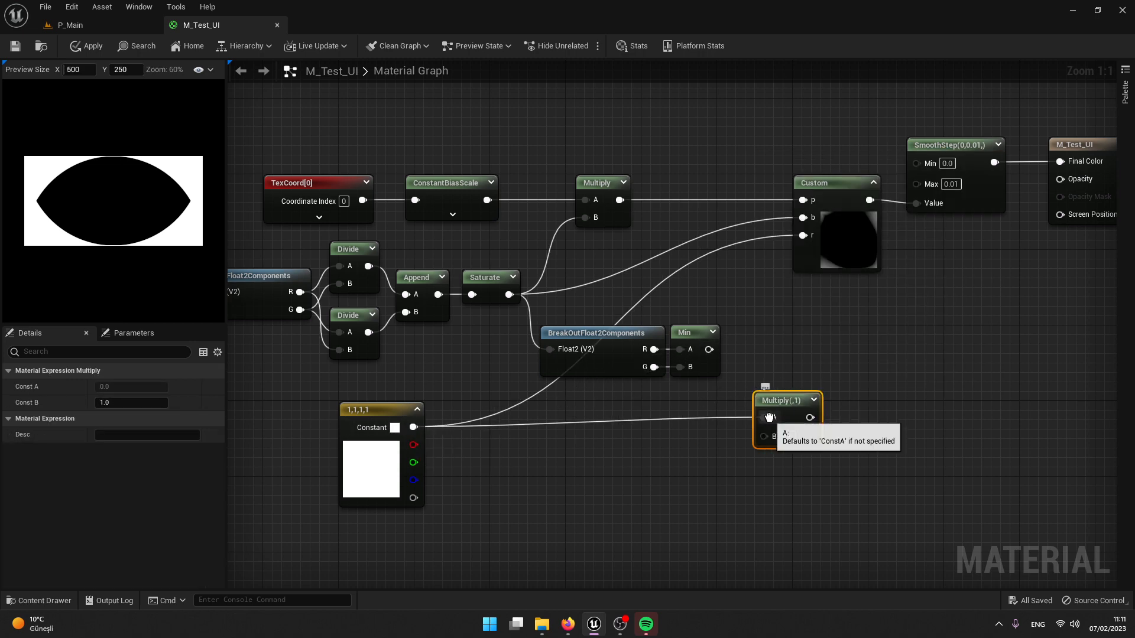
pyautogui.moveTo(788, 401); pyautogui.dragTo(778, 333)
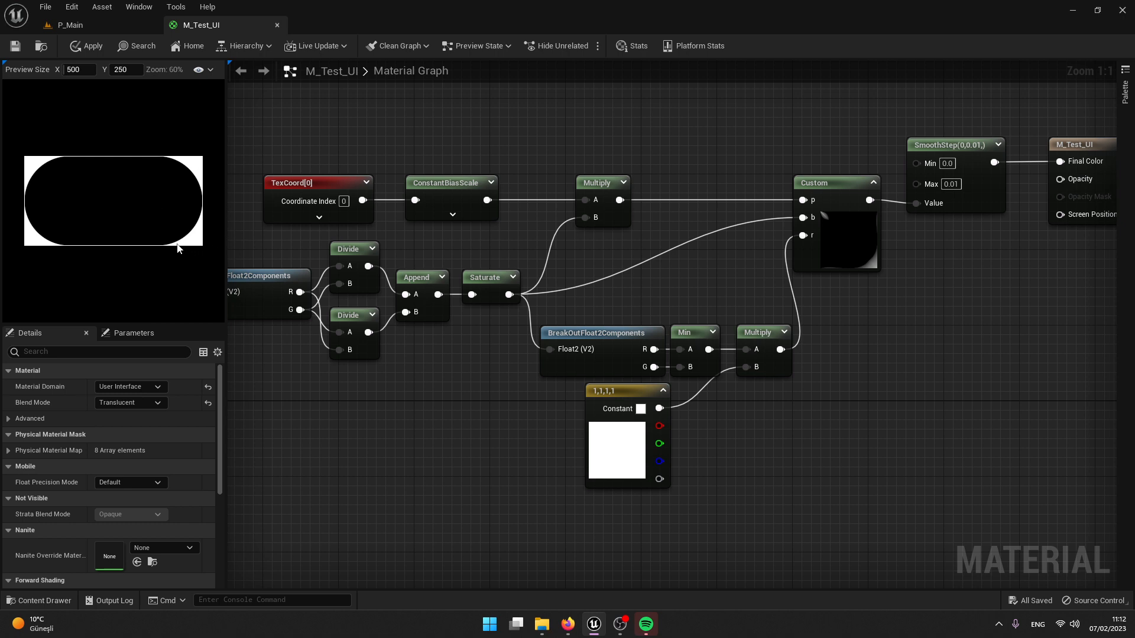
pyautogui.moveTo(524, 388)
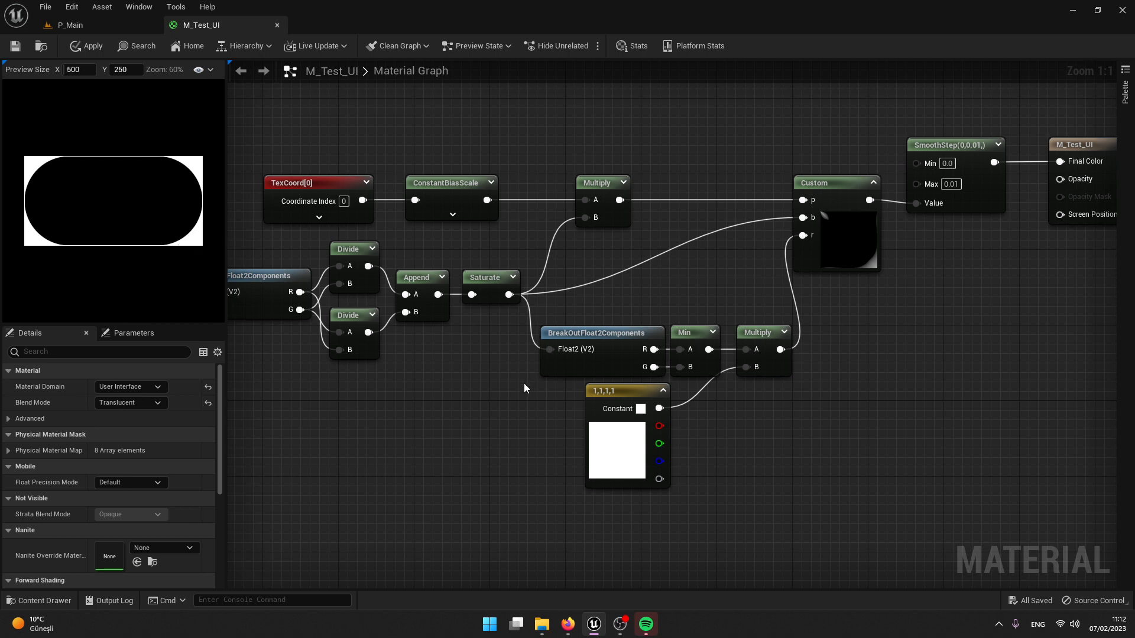
# Step: Check the roundness constant, then try preview widths 500 and 250 at height 500
pyautogui.click(627, 399)
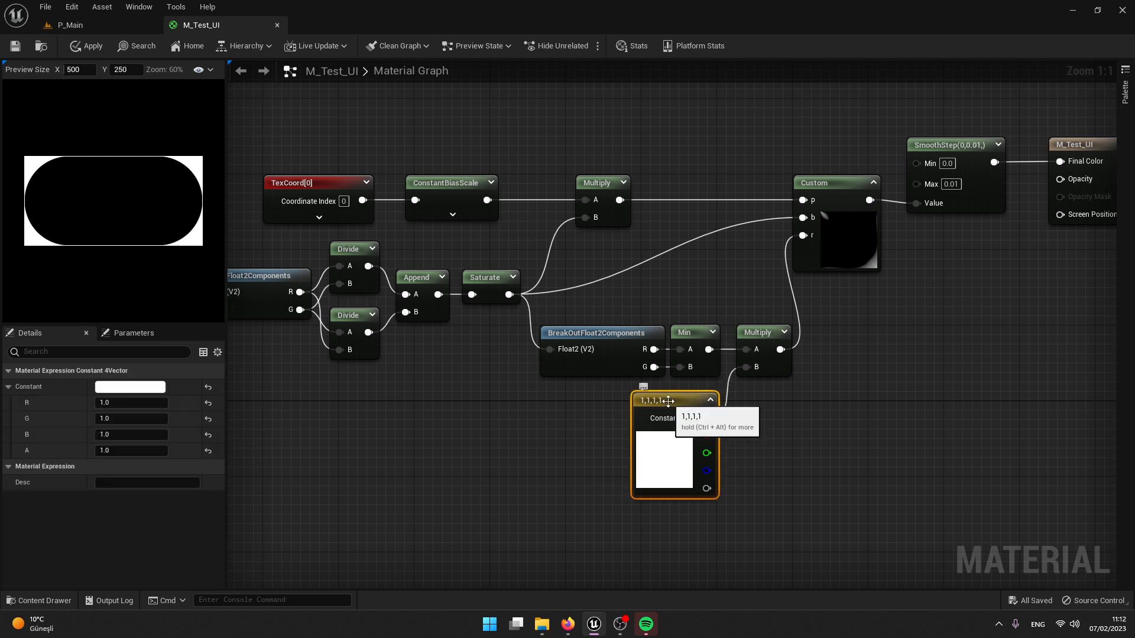
pyautogui.click(78, 70)
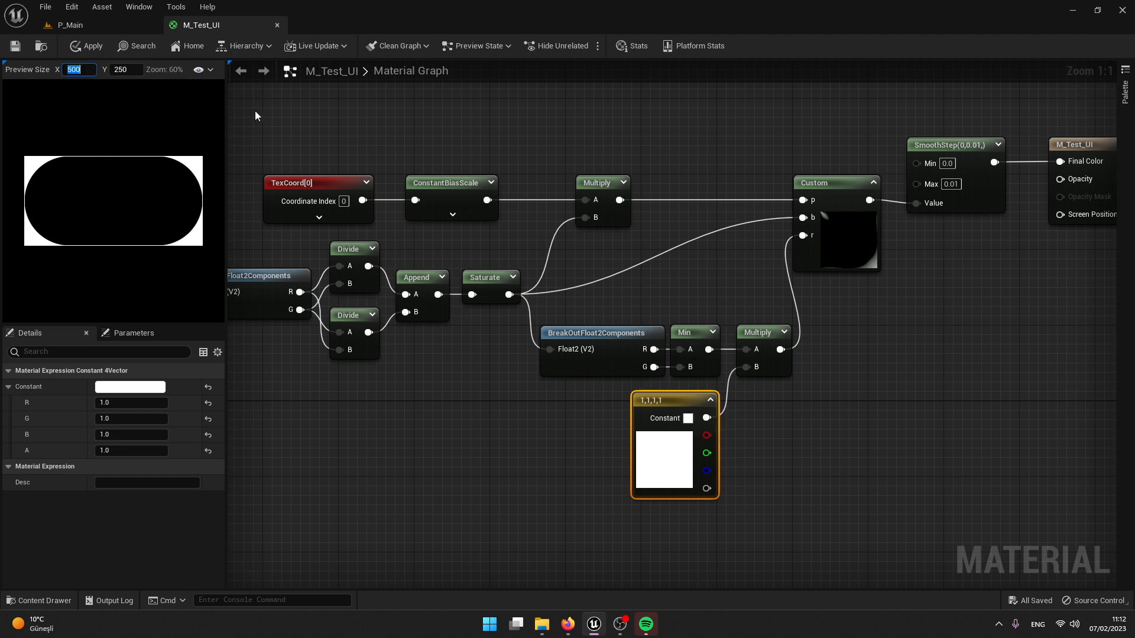
pyautogui.write('500')
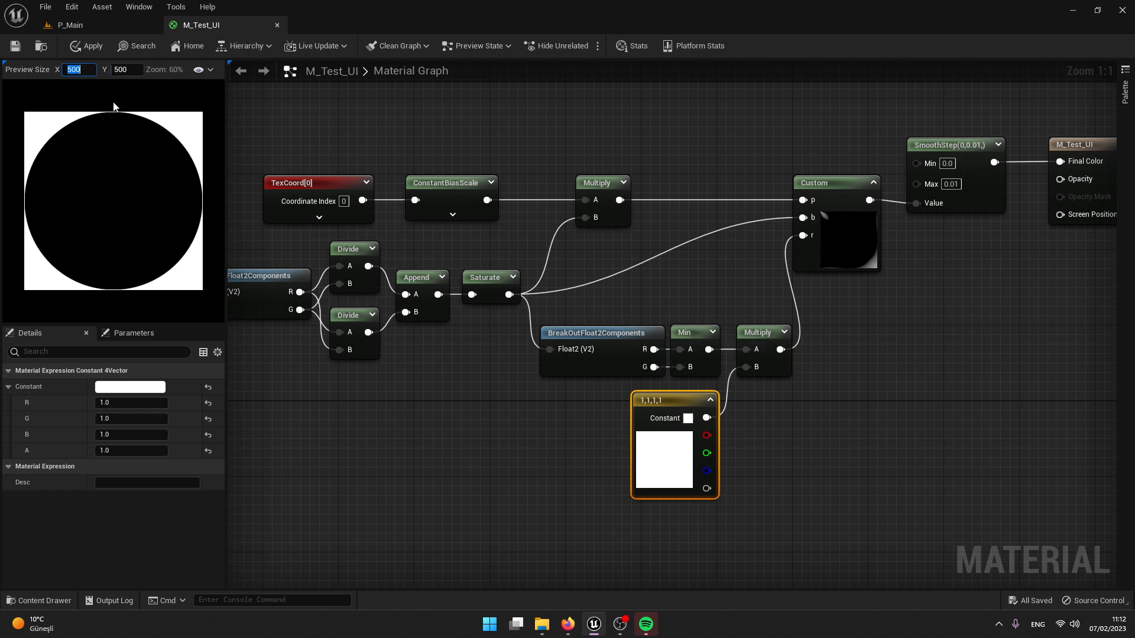
pyautogui.write('250')
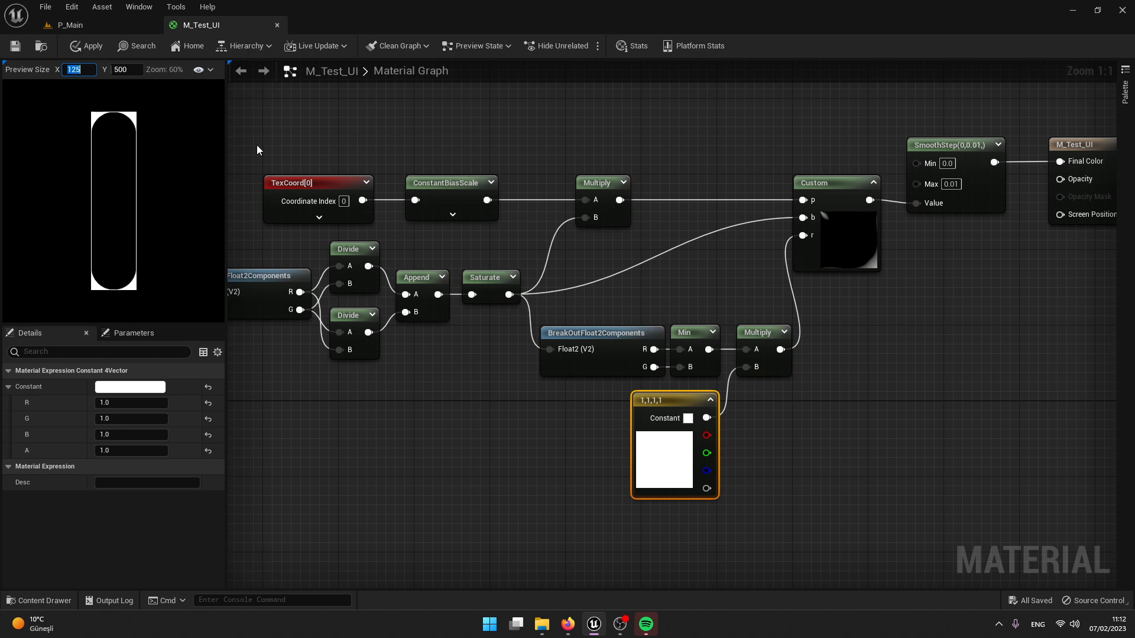
pyautogui.write('250')
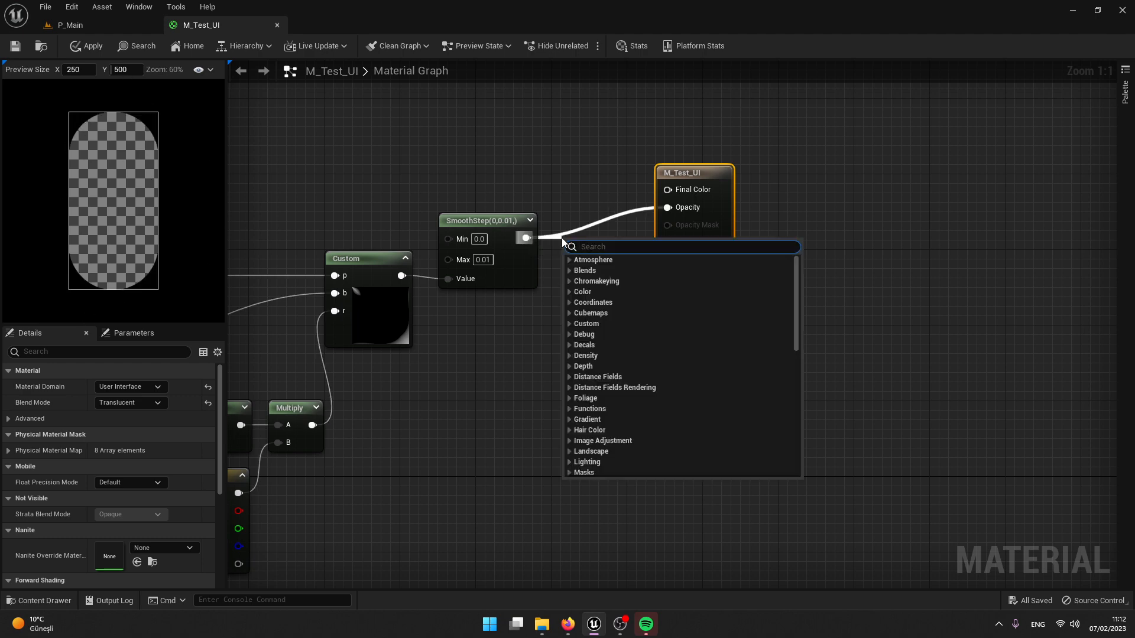
# Step: Invert the mask with a OneMinus for opacity and pick a pink fill colour
pyautogui.write('one')
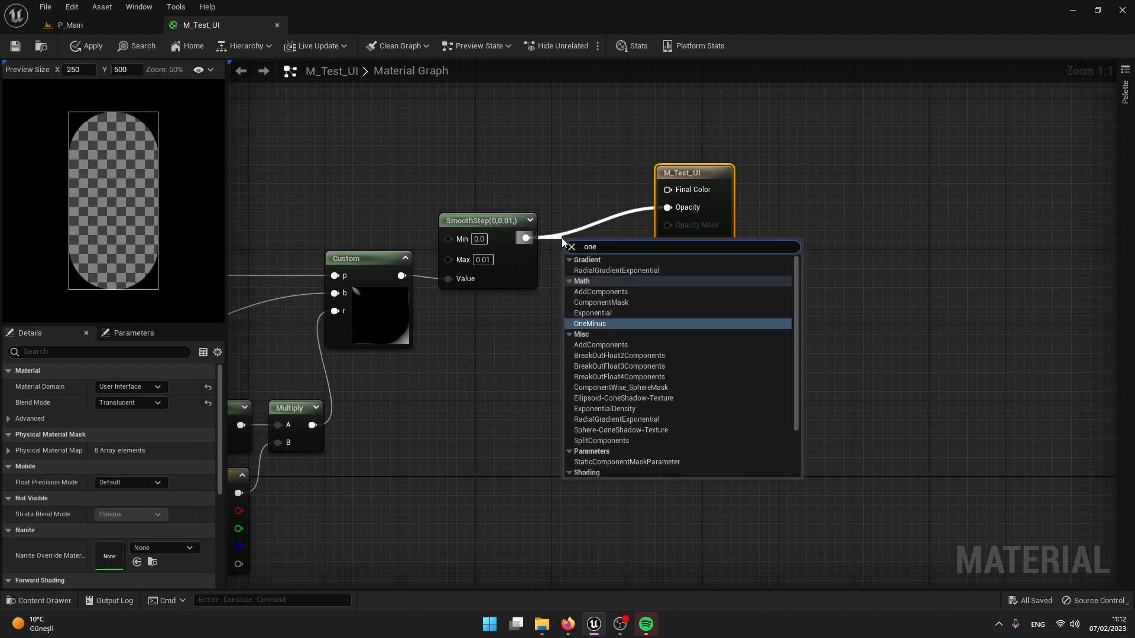
pyautogui.click(589, 324)
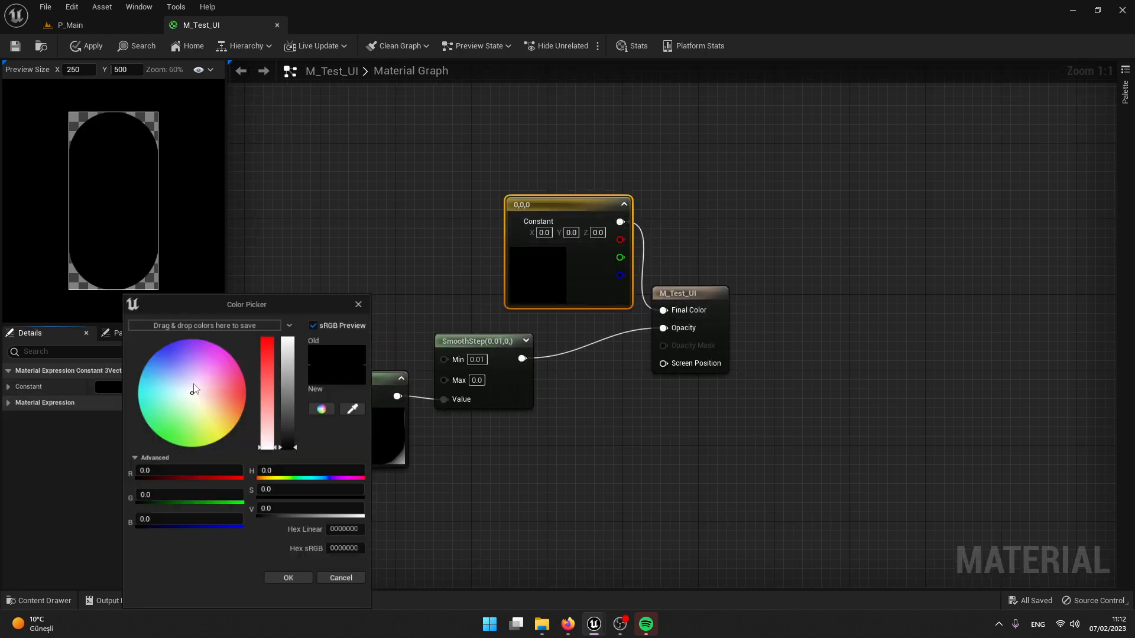
pyautogui.click(240, 388)
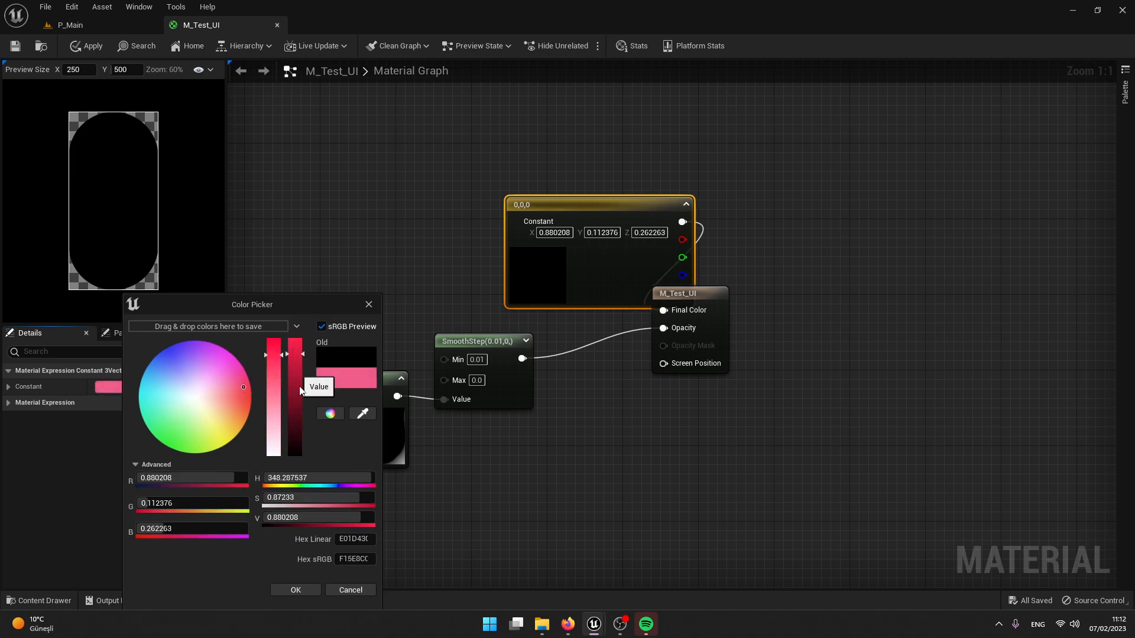
pyautogui.click(294, 590)
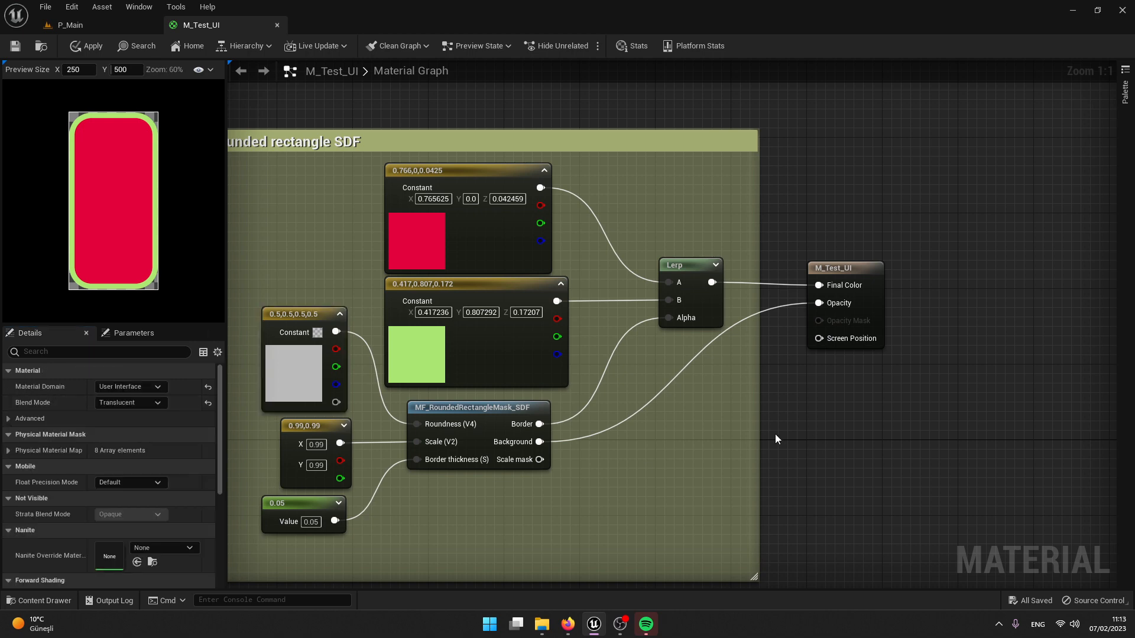
pyautogui.moveTo(558, 369)
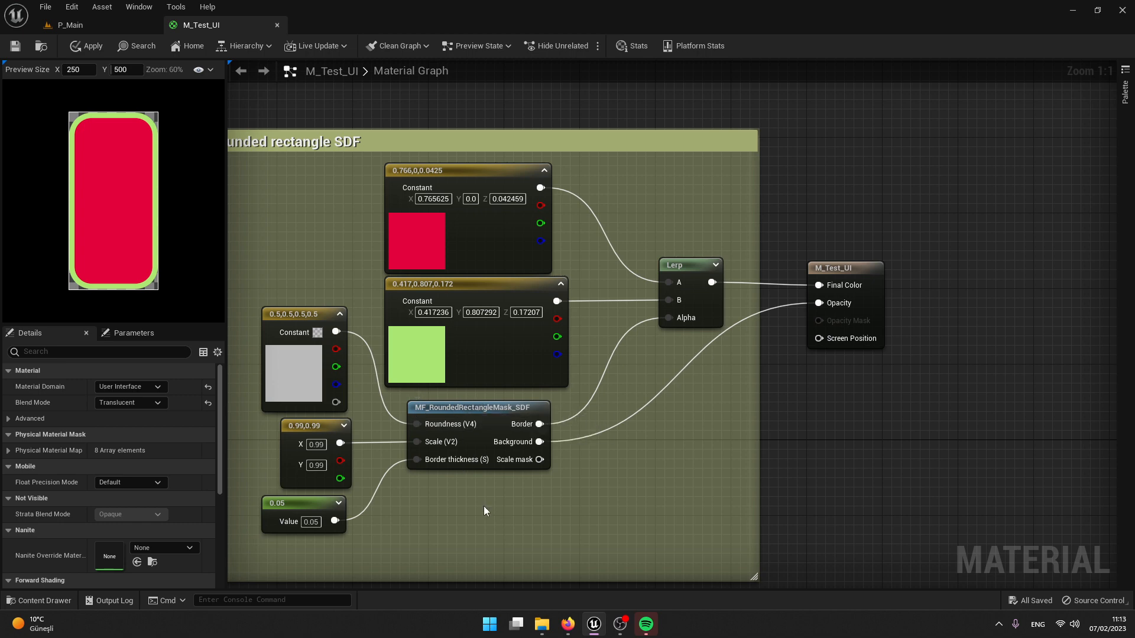
pyautogui.moveTo(479, 504)
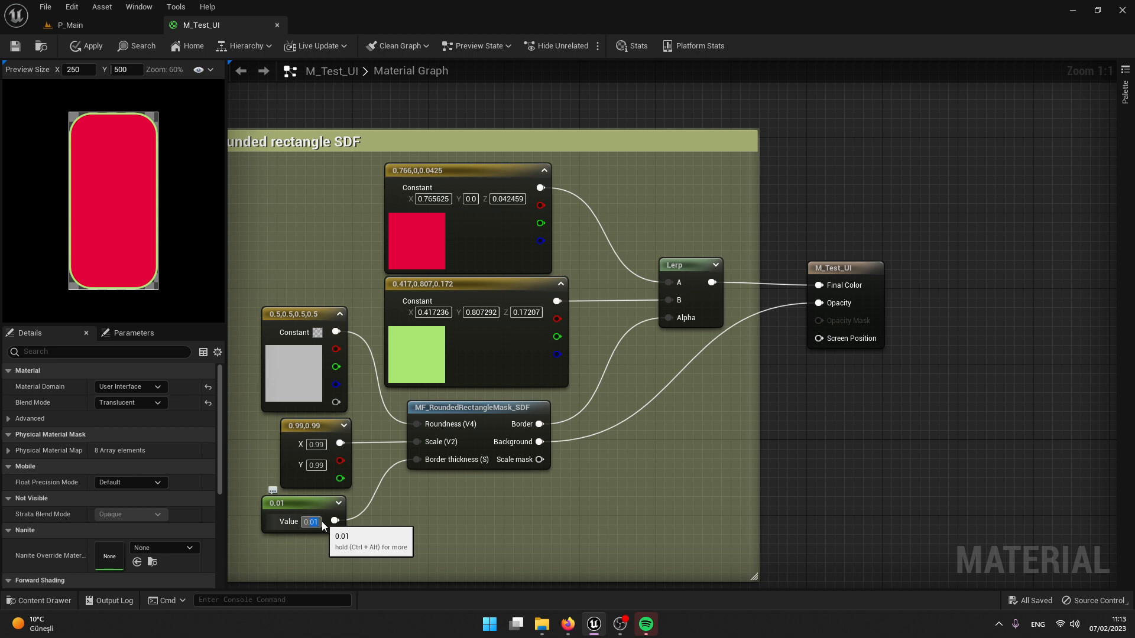
# Step: Try border thickness 0.2, 0 and 0.01, settle on 0.02, then enter 0.5 in Scale X
pyautogui.write('0.2')
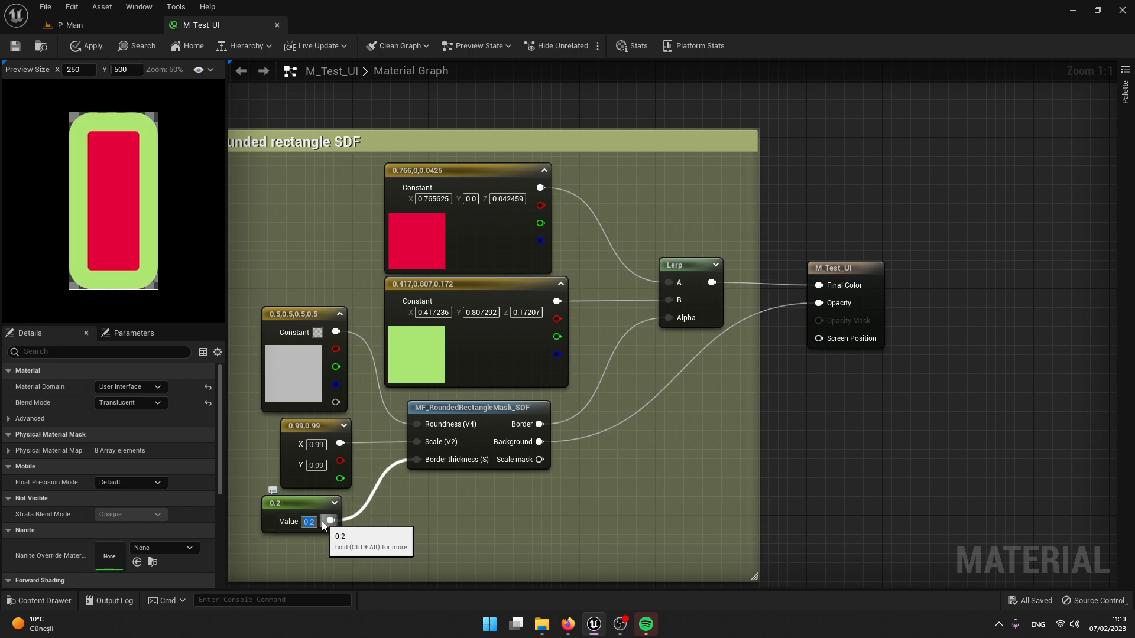
pyautogui.write('0')
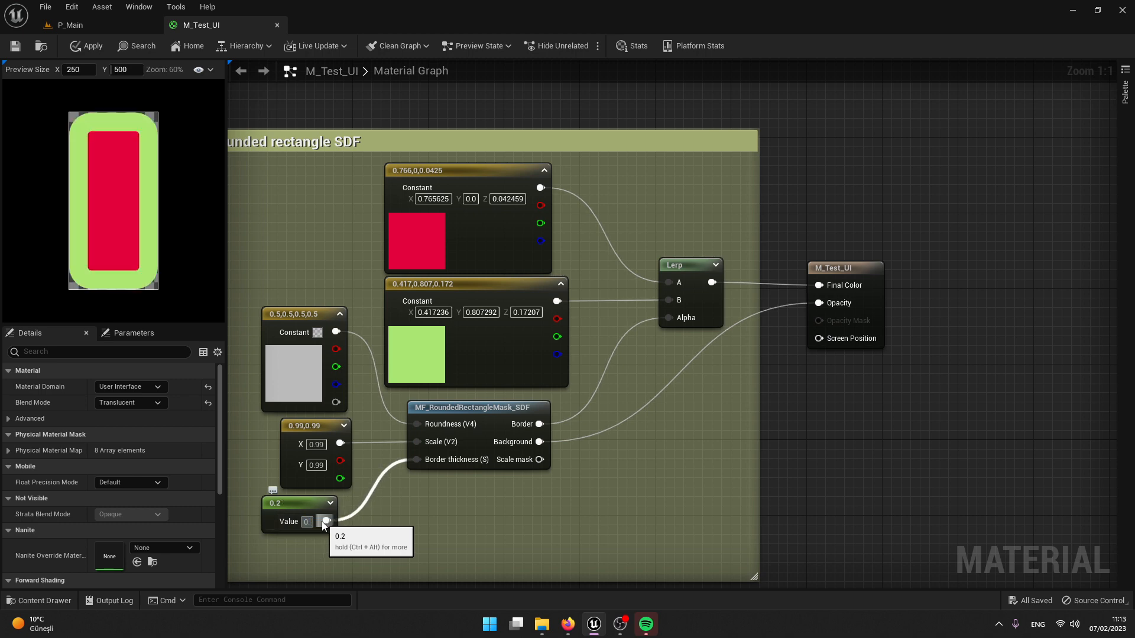
pyautogui.write('0.01')
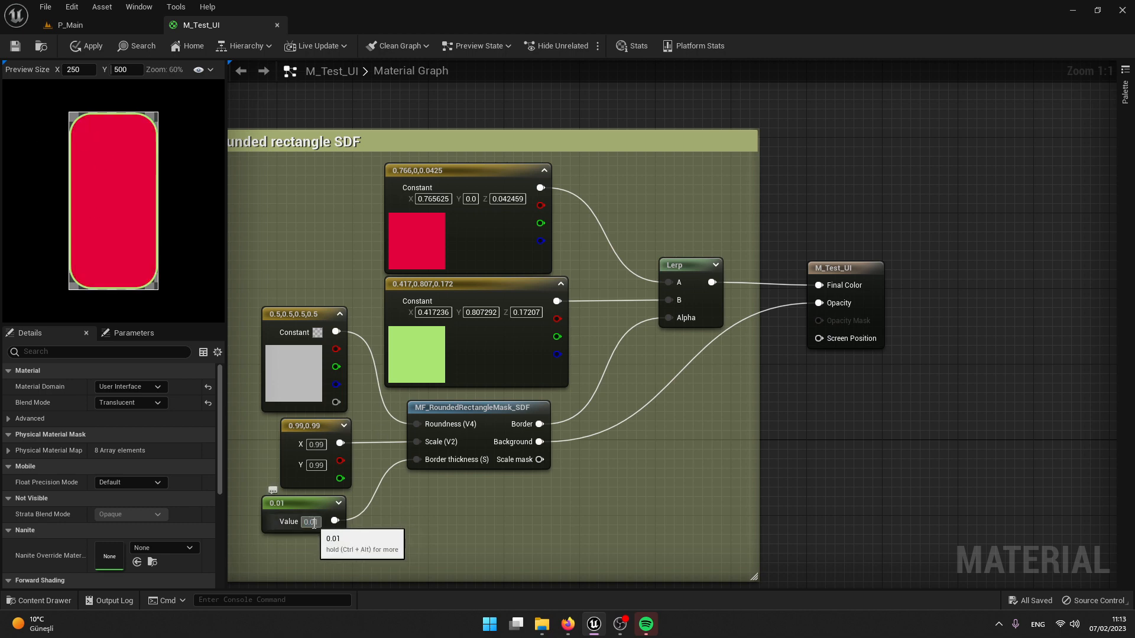
pyautogui.write('0.02')
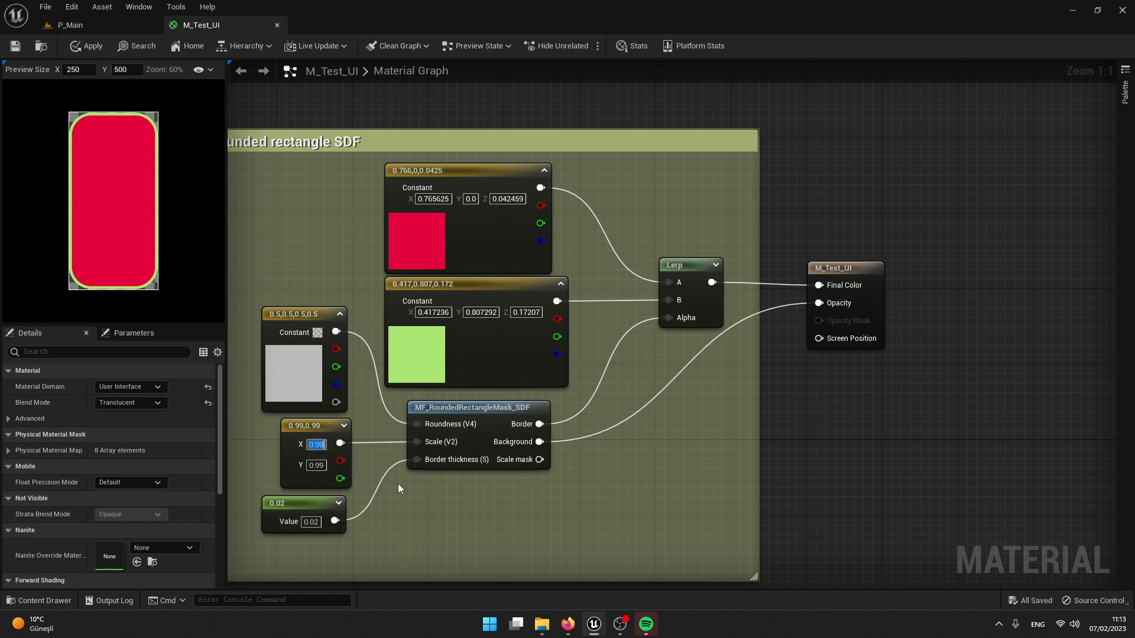
pyautogui.write('0.5')
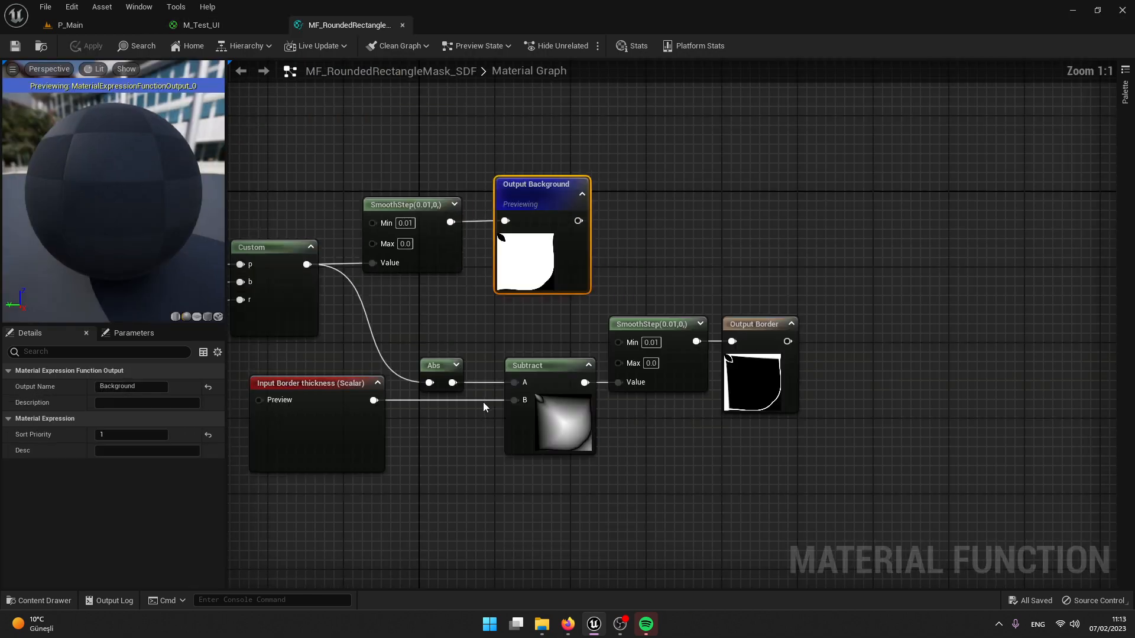
# Step: Inspect the Saturate node in MF_RoundedRectangleMask_SDF, then return to M_Test_UI
pyautogui.scroll(-3)
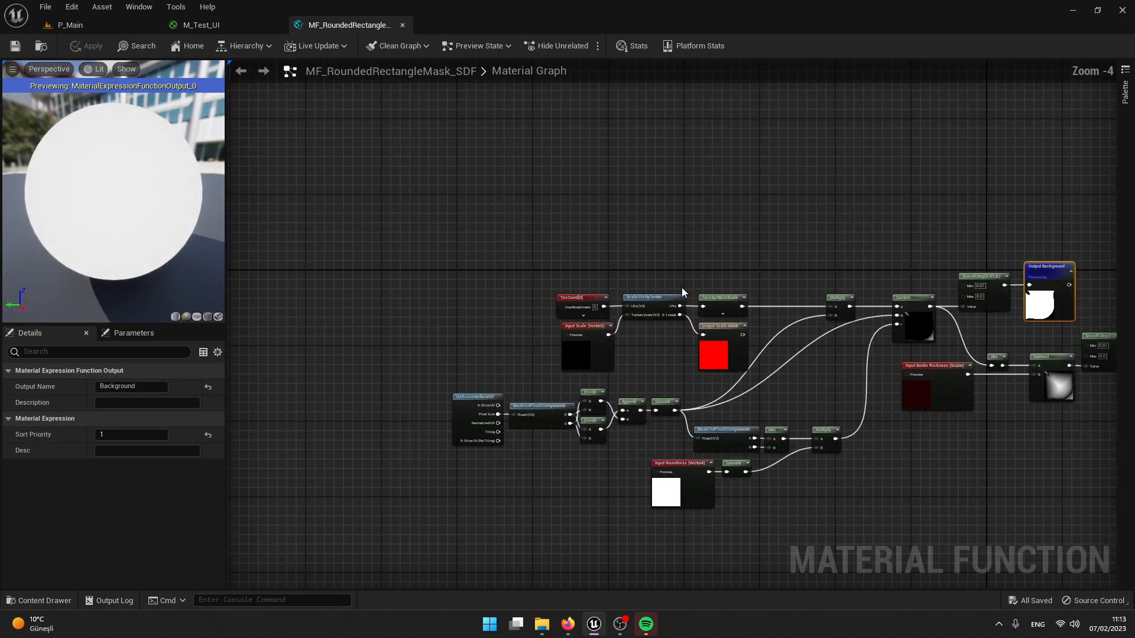
pyautogui.scroll(3)
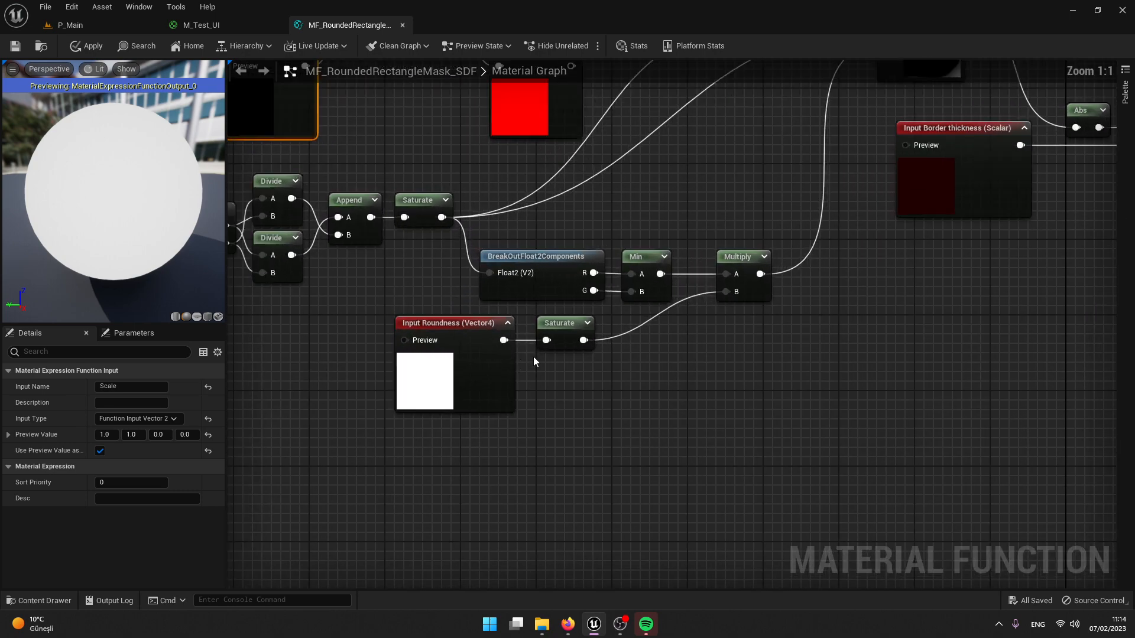
pyautogui.click(565, 322)
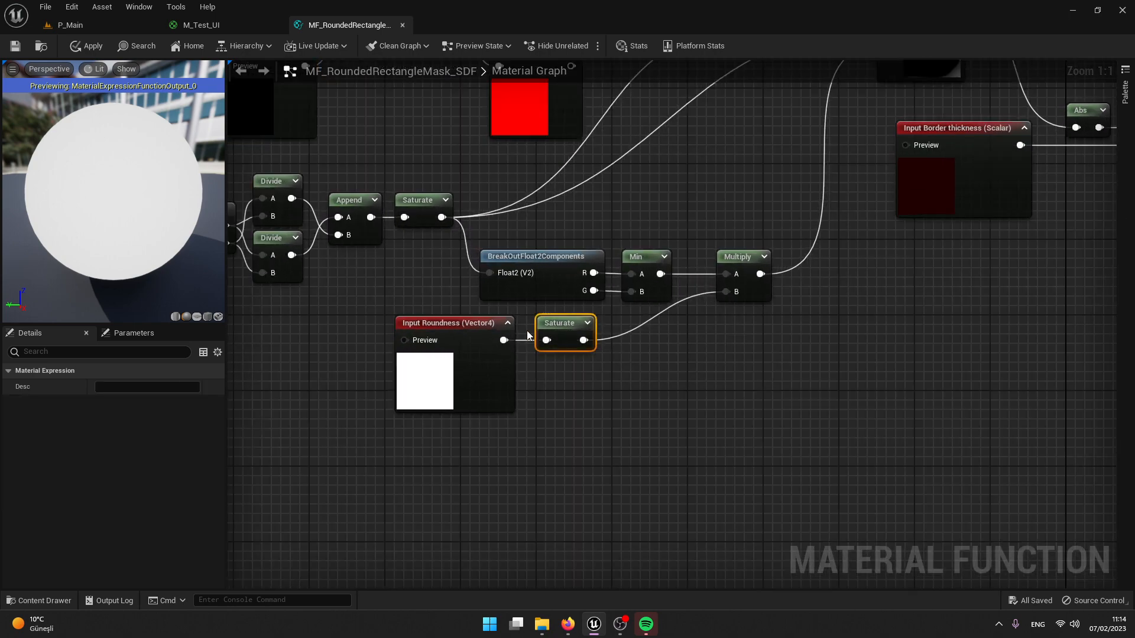
pyautogui.moveTo(554, 332)
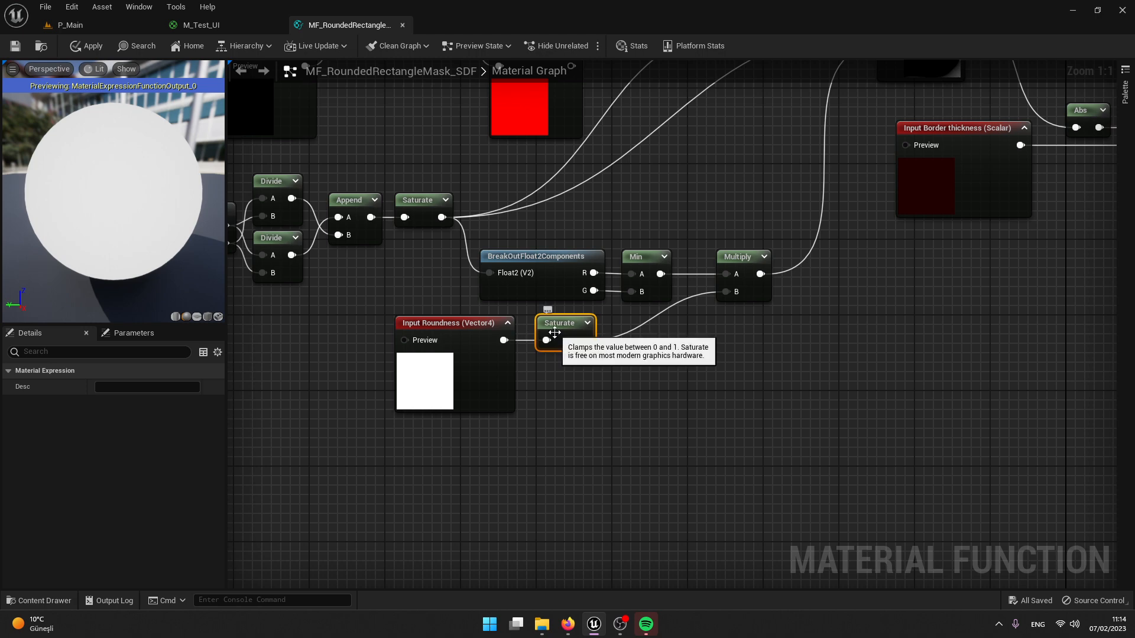
pyautogui.rightClick(565, 323)
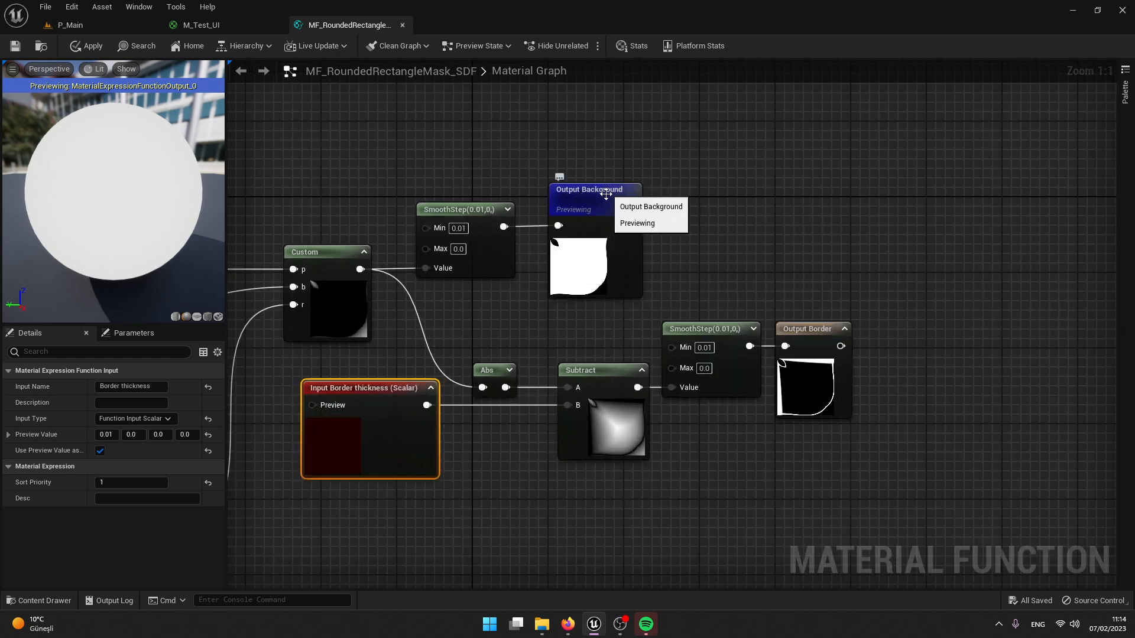
pyautogui.moveTo(514, 260)
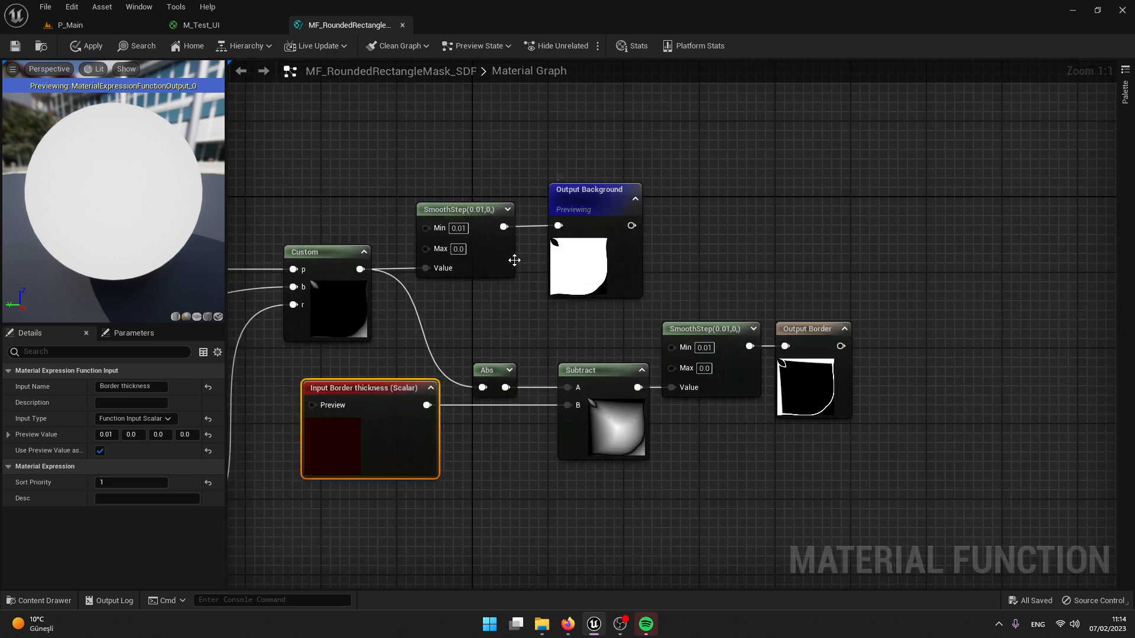
pyautogui.moveTo(495, 333)
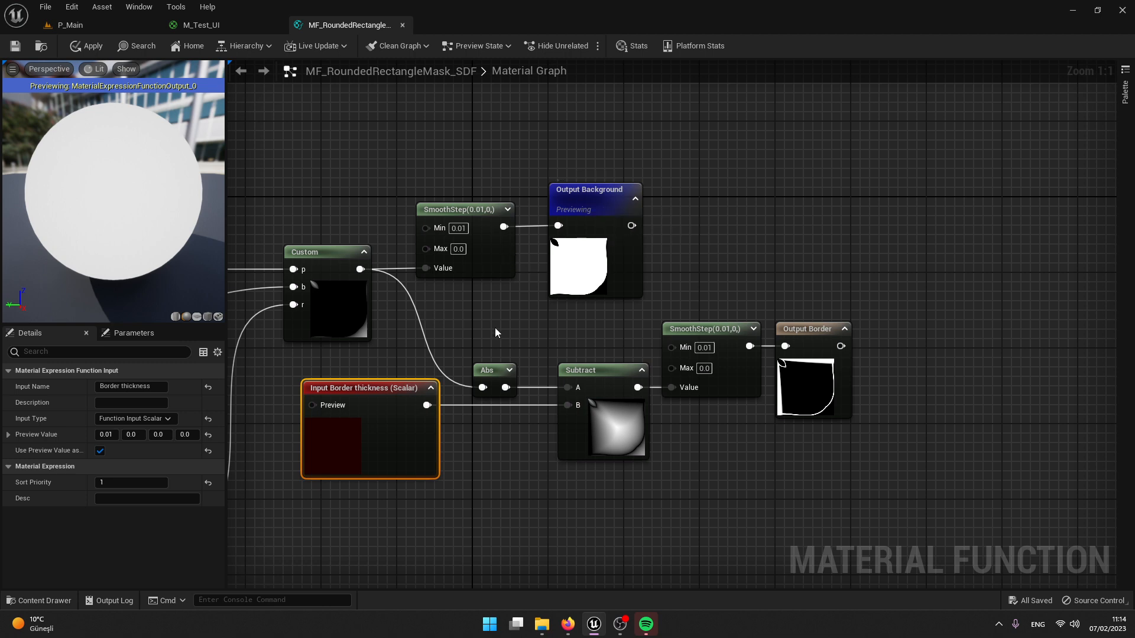
pyautogui.moveTo(504, 370)
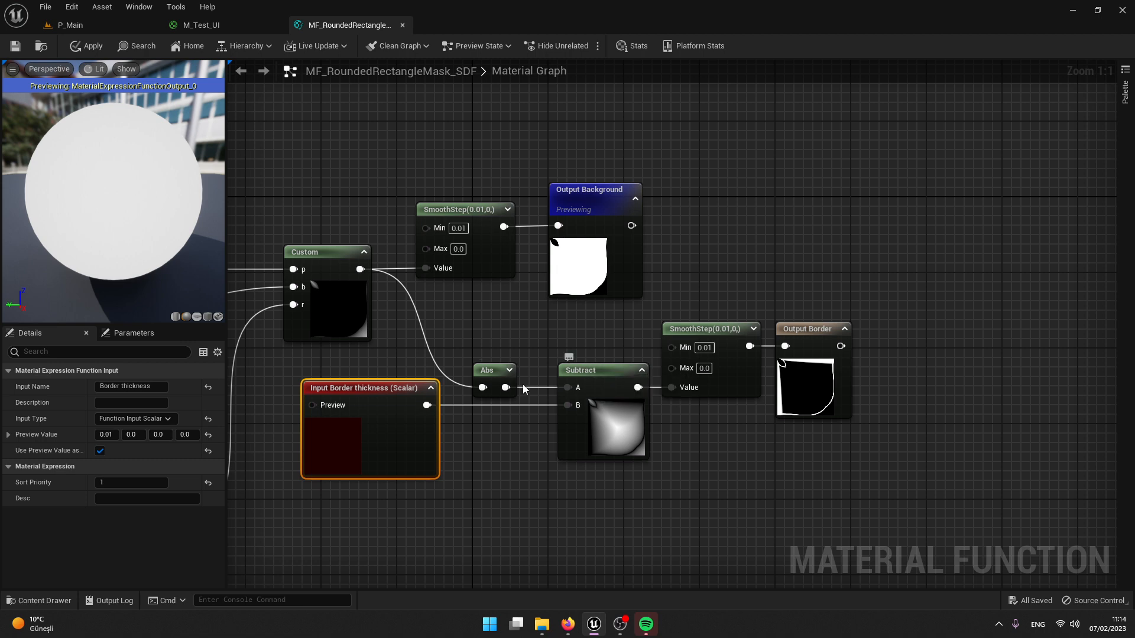
pyautogui.moveTo(402, 389)
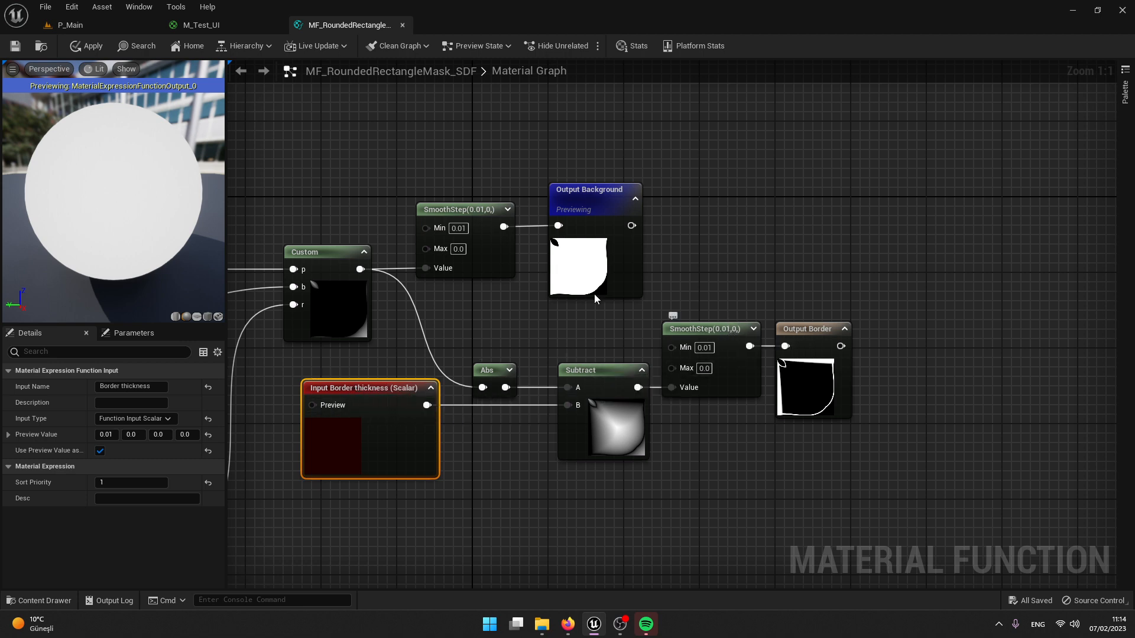
pyautogui.moveTo(804, 339)
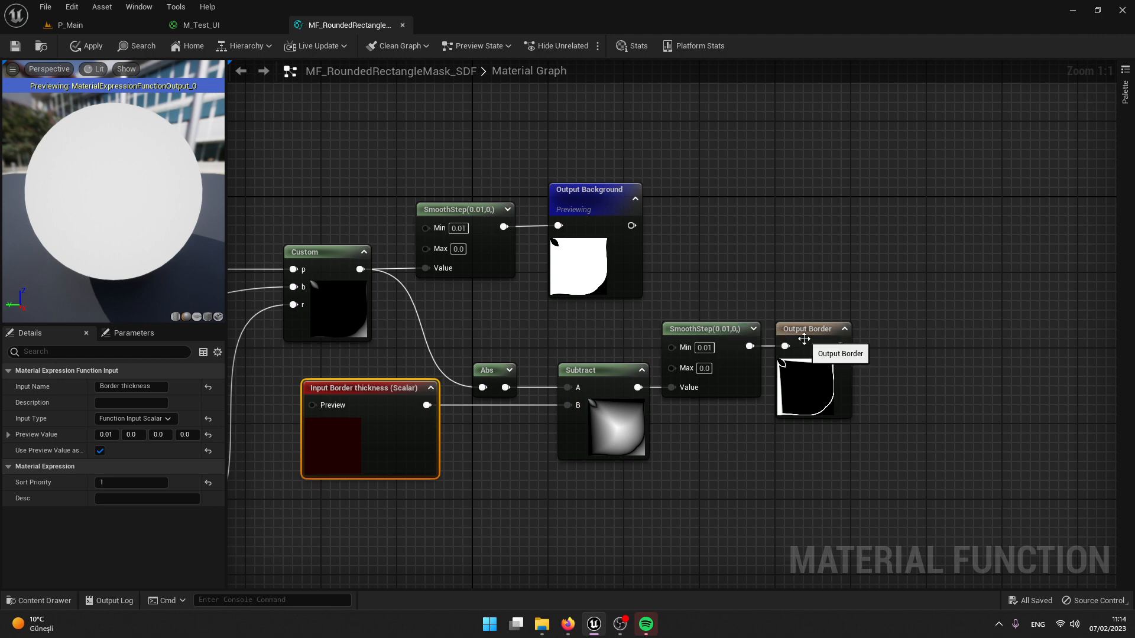
pyautogui.click(201, 24)
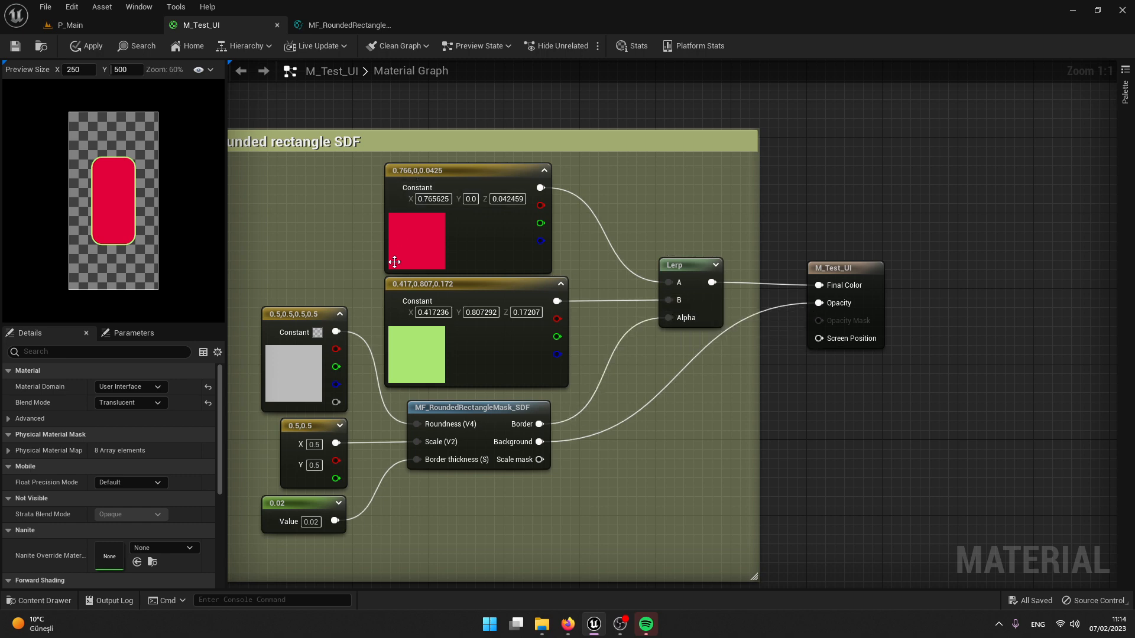
pyautogui.moveTo(410, 356)
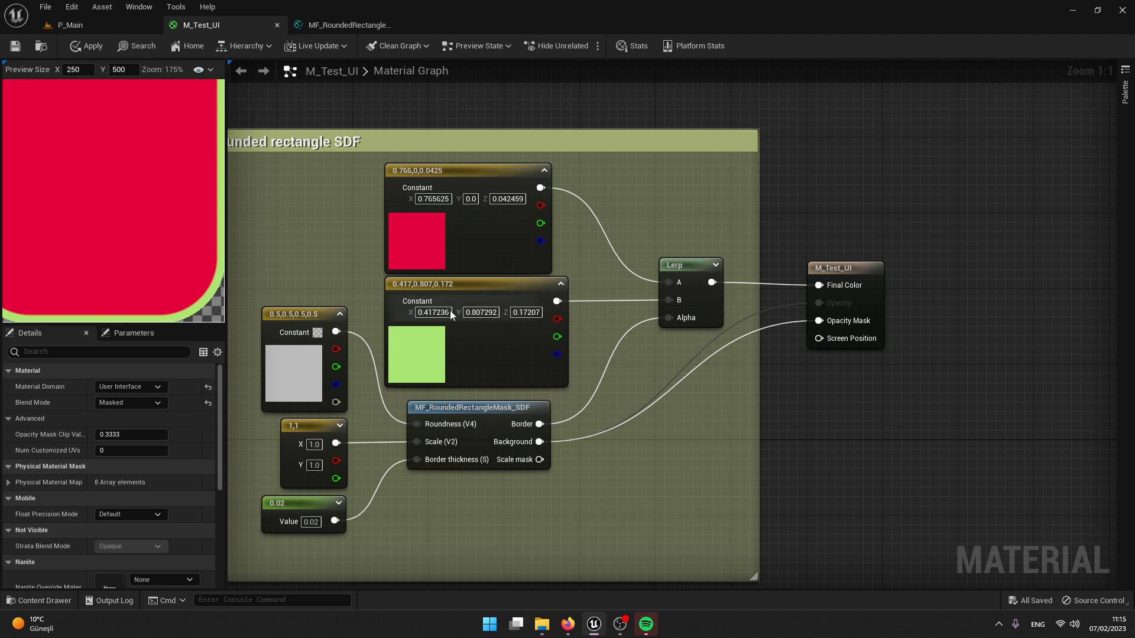
# Step: Set the Scale constant to 1,1 and switch back to the MF_RoundedRectangleMask_SDF graph
pyautogui.click(129, 402)
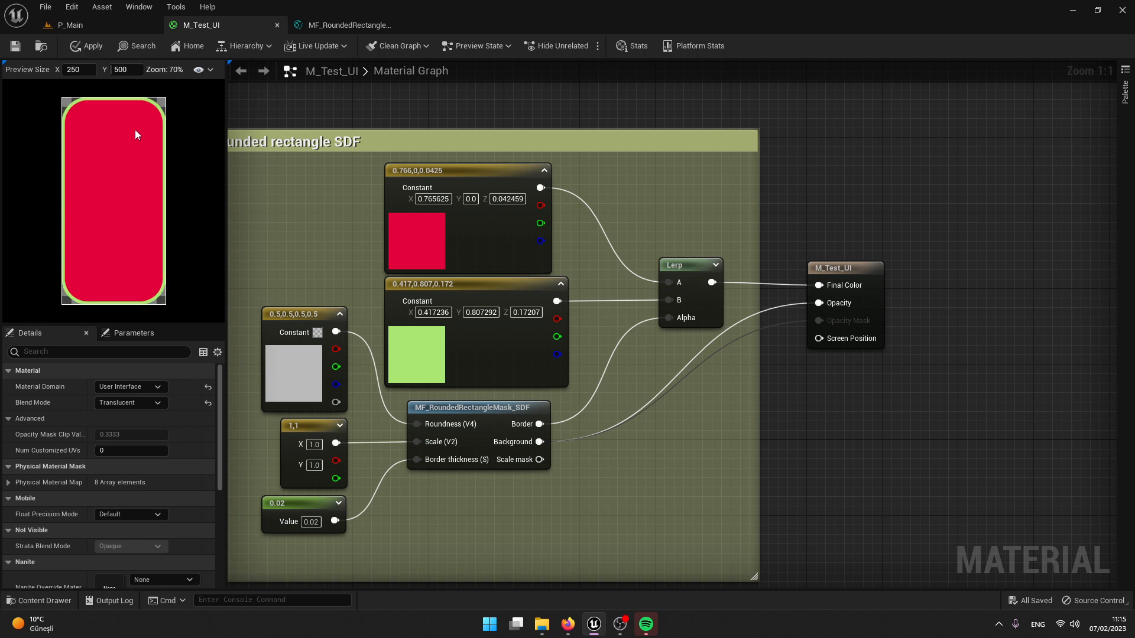
pyautogui.moveTo(130, 159)
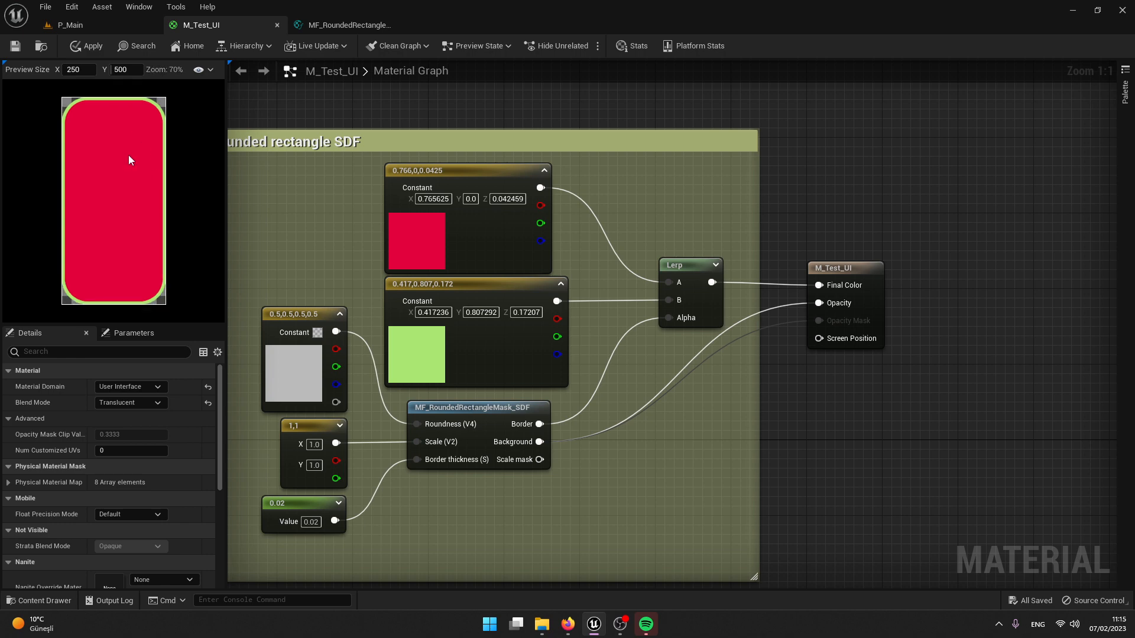
pyautogui.rightClick(130, 159)
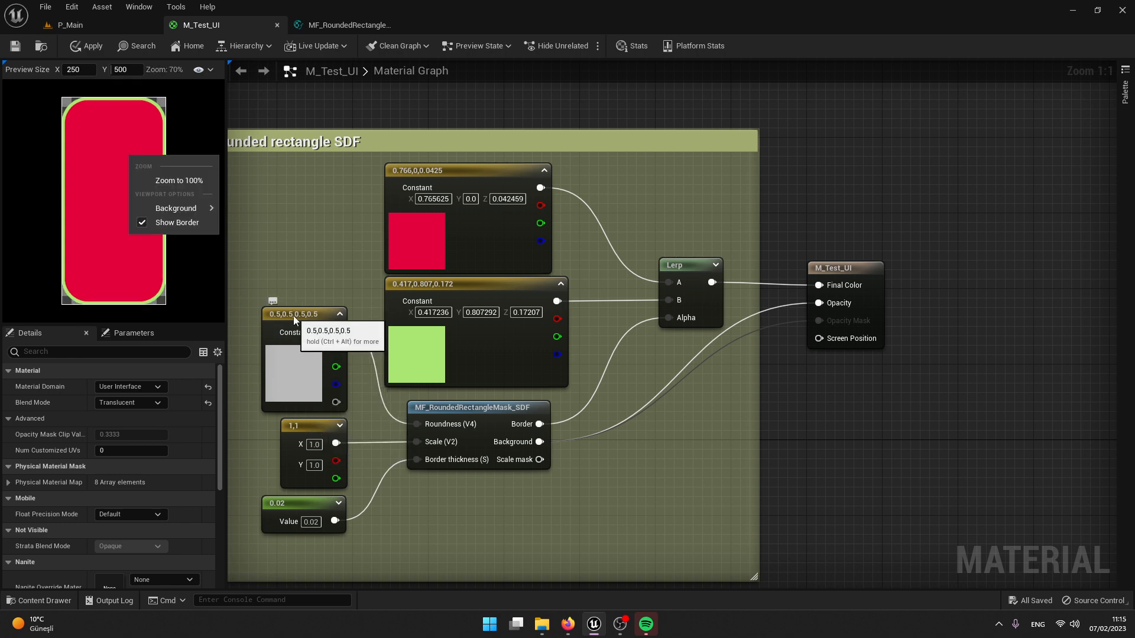
pyautogui.click(302, 314)
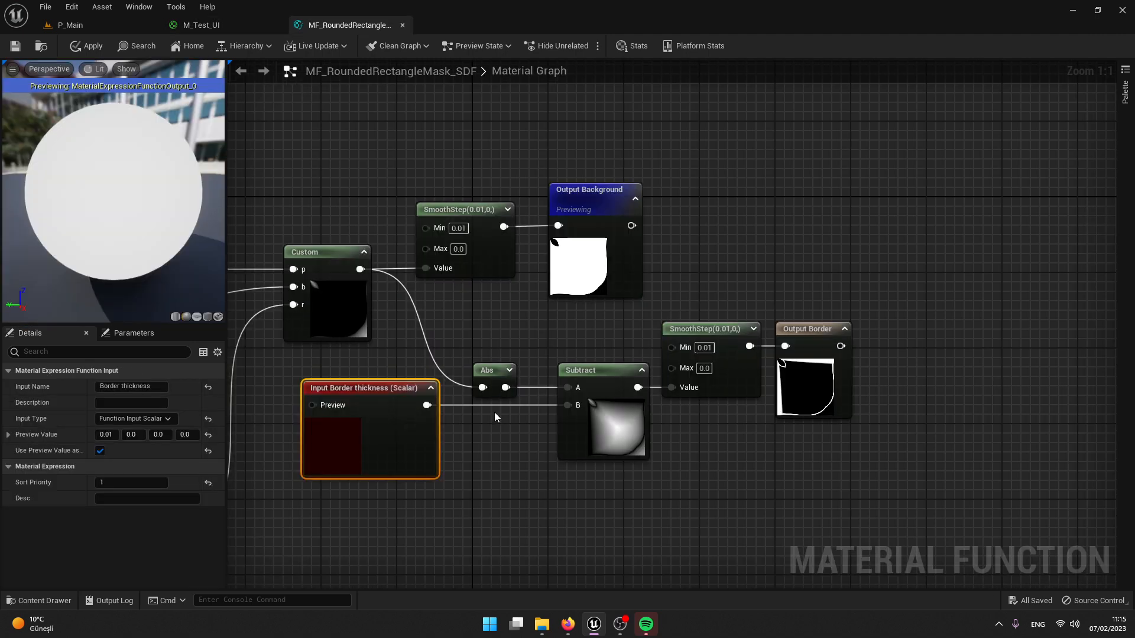
pyautogui.scroll(-3)
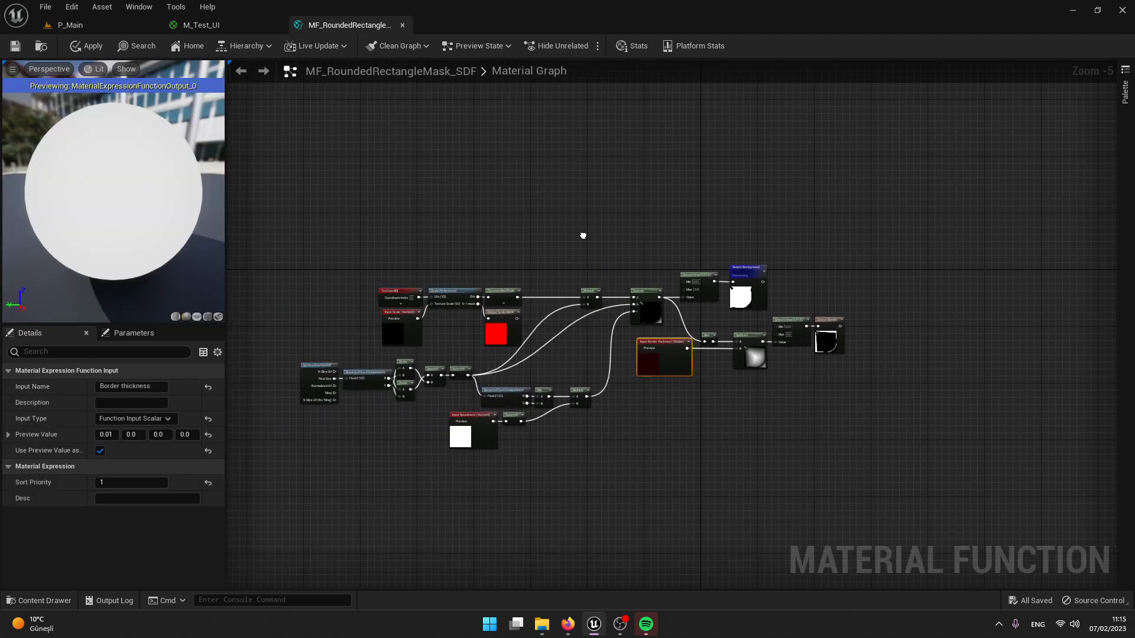